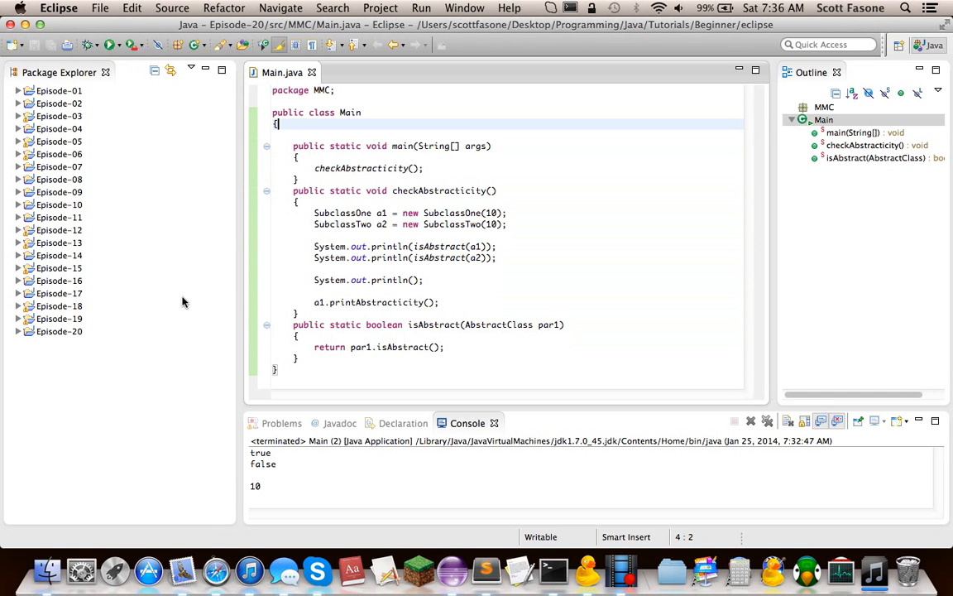
Create a new Java project named Episode-21 from the File > New menu
{"action": "left_click", "coordinate": [59, 331]}
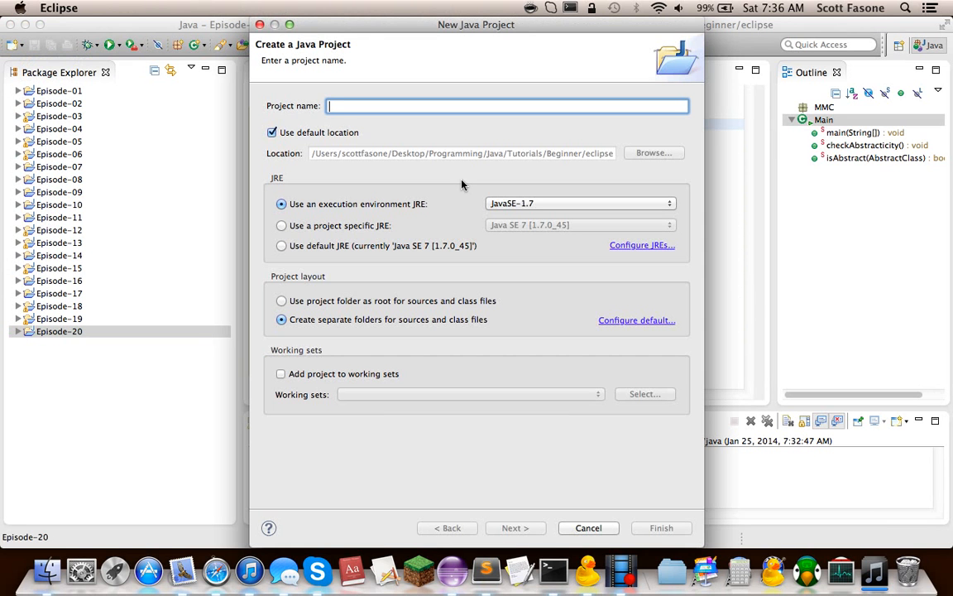
{"action": "type", "text": "Episode"}
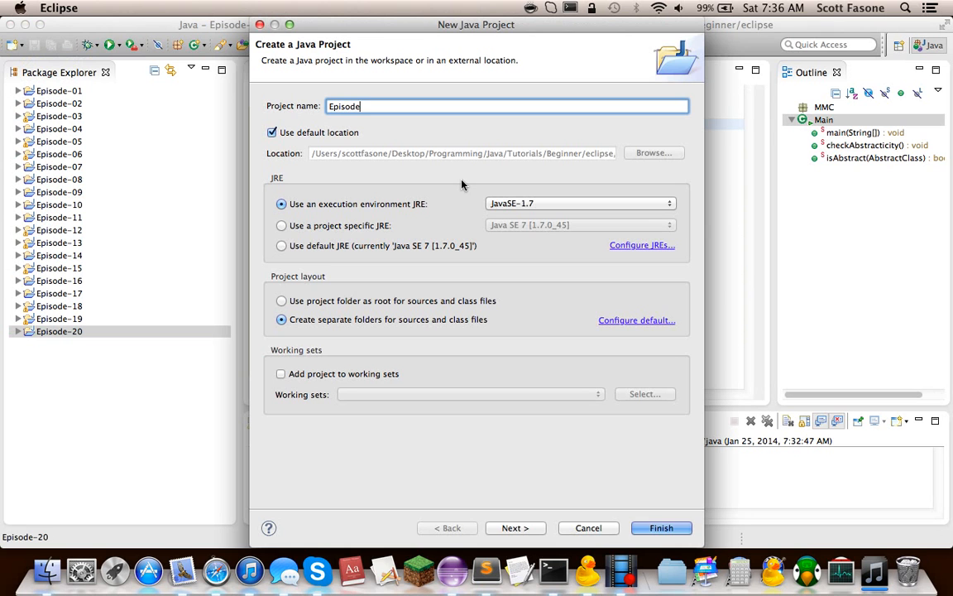
{"action": "type", "text": "-21"}
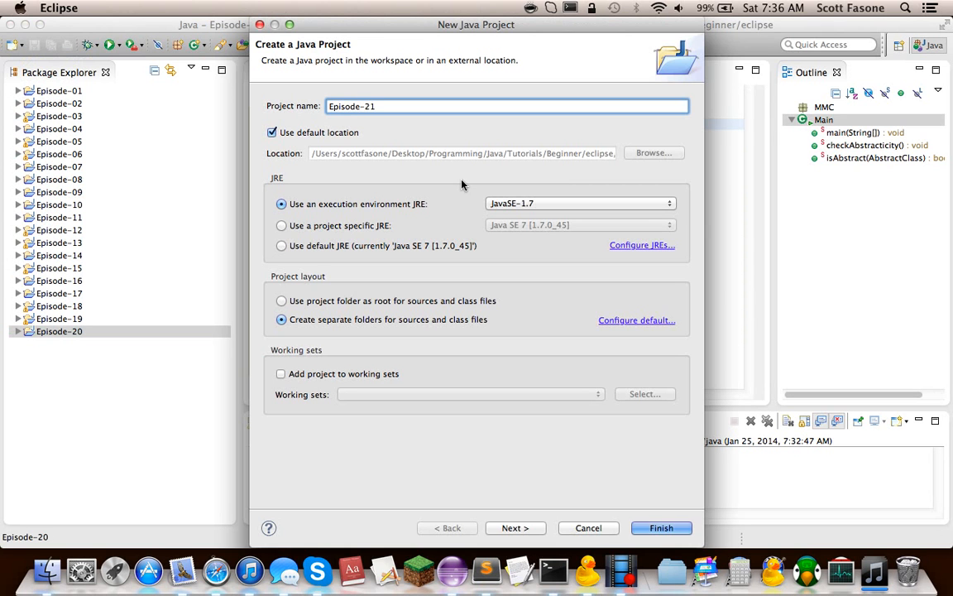
{"action": "left_click", "coordinate": [661, 528]}
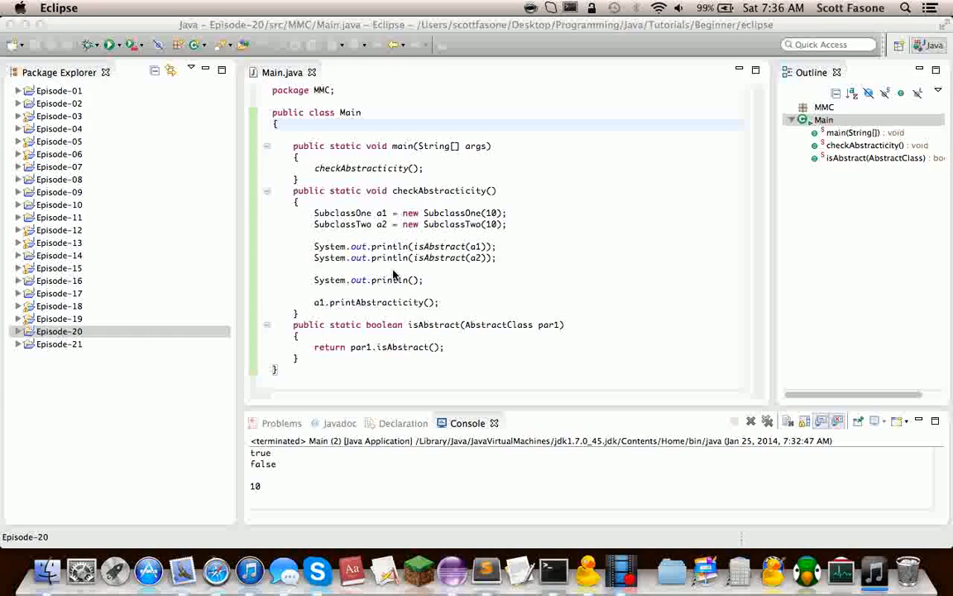
Add a package under Episode-21's src and rename it from MCC to MMC, accepting the warning
{"action": "left_click", "coordinate": [59, 344]}
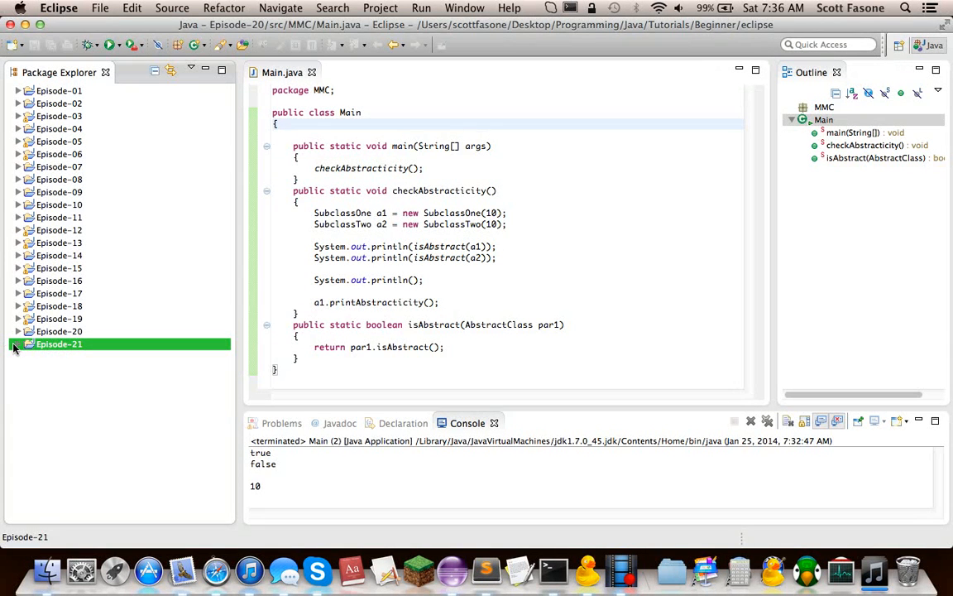
{"action": "left_click", "coordinate": [18, 343]}
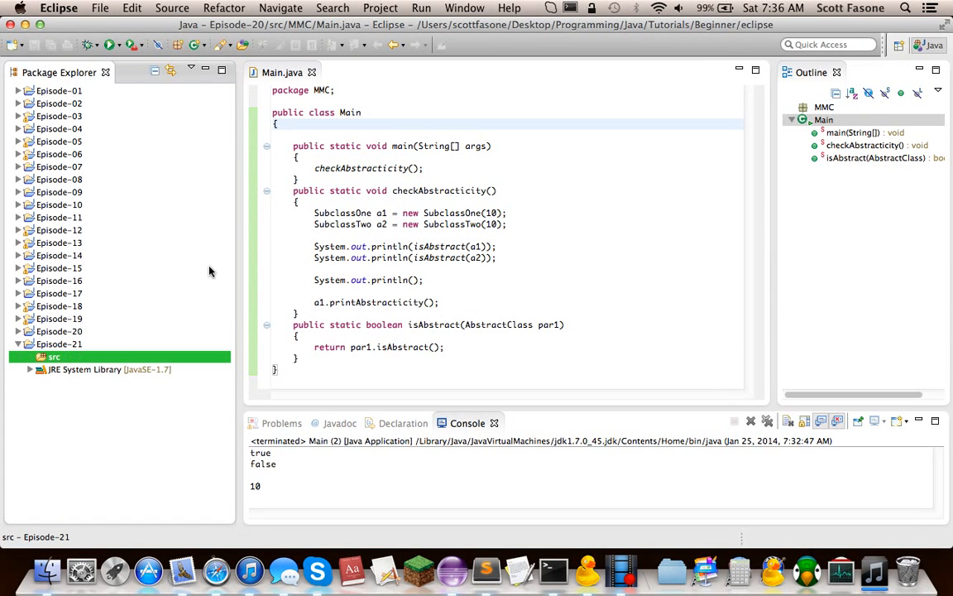
{"action": "mouse_move", "coordinate": [223, 254]}
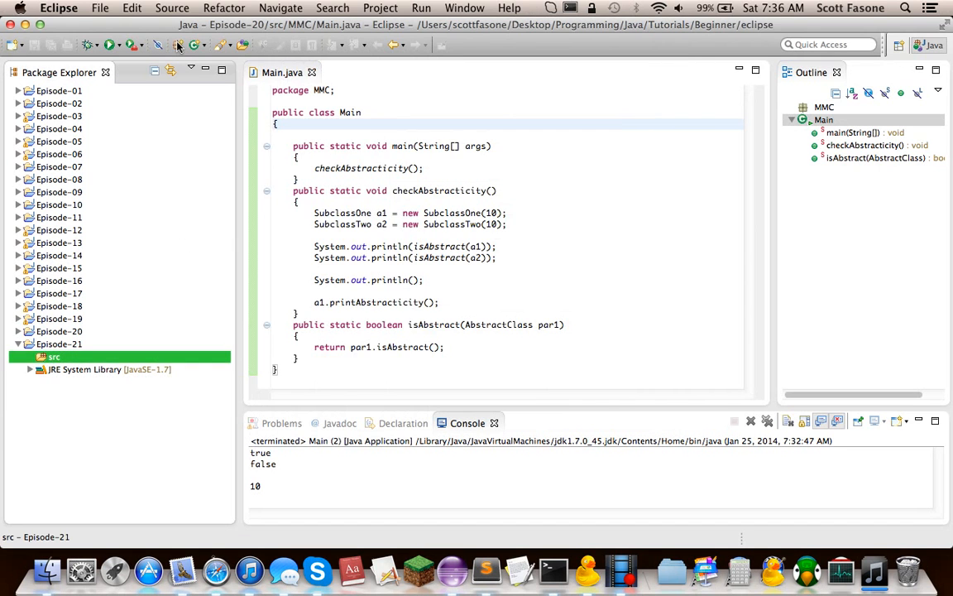
{"action": "right_click", "coordinate": [66, 368]}
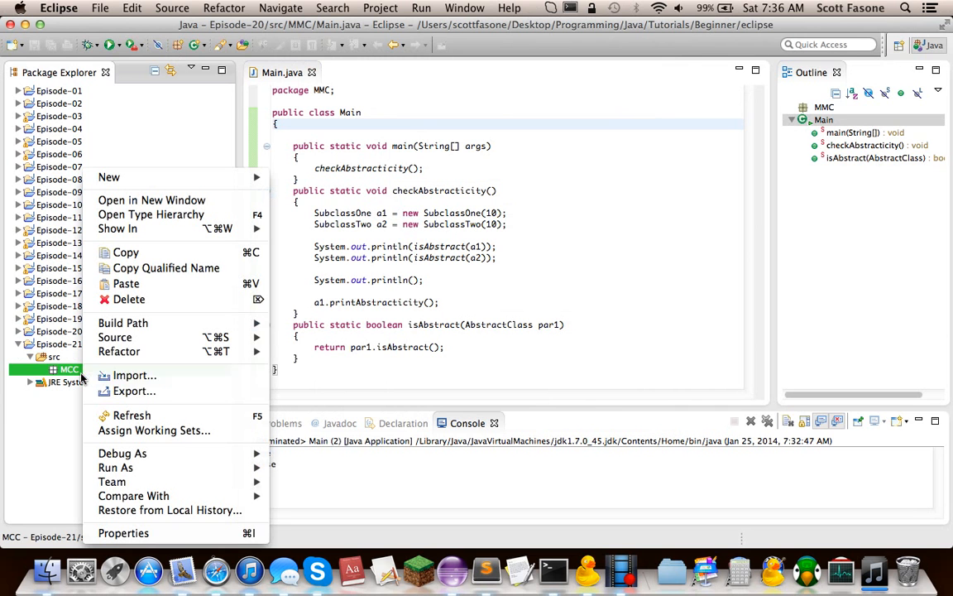
{"action": "mouse_move", "coordinate": [118, 350]}
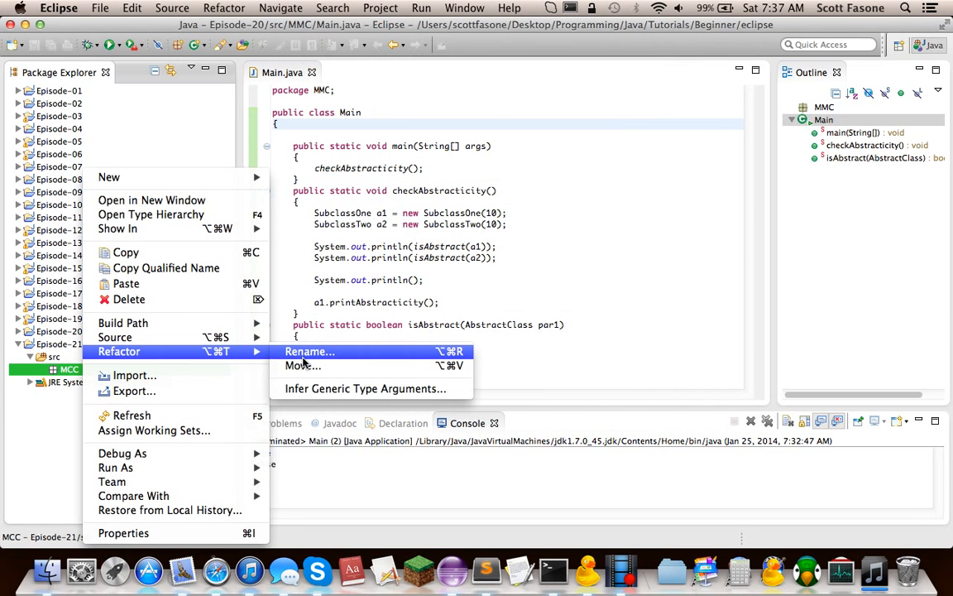
{"action": "left_click", "coordinate": [308, 351]}
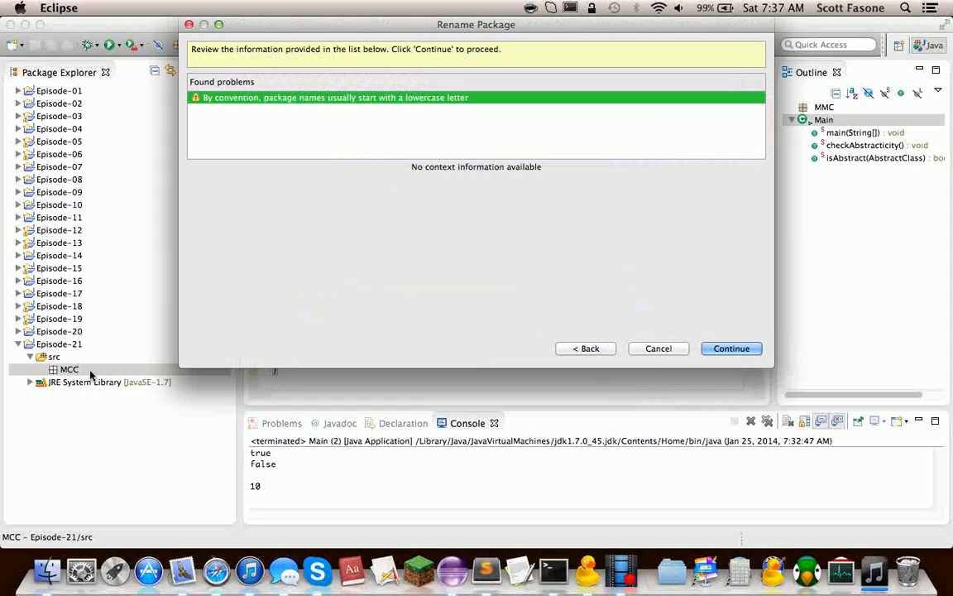
{"action": "left_click", "coordinate": [730, 347]}
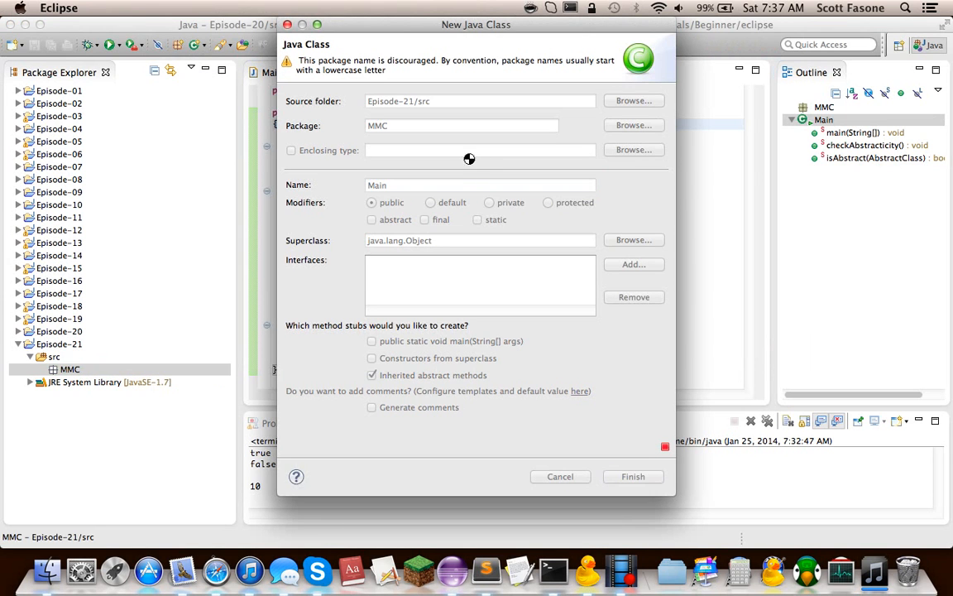
Create class Main in MMC with an empty public static void main(String[]) method, and save
{"action": "left_click", "coordinate": [633, 476]}
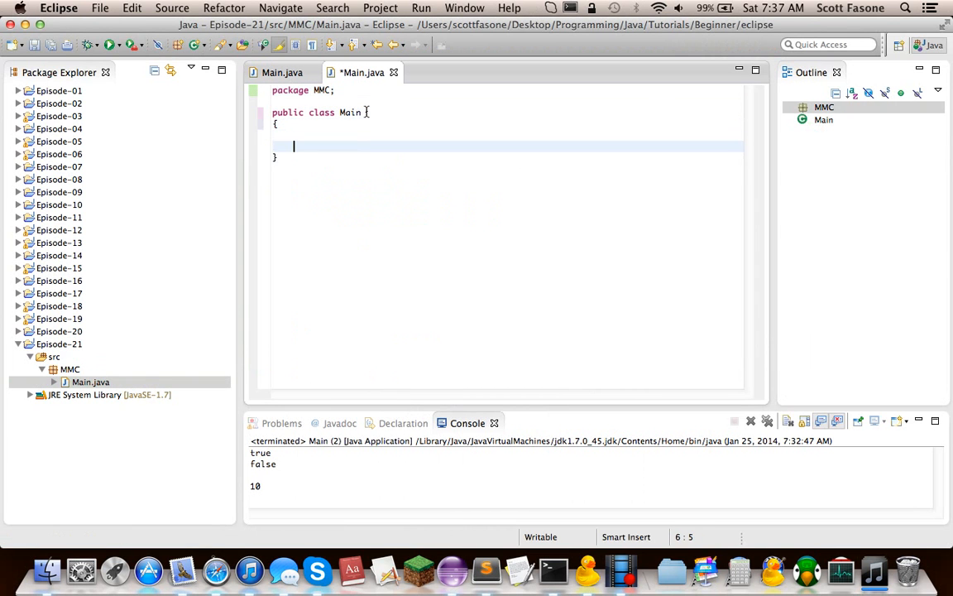
{"action": "type", "text": "public"}
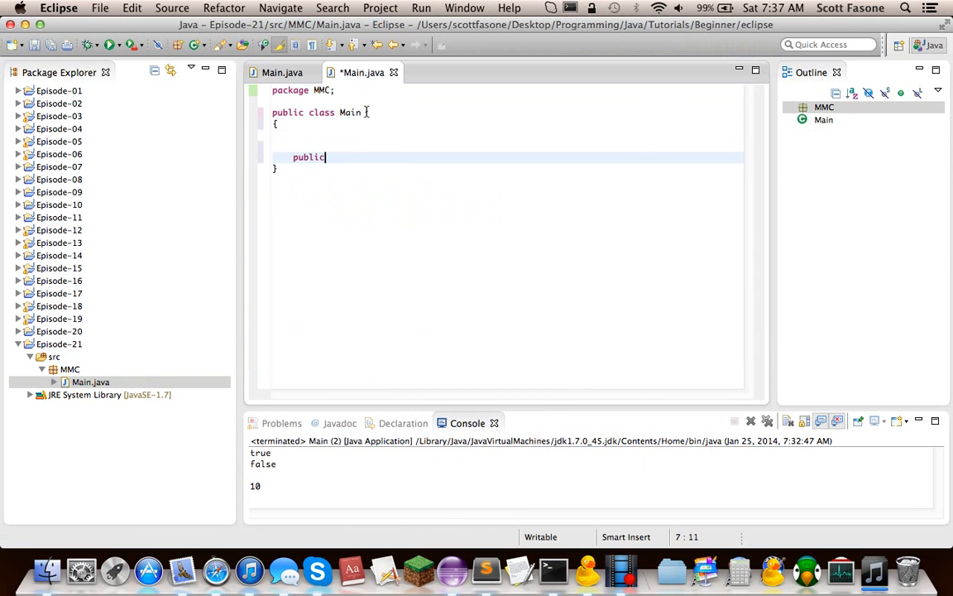
{"action": "type", "text": "static void main(String[] args"}
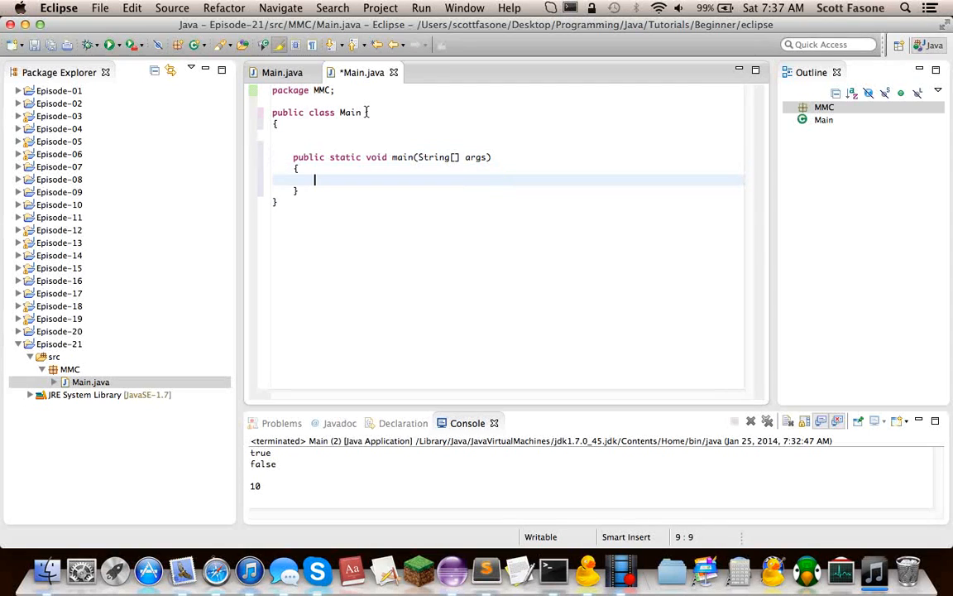
{"action": "key", "text": "cmd+s"}
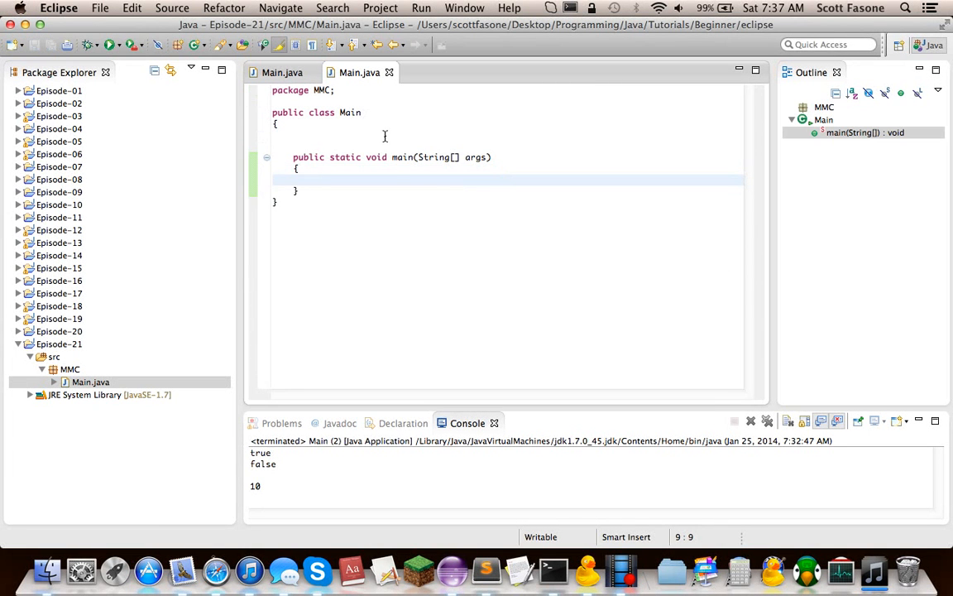
Declare 'public static Mixer mixer;' and quick-fix import javax.sound.sampled.Mixer
{"action": "type", "text": "public"}
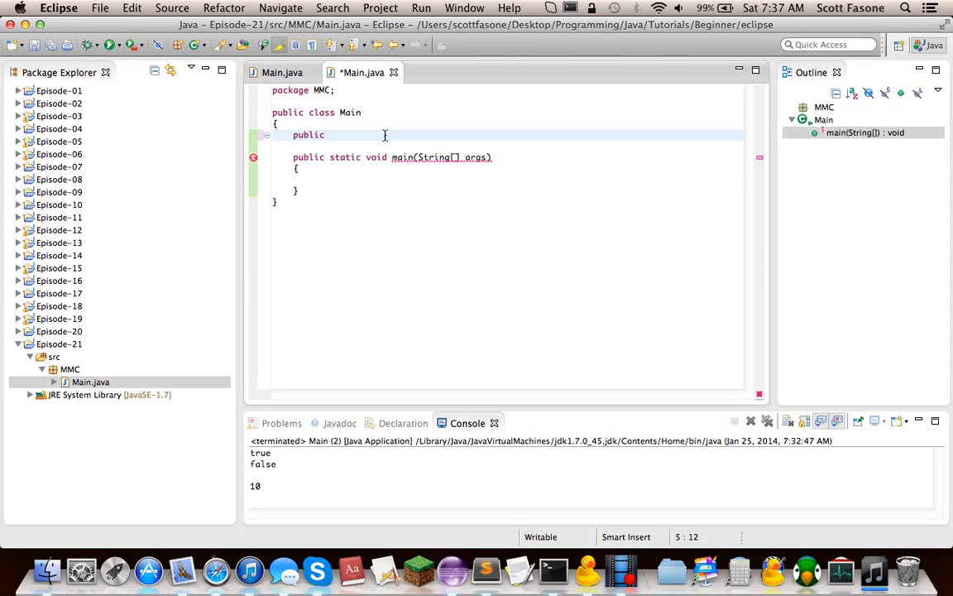
{"action": "type", "text": "static"}
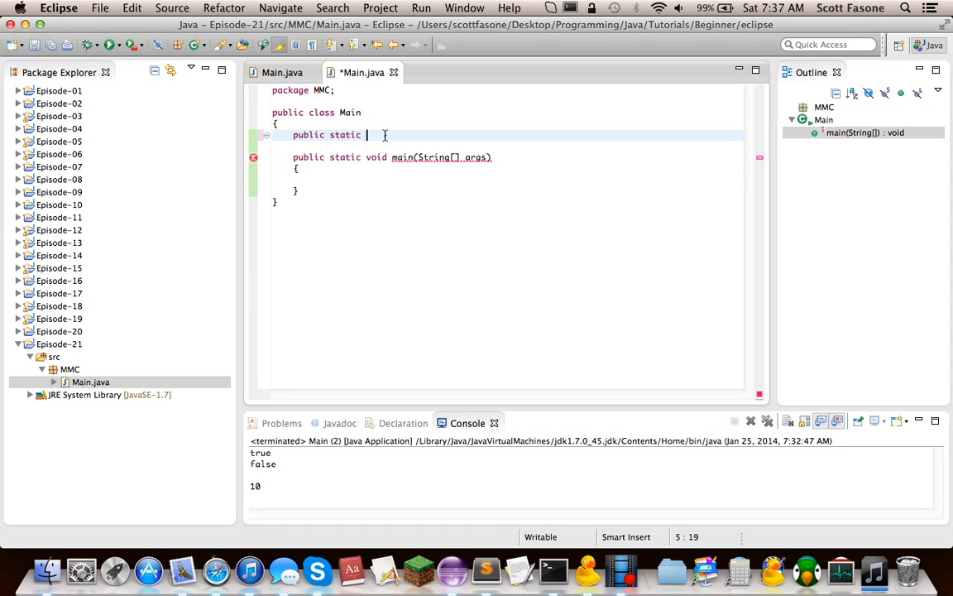
{"action": "type", "text": "Mixer"}
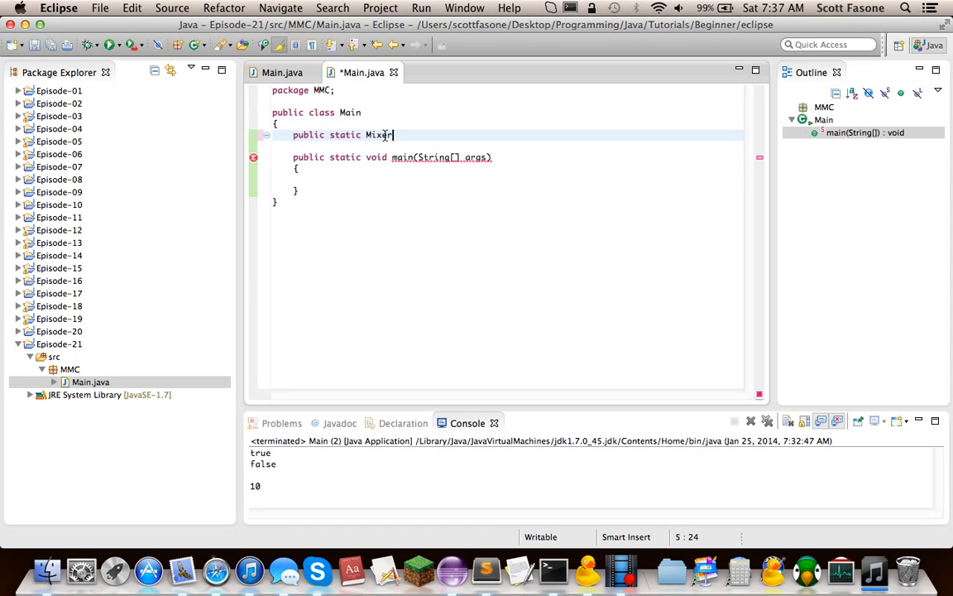
{"action": "type", "text": "mixer;"}
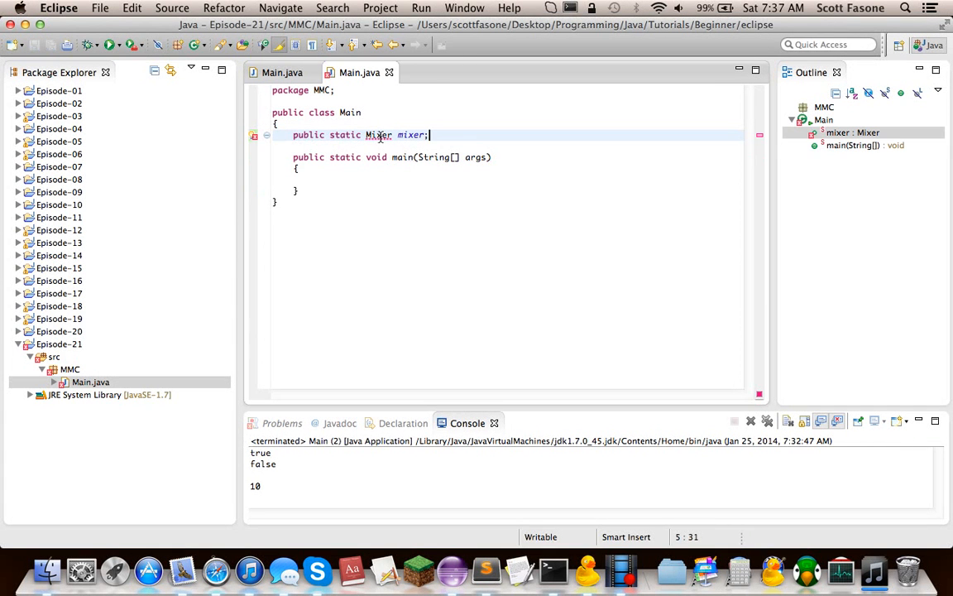
{"action": "left_click", "coordinate": [378, 134]}
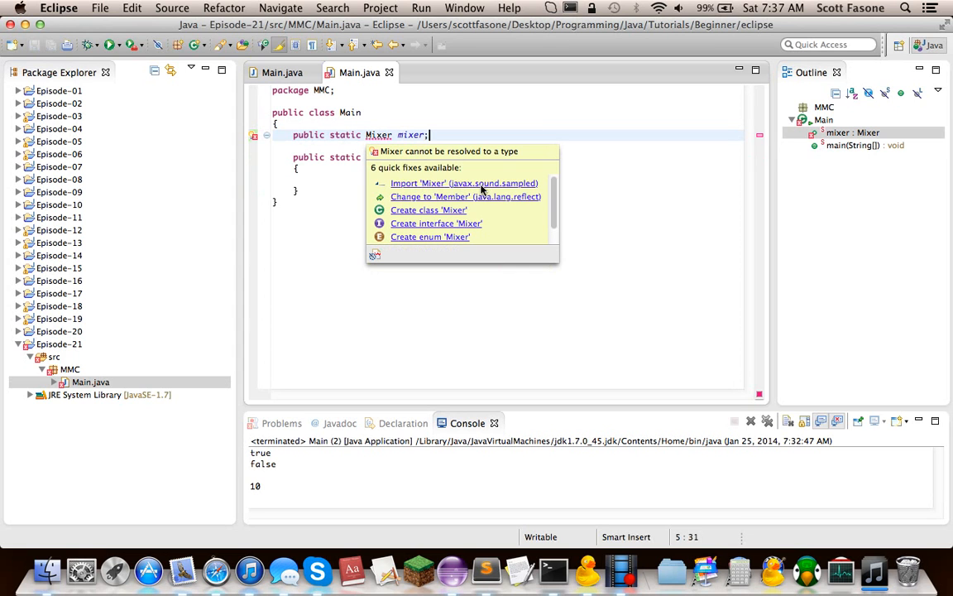
{"action": "left_click", "coordinate": [463, 183]}
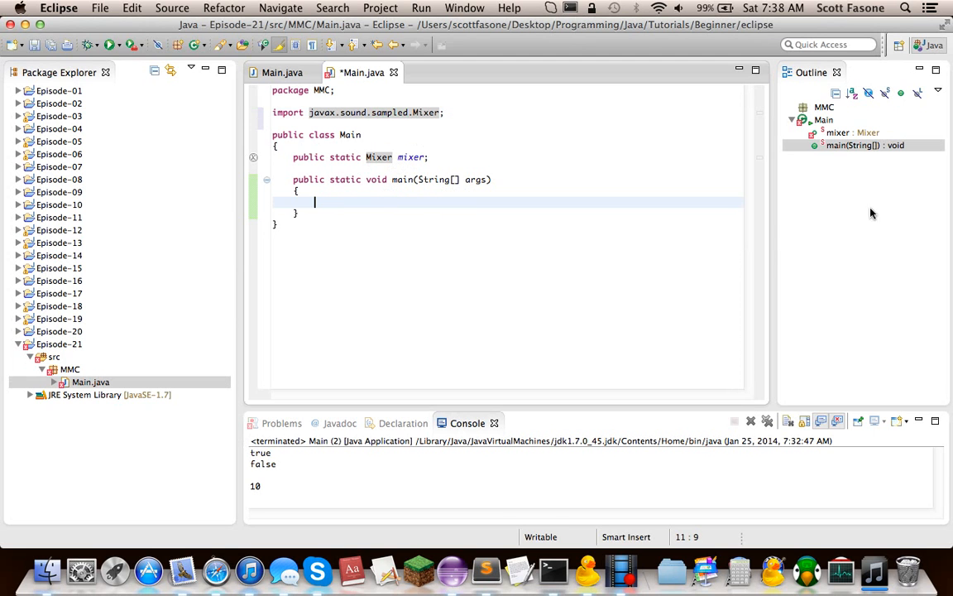
{"action": "mouse_move", "coordinate": [624, 162]}
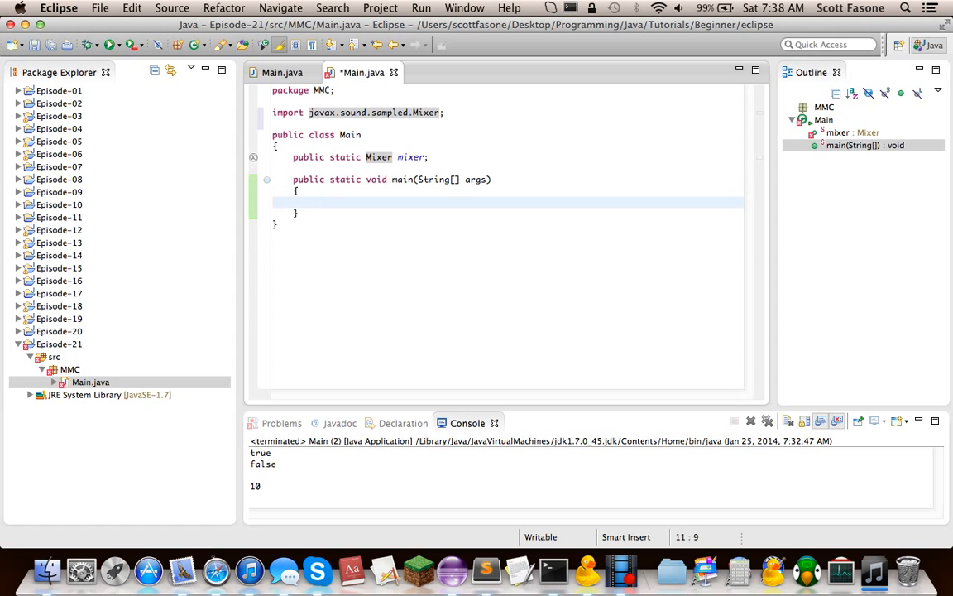
{"action": "mouse_move", "coordinate": [373, 205]}
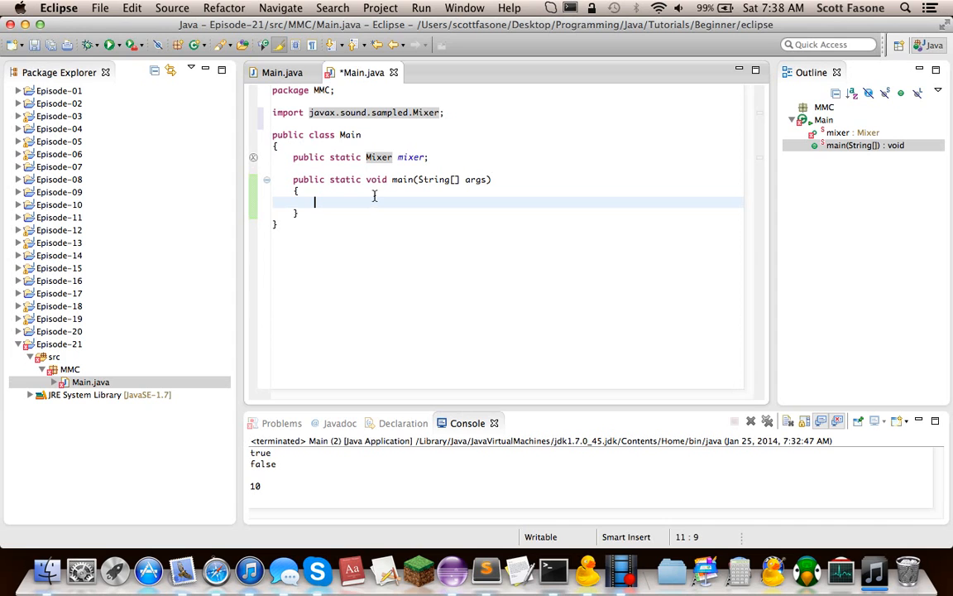
{"action": "mouse_move", "coordinate": [370, 200]}
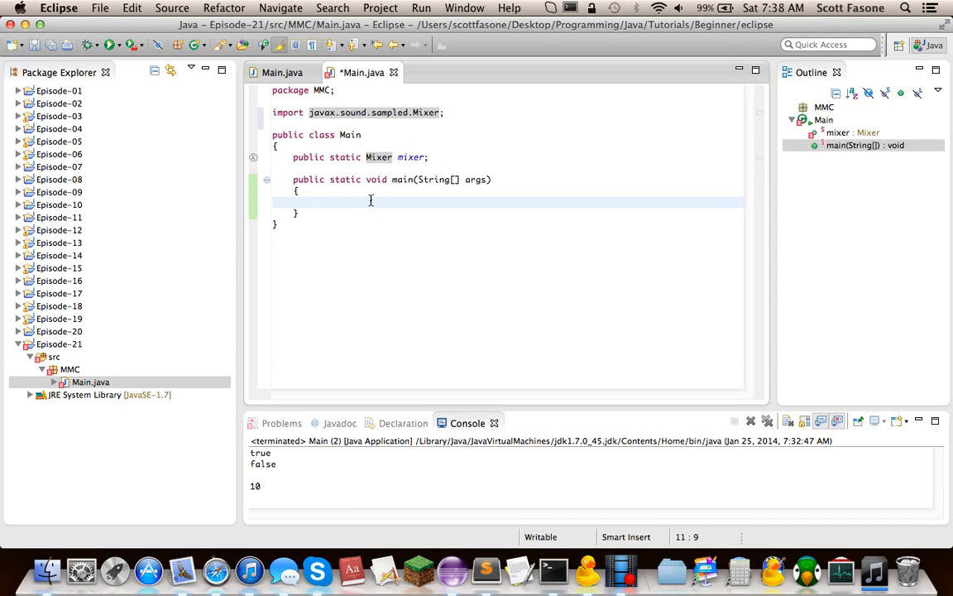
{"action": "mouse_move", "coordinate": [364, 195]}
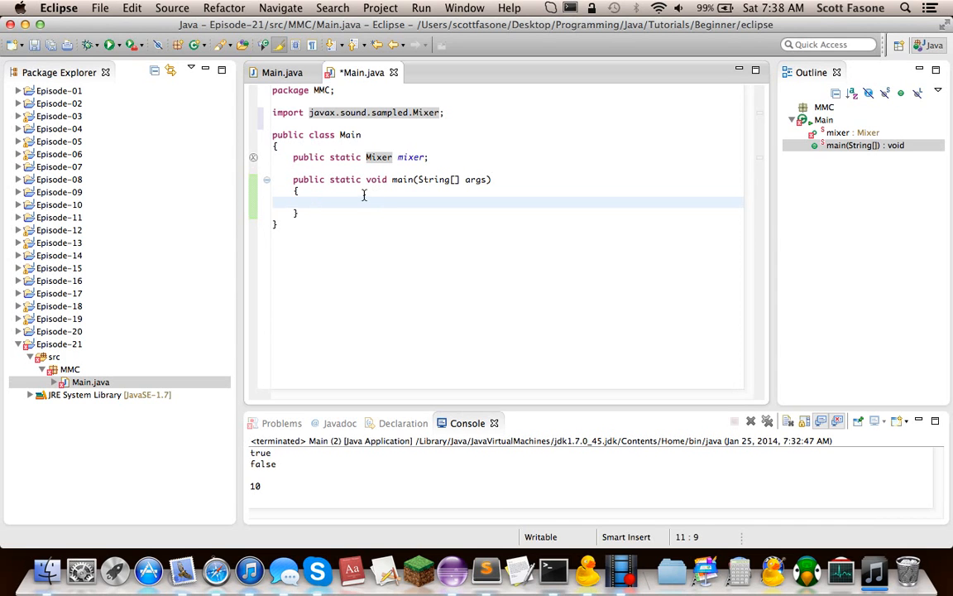
Assign Mixer.Info[] mixInfos = AudioSystem.getMixerInfo() in main
{"action": "type", "text": "M"}
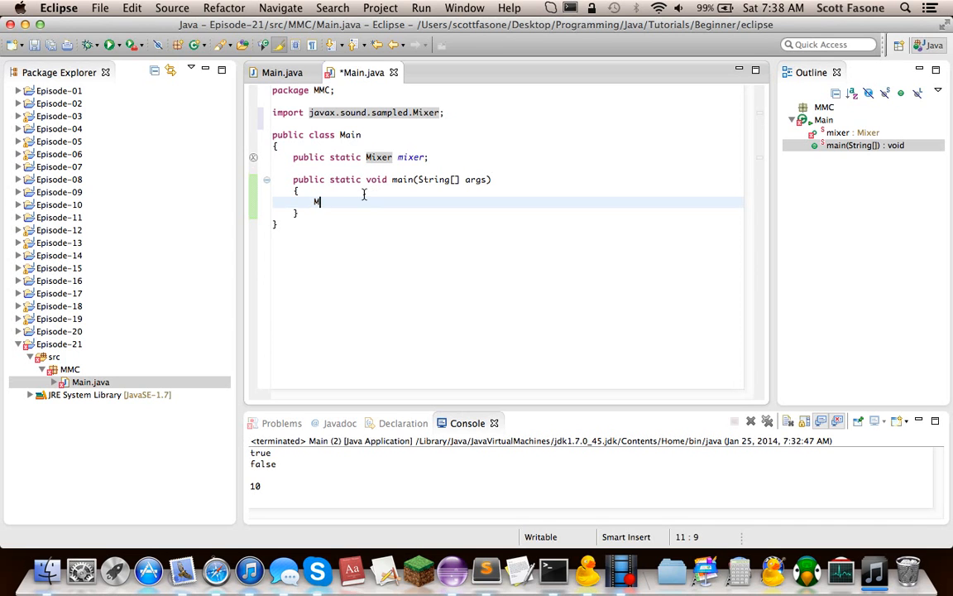
{"action": "type", "text": "ixer"}
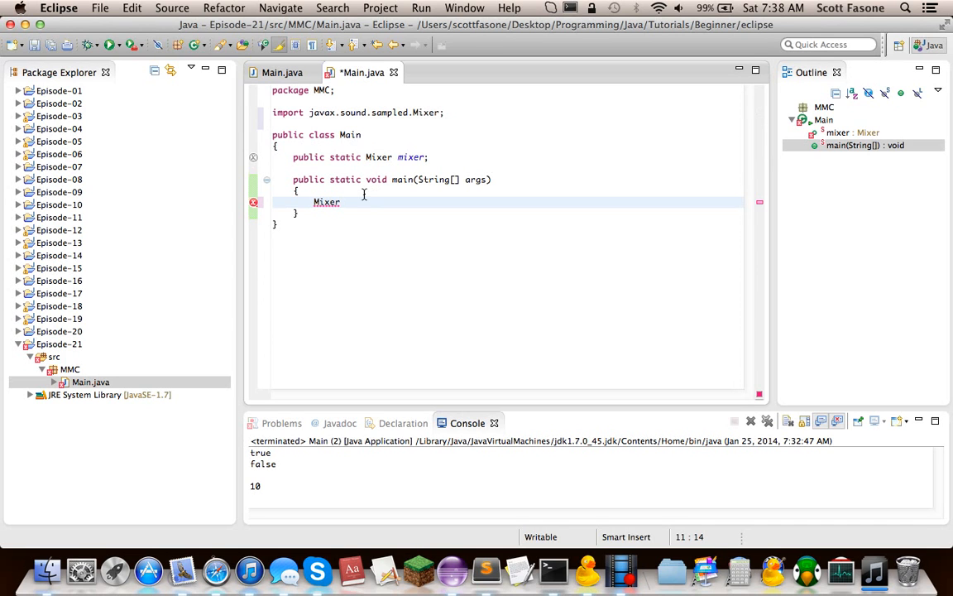
{"action": "type", "text": "."}
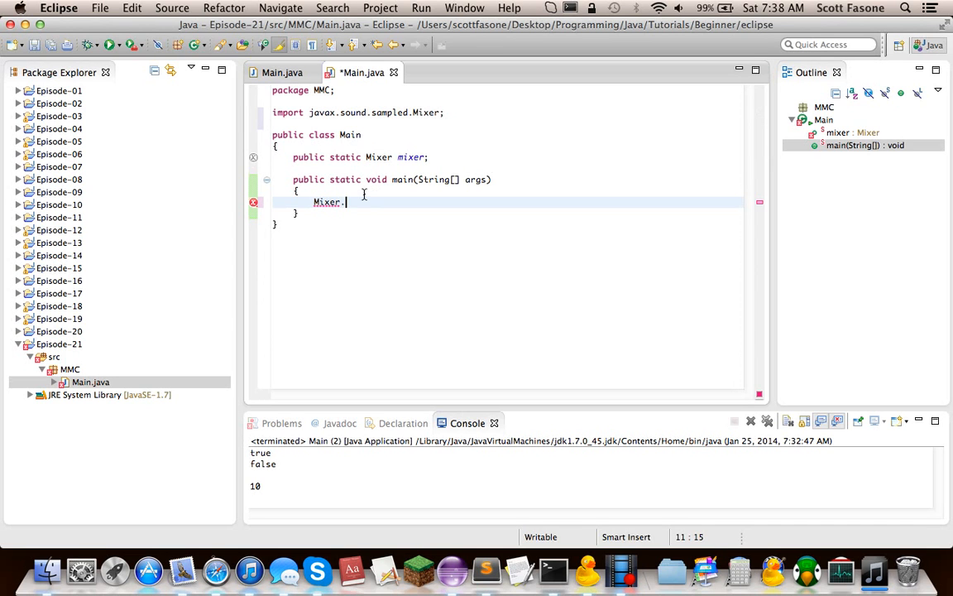
{"action": "type", "text": "."}
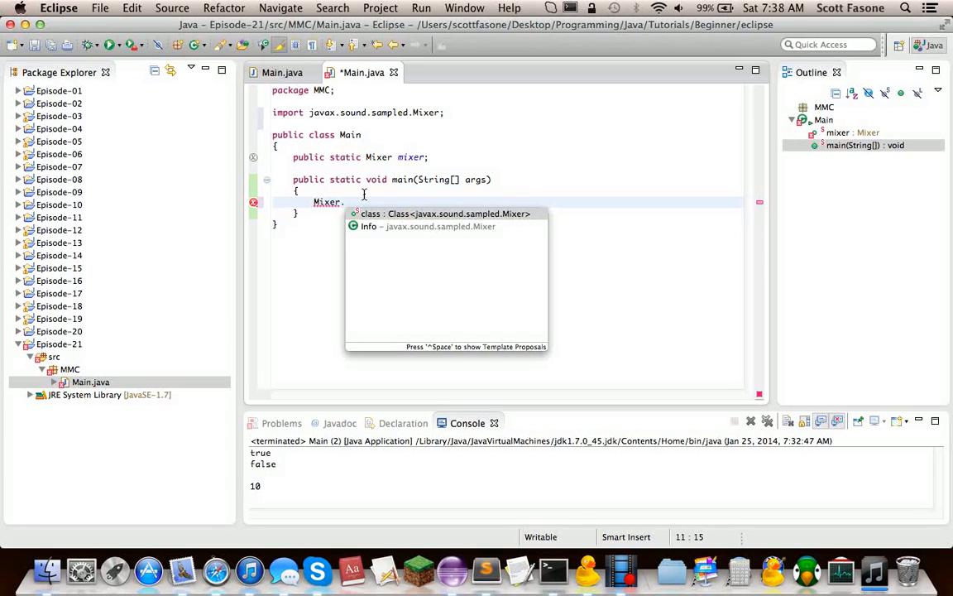
{"action": "type", "text": "Info"}
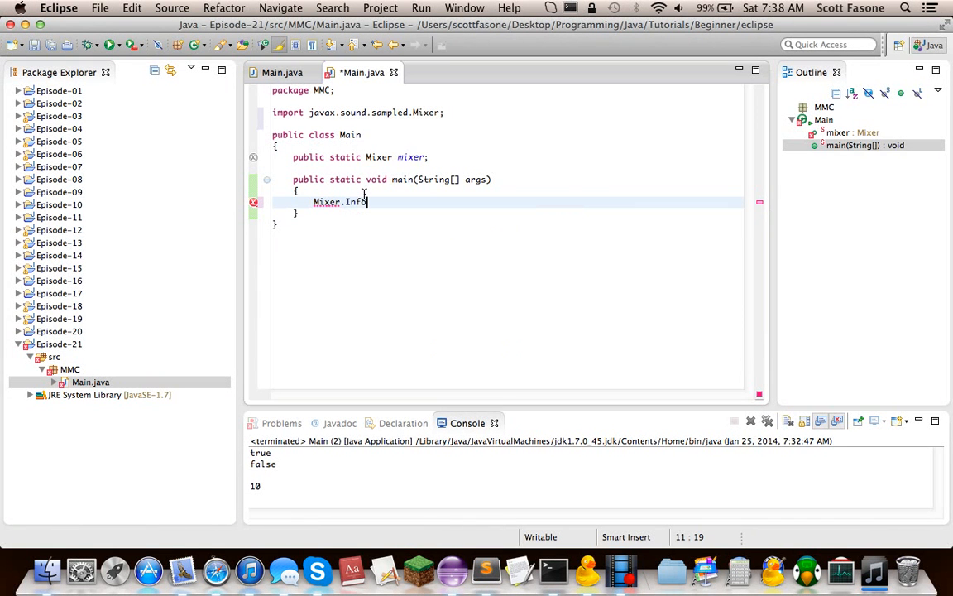
{"action": "type", "text": "[]"}
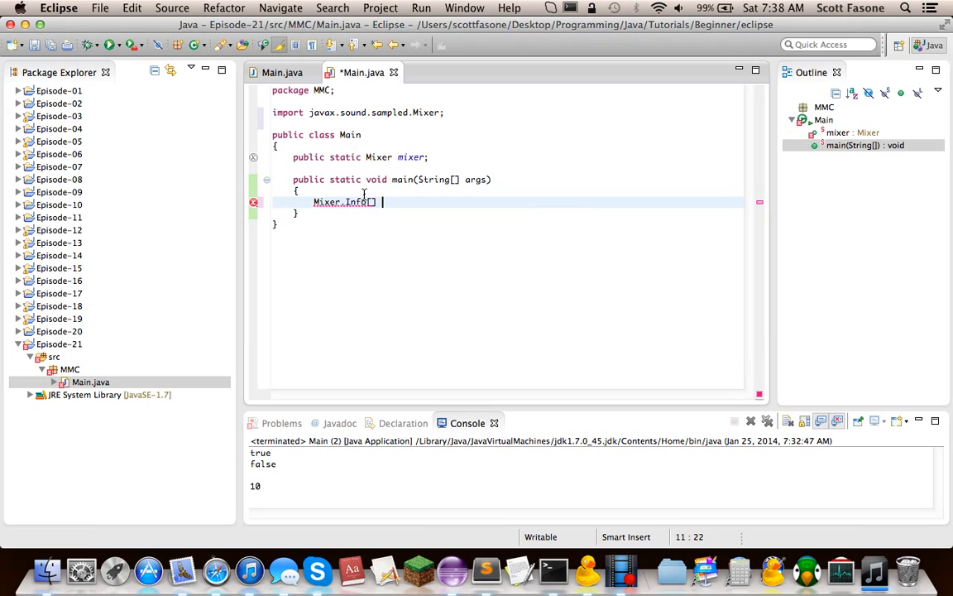
{"action": "type", "text": "mix"}
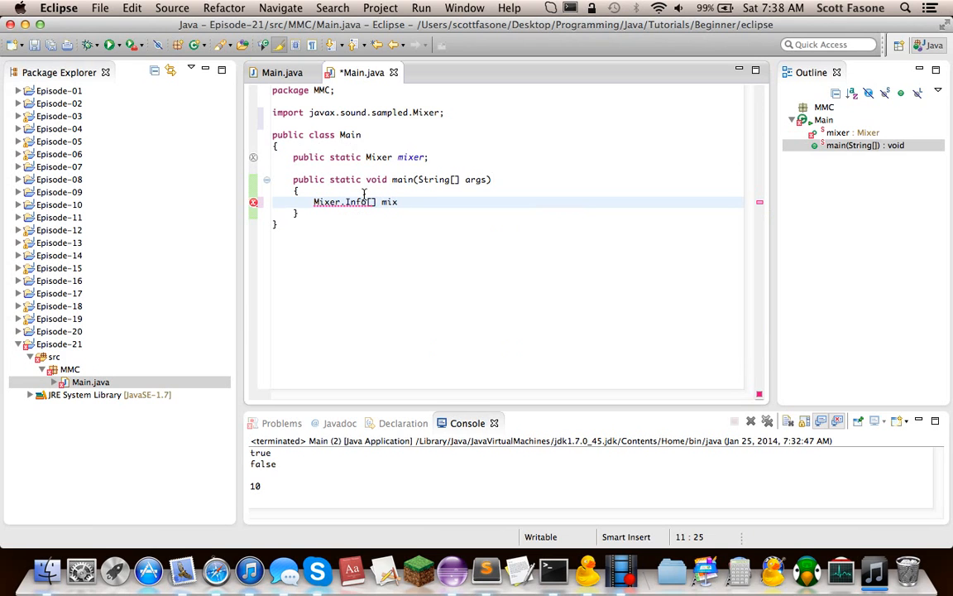
{"action": "type", "text": "Infos = Audio"}
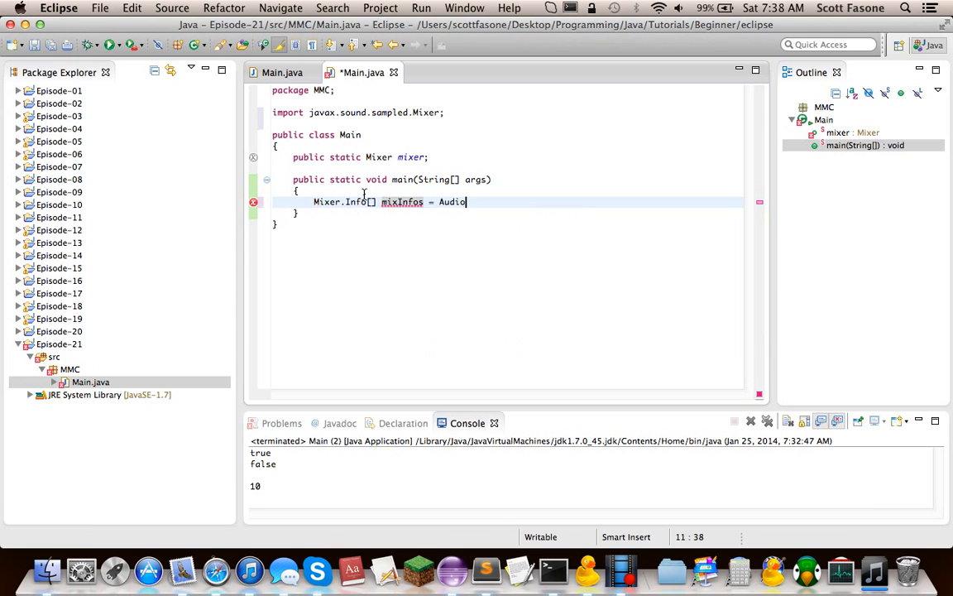
{"action": "type", "text": "System"}
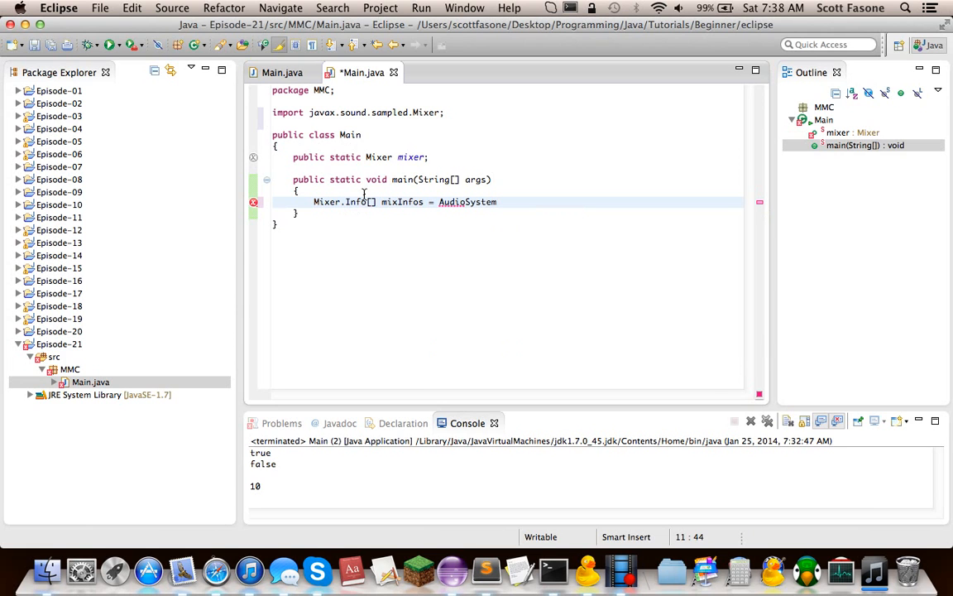
{"action": "type", "text": "."}
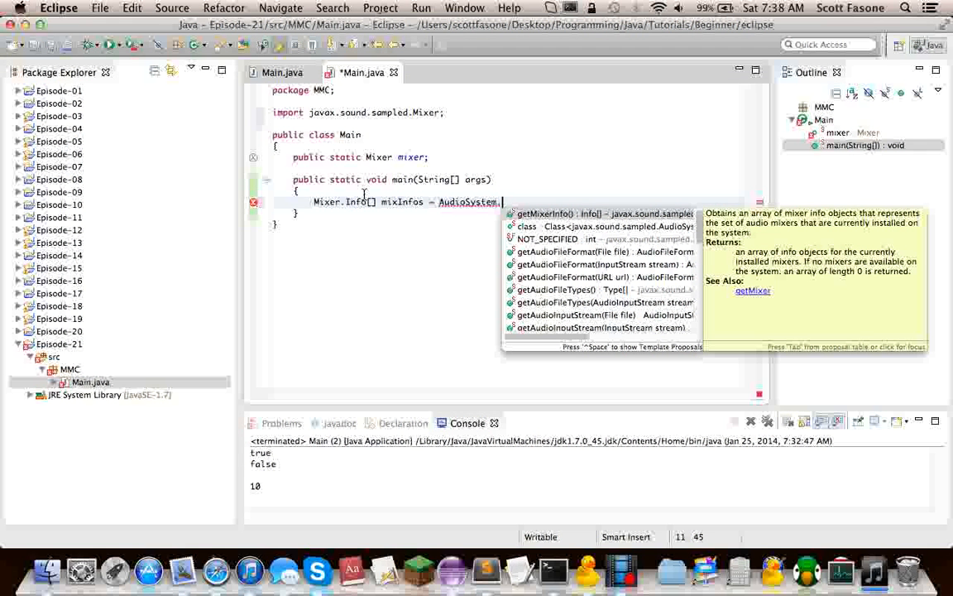
{"action": "type", "text": "getMixerInfo();"}
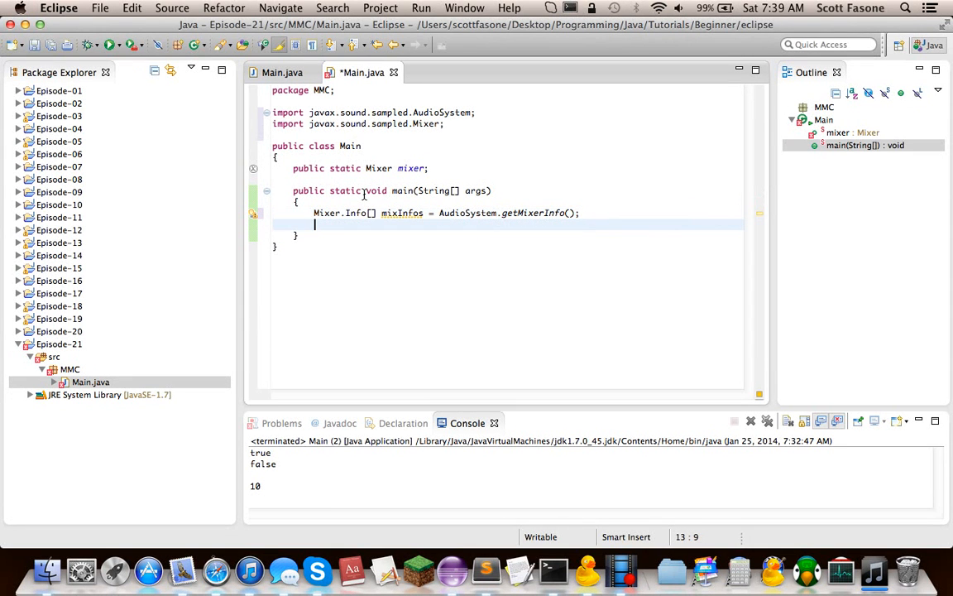
Loop over mixInfos, printing each info's name, ' --- ', and its details
{"action": "type", "text": "for"}
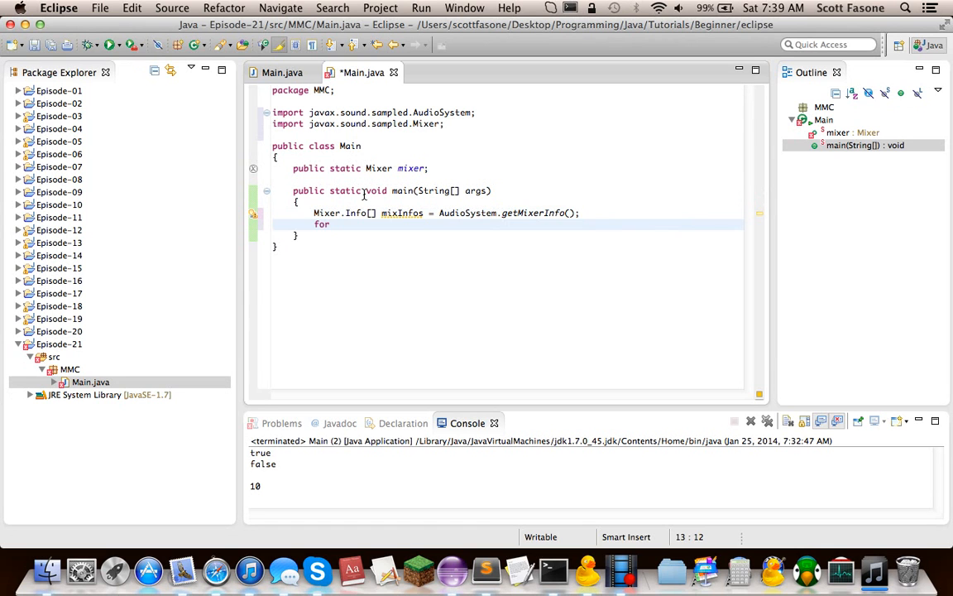
{"action": "type", "text": "{"}
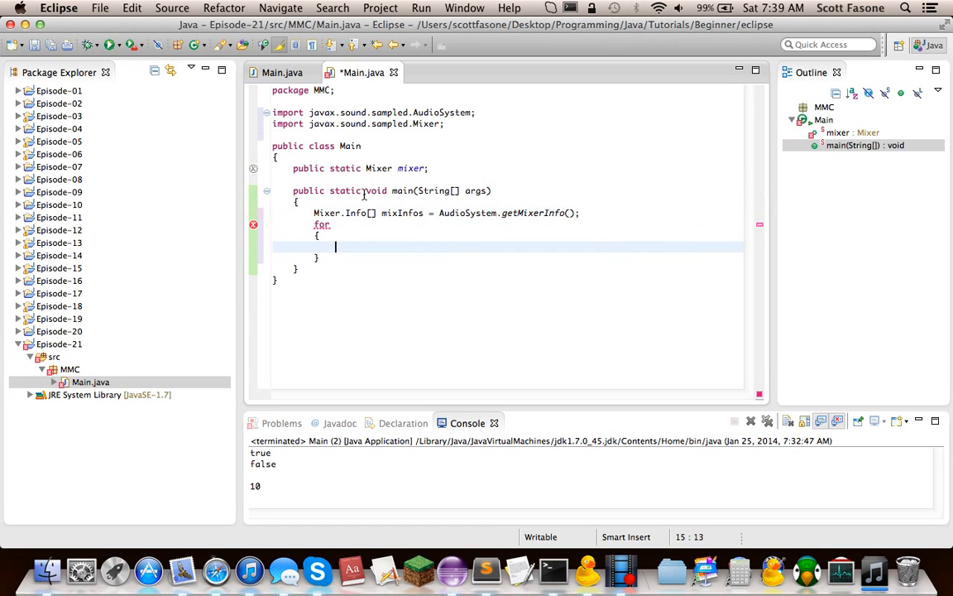
{"action": "type", "text": "System.out.println();"}
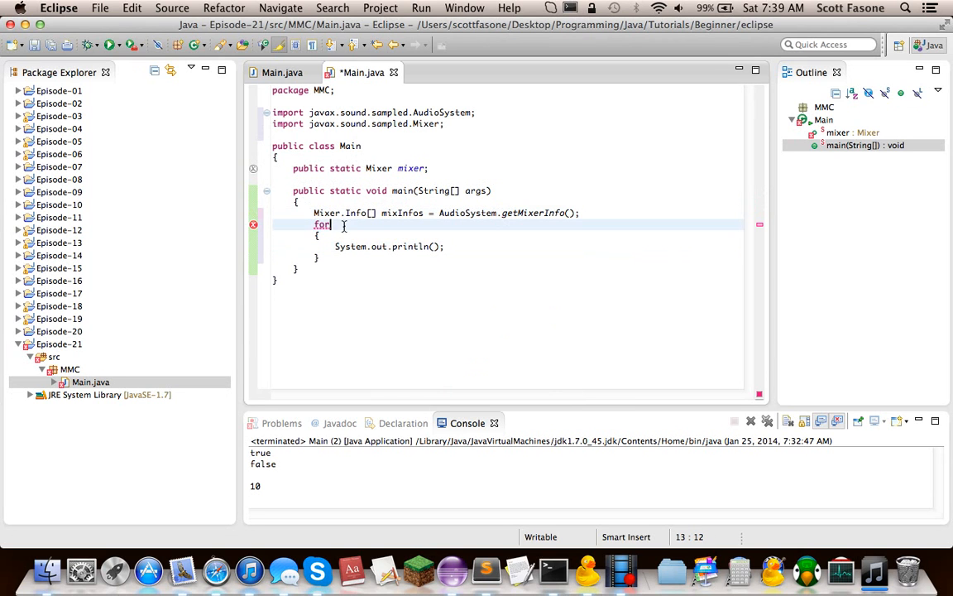
{"action": "type", "text": "(M"}
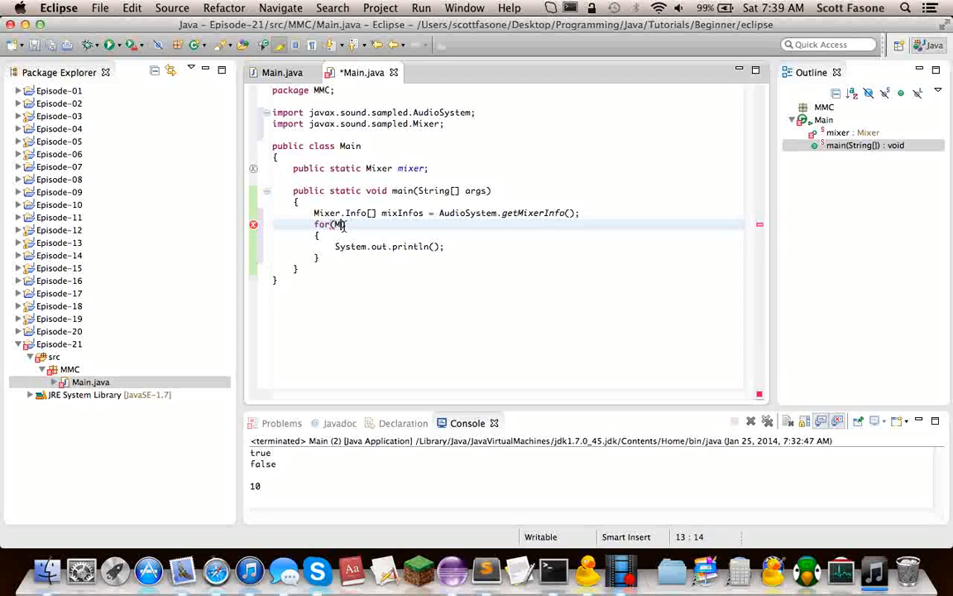
{"action": "type", "text": "ixer.Info"}
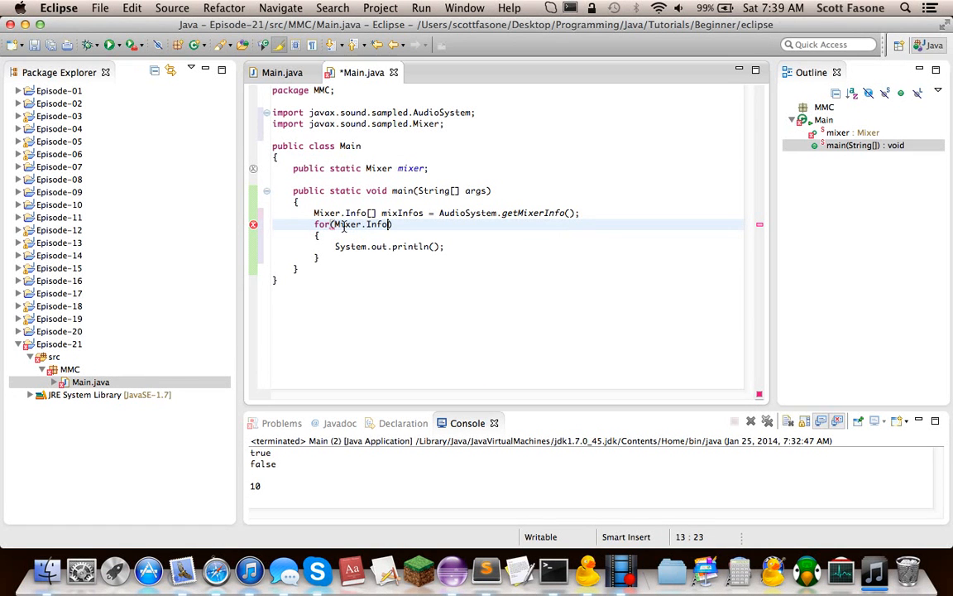
{"action": "type", "text": "info"}
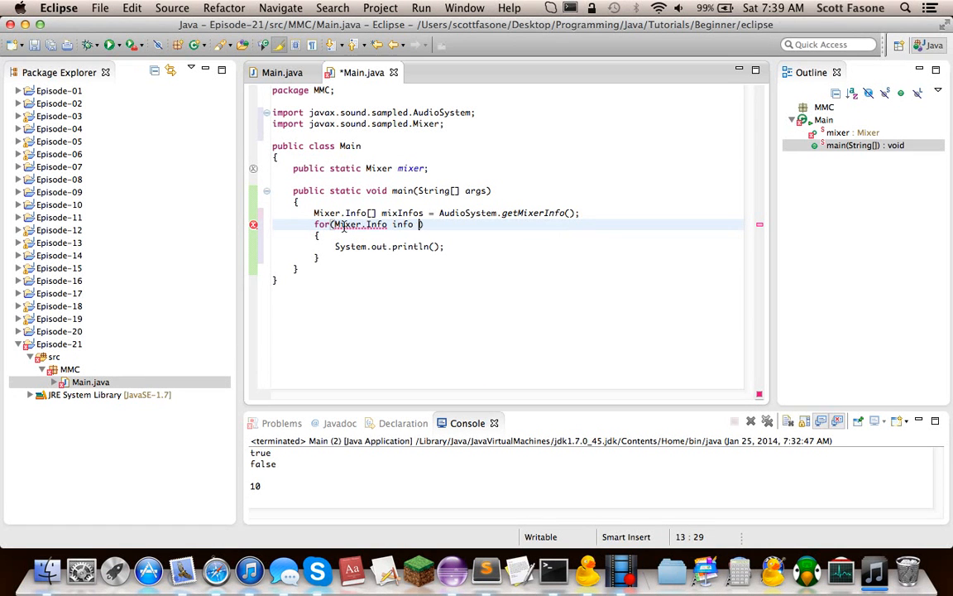
{"action": "type", "text": ": mixInfos"}
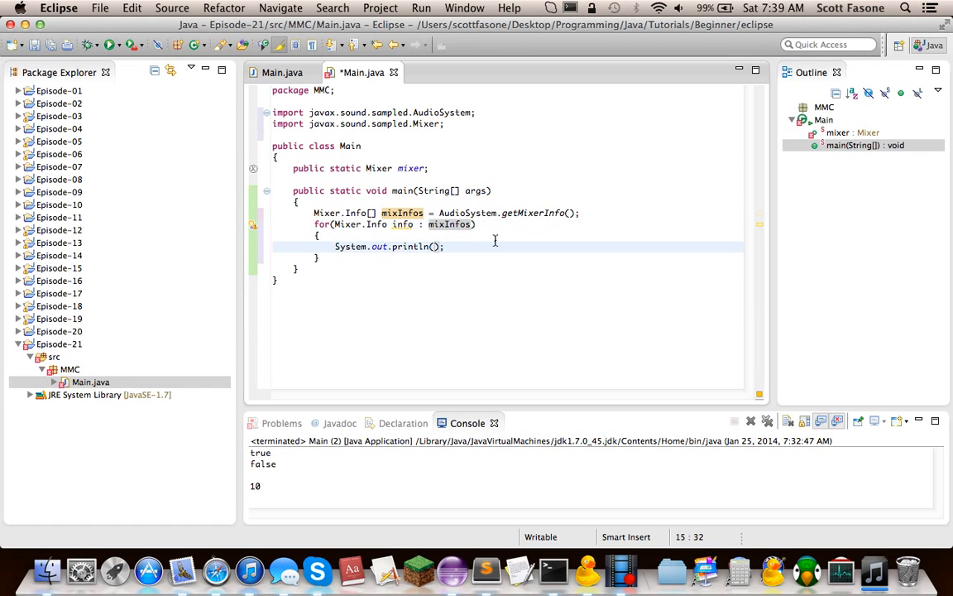
{"action": "type", "text": "info.getName("}
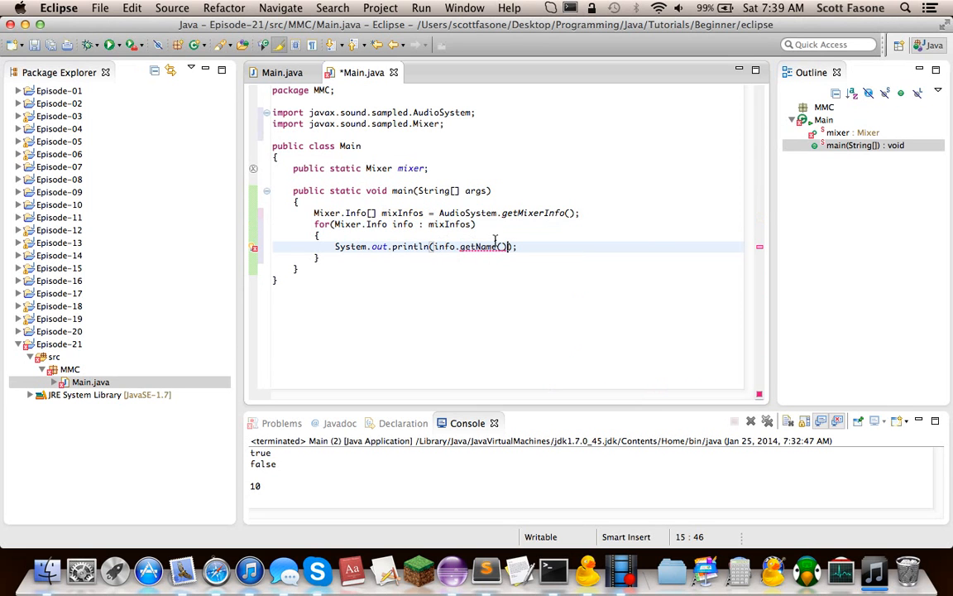
{"action": "type", "text": "+ \"--"}
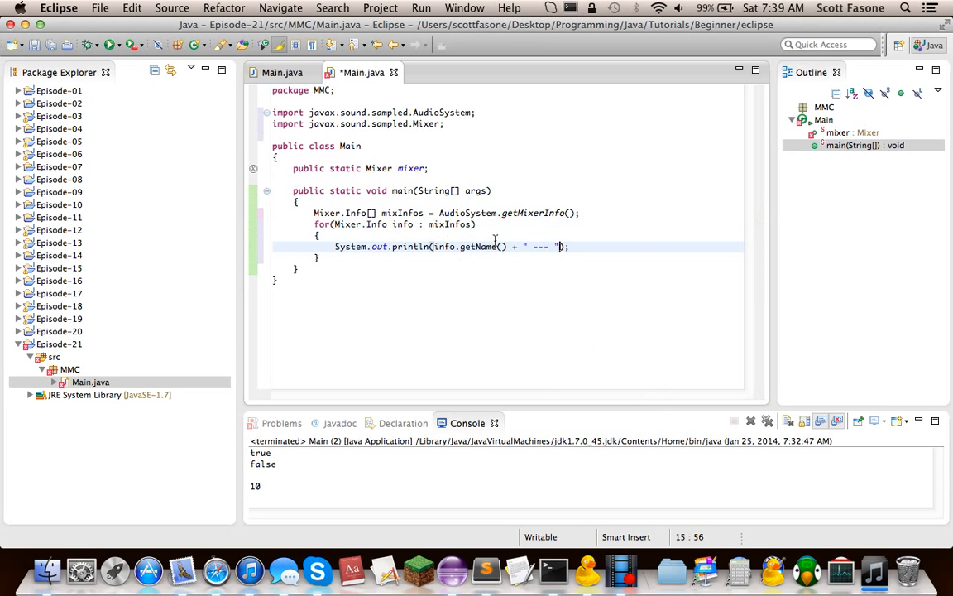
{"action": "type", "text": "+ info"}
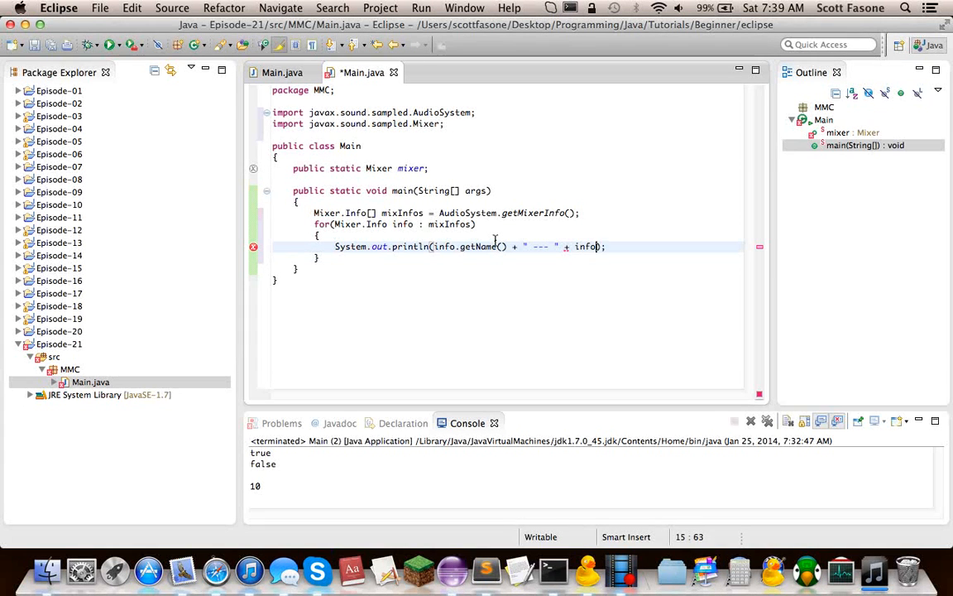
{"action": "type", "text": ".getDescription("}
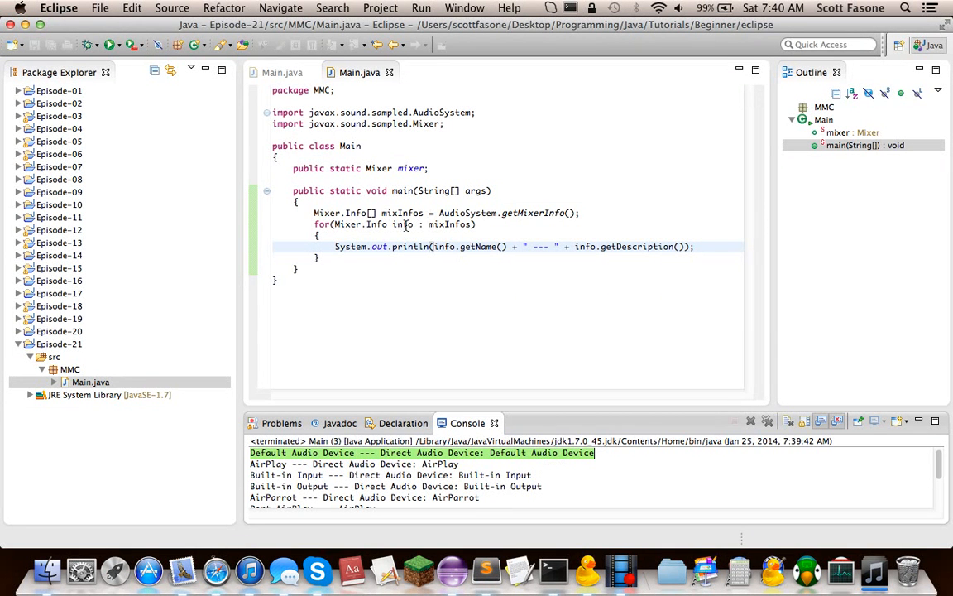
Highlight the getMixerInfo call and scroll through the console's audio-device list
{"action": "double_click", "coordinate": [402, 212]}
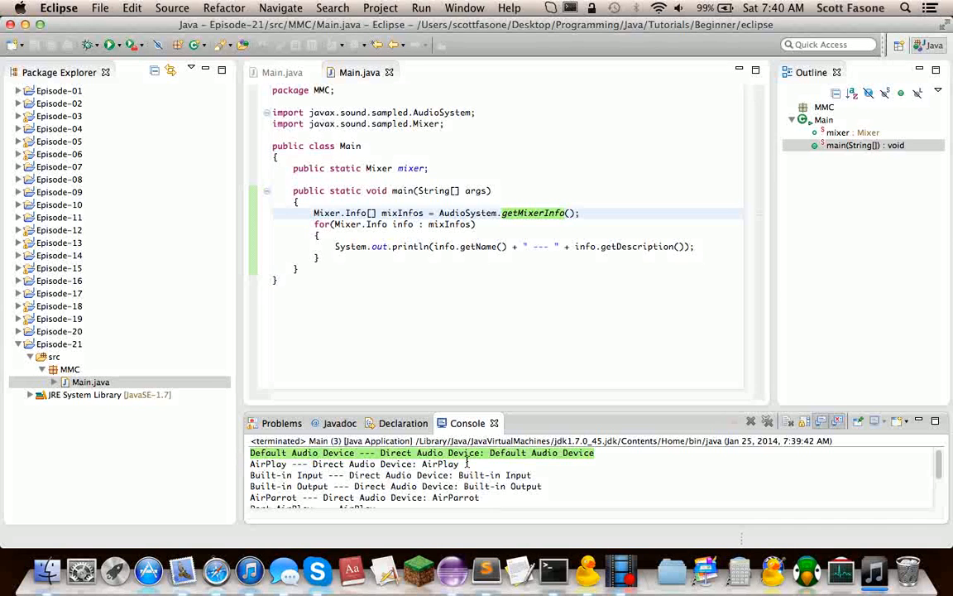
{"action": "scroll", "scroll_direction": "down", "scroll_amount": 3}
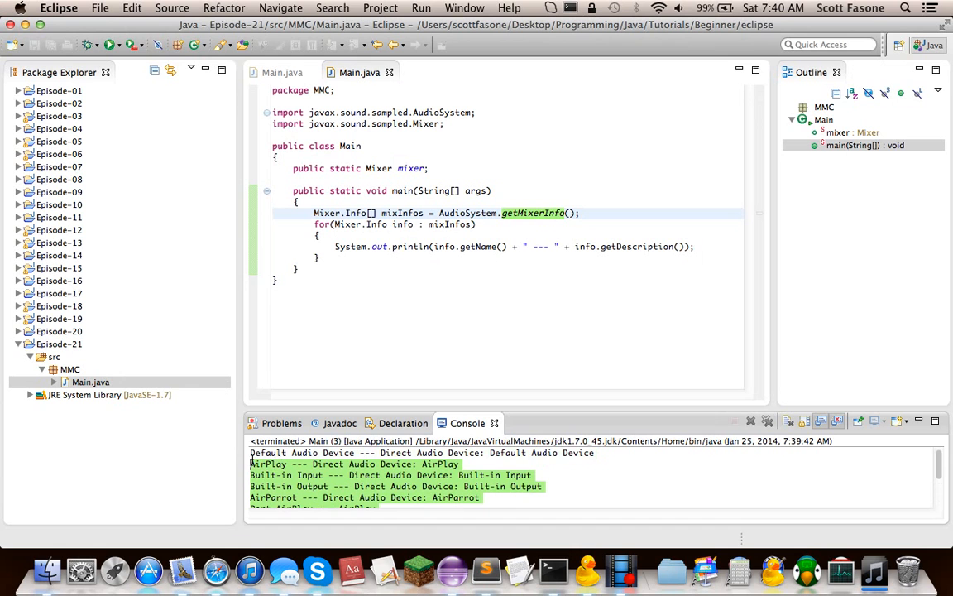
{"action": "scroll", "scroll_direction": "down", "scroll_amount": 3}
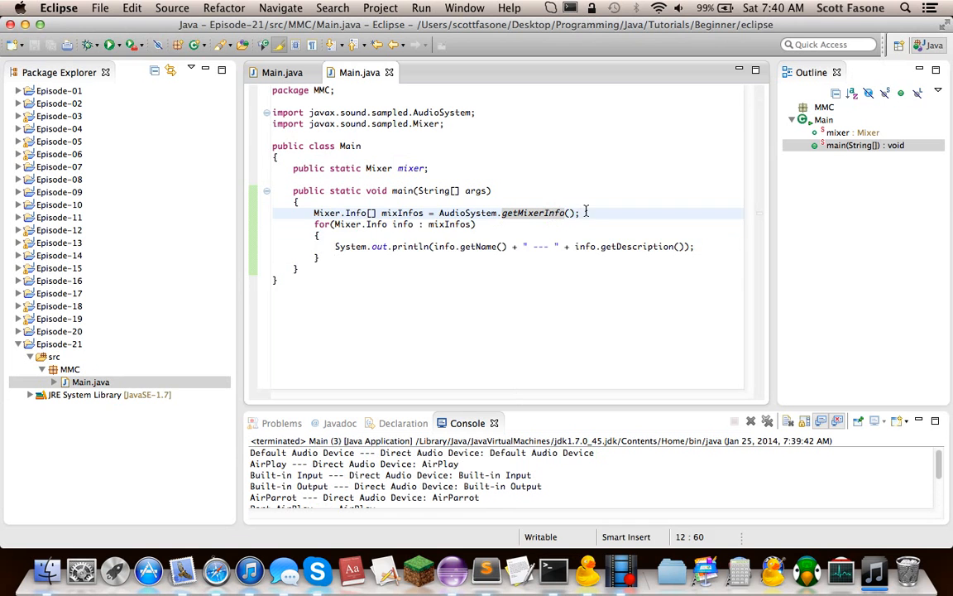
Comment out the printing loop with /* */ and assign mixer = AudioSystem.getMixer(mixInfos[0])
{"action": "type", "text": "/*"}
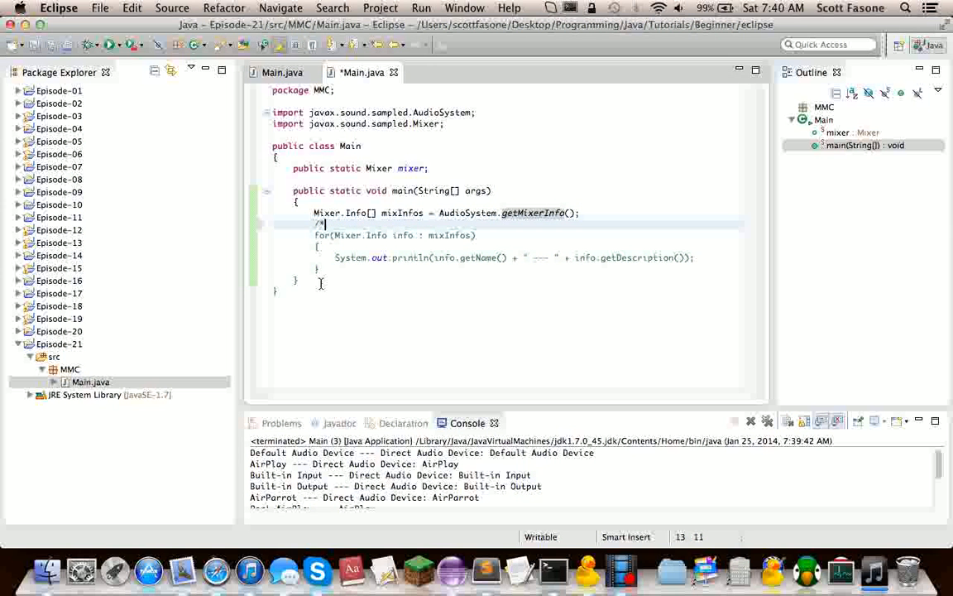
{"action": "type", "text": "*/"}
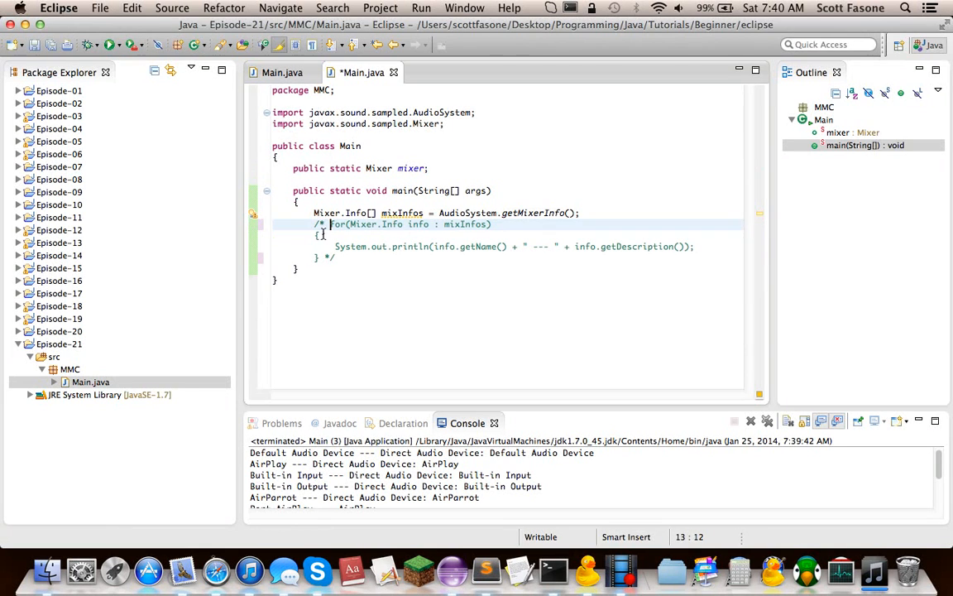
{"action": "left_click", "coordinate": [351, 260]}
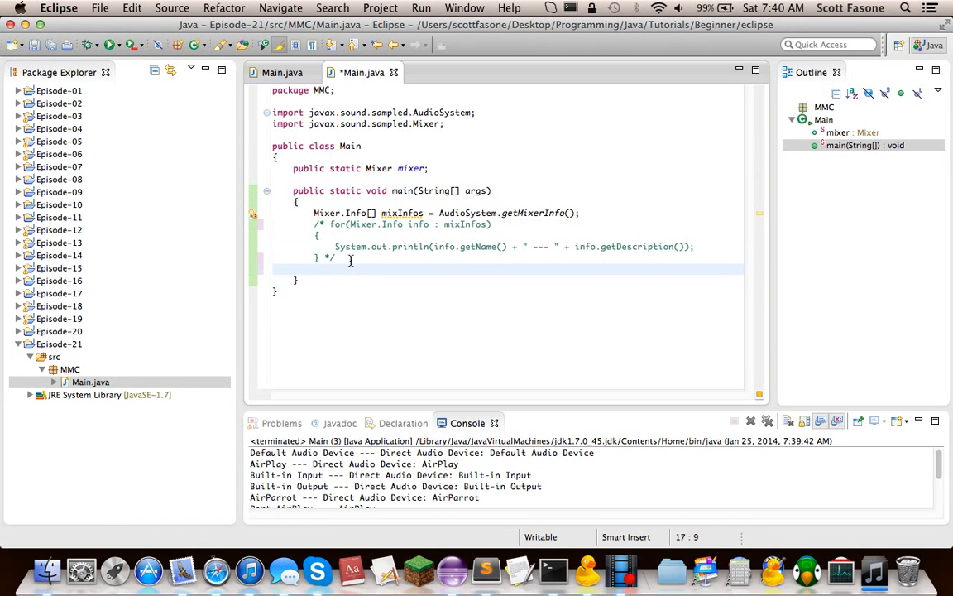
{"action": "type", "text": "mixer ="}
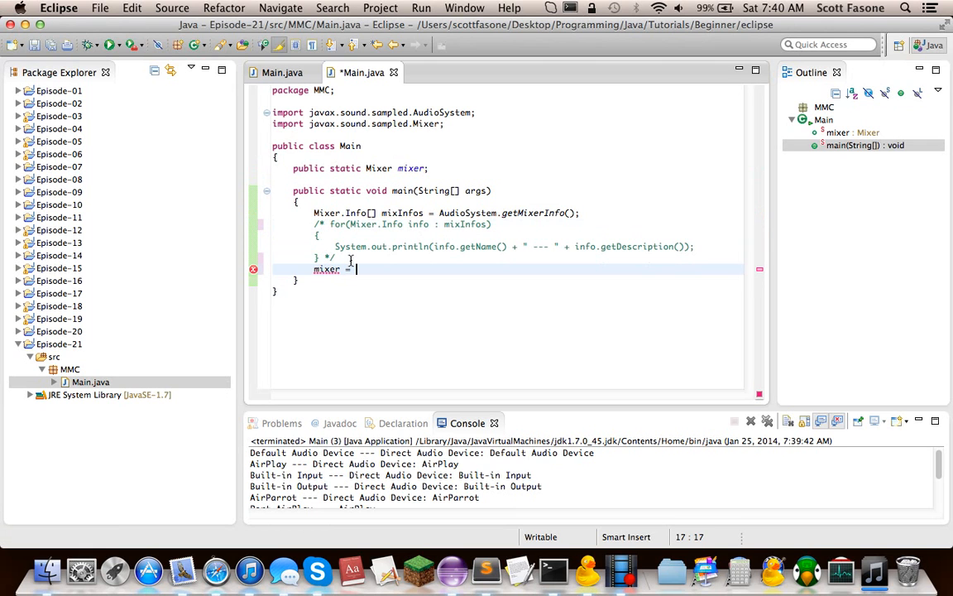
{"action": "type", "text": "AudioSyste"}
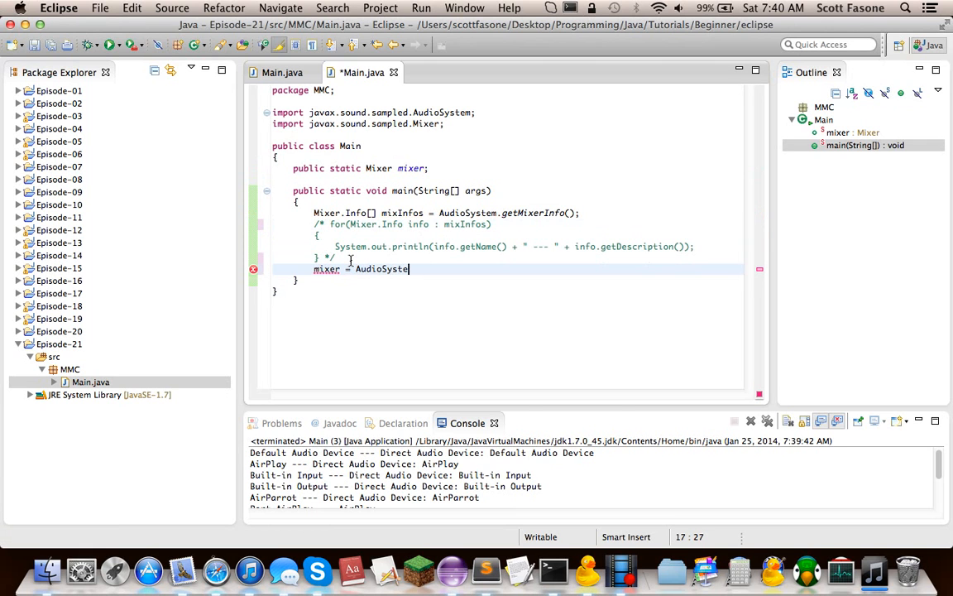
{"action": "type", "text": "m.get"}
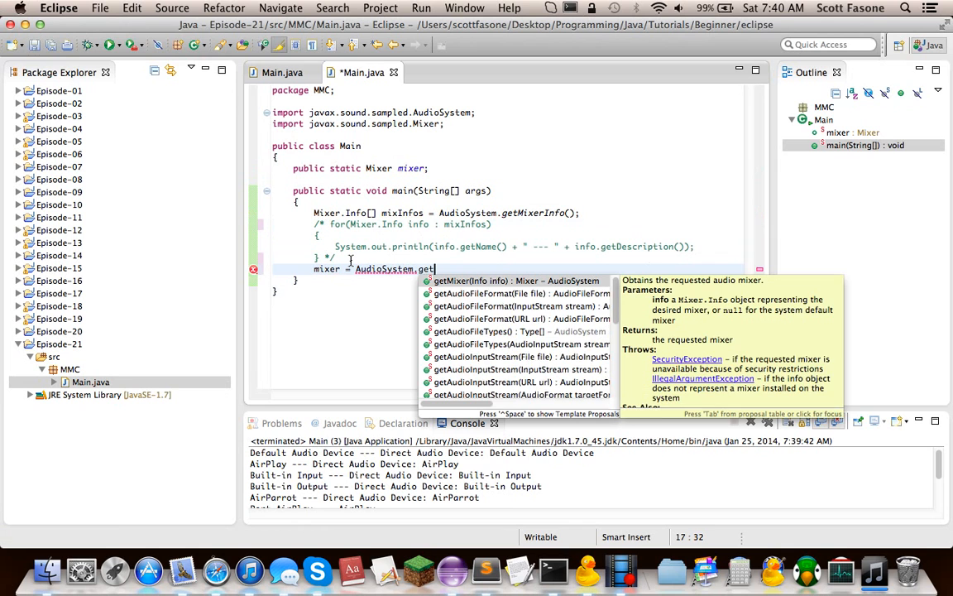
{"action": "type", "text": "Mixer(mixI"}
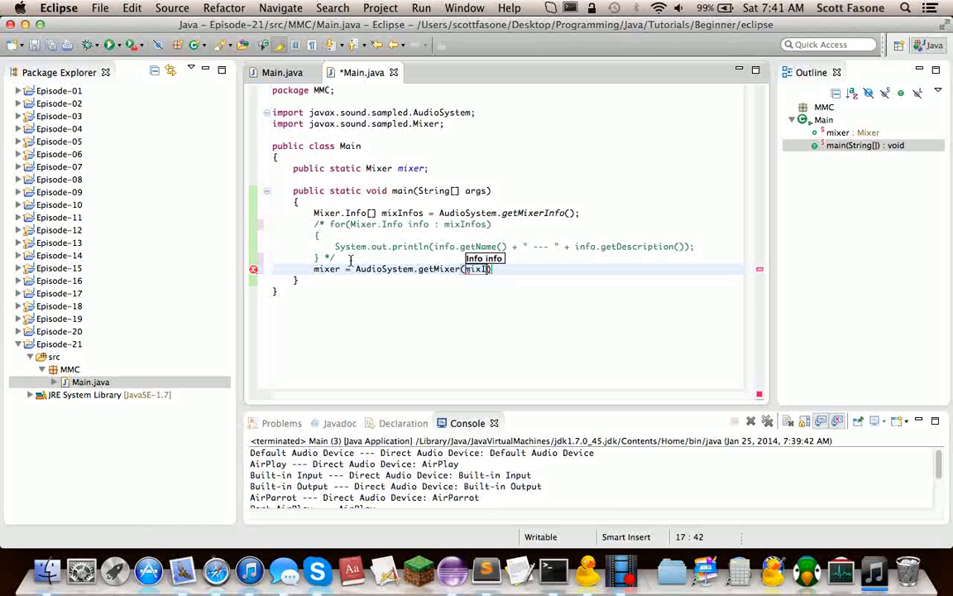
{"action": "type", "text": "os"}
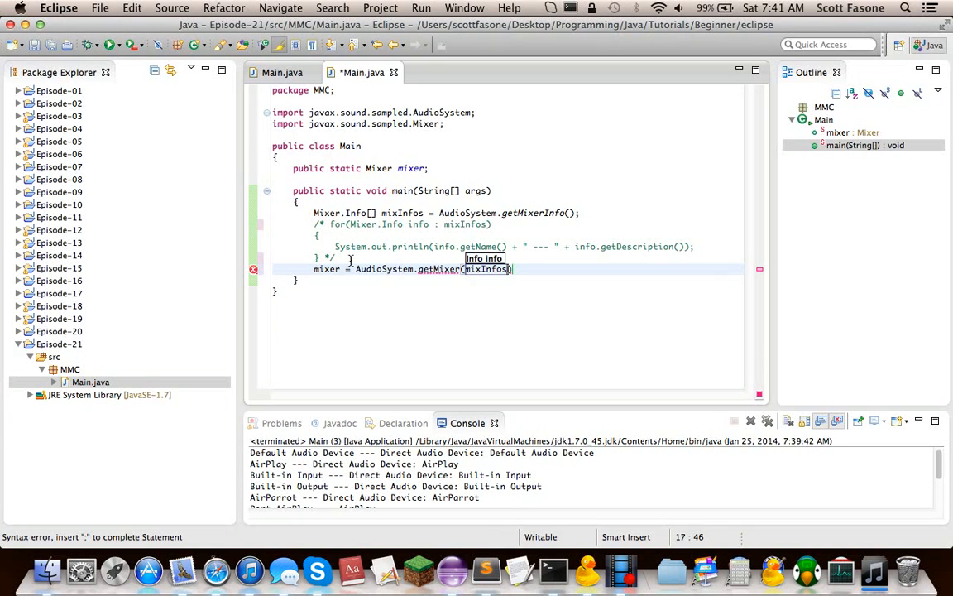
{"action": "type", "text": "[0]"}
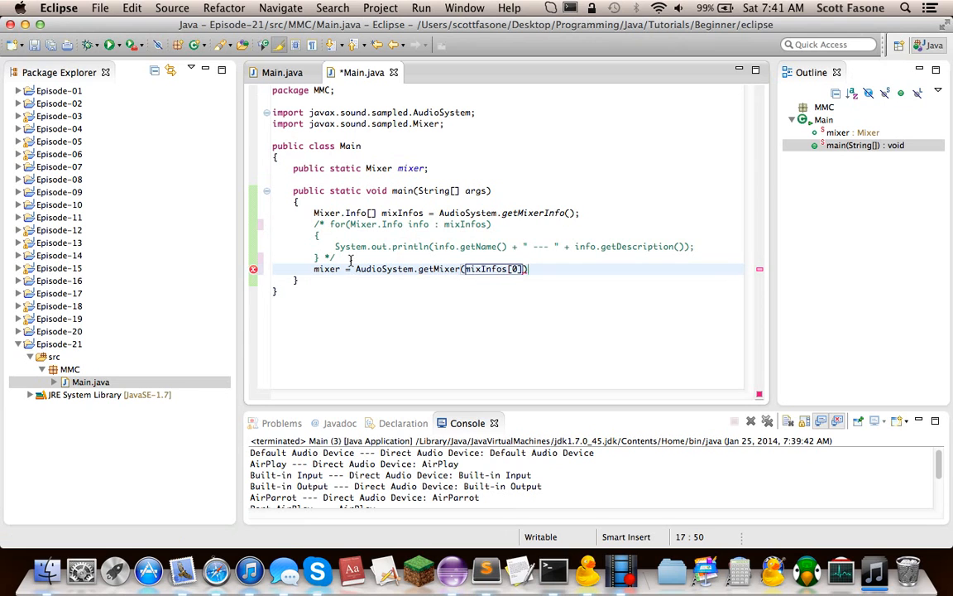
{"action": "key", "text": "Return"}
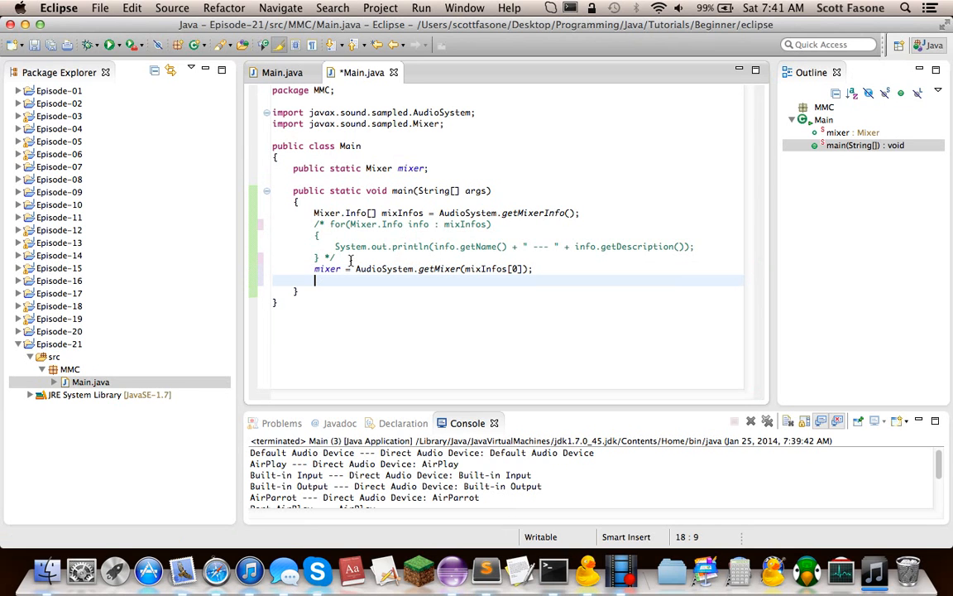
{"action": "key", "text": "cmd+s"}
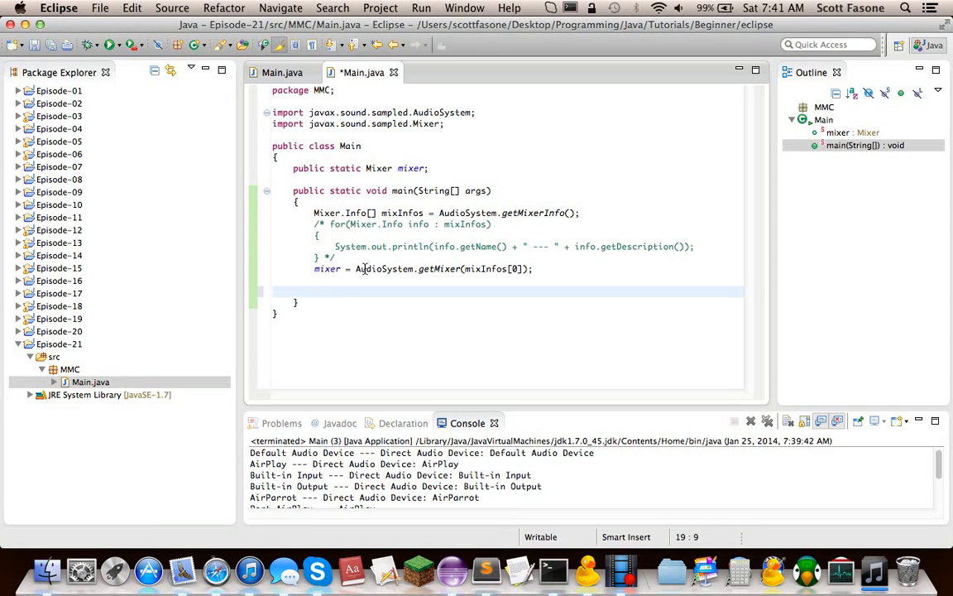
Declare DataLine.Info dataInfo = new DataLine.Info(Clip.class, null), importing Clip via quick fix
{"action": "type", "text": "DataLine.Info"}
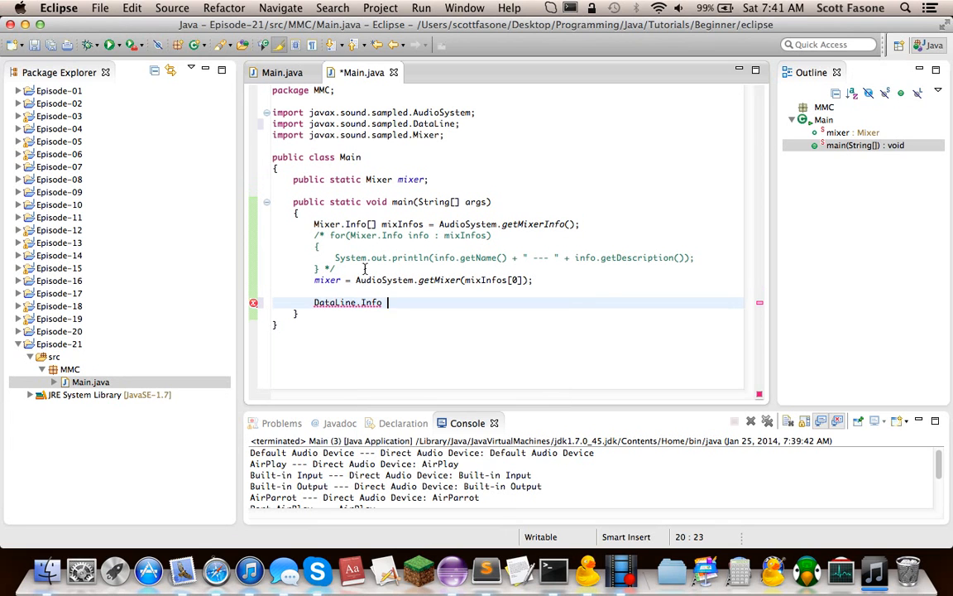
{"action": "type", "text": "= new"}
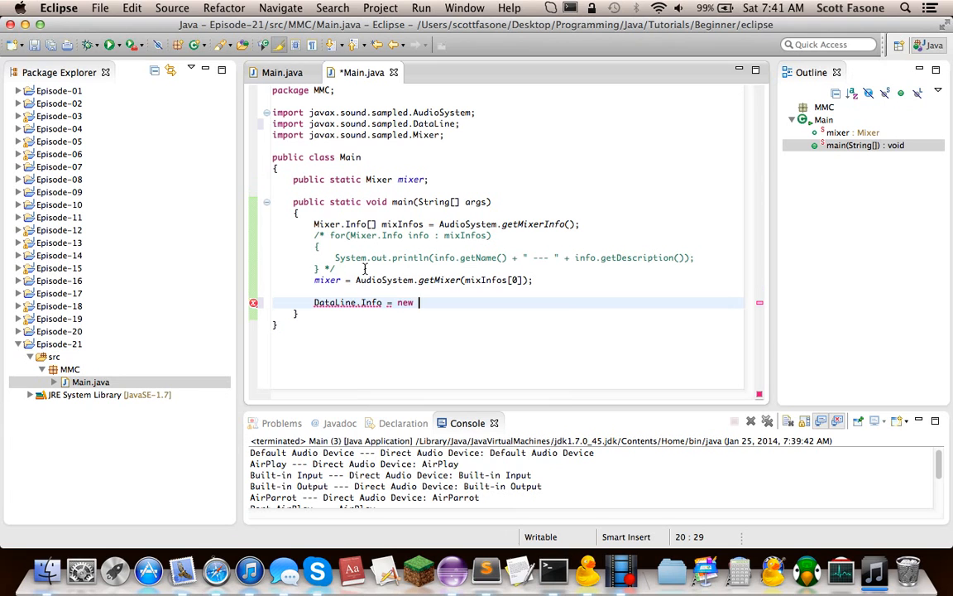
{"action": "key", "text": "Backspace"}
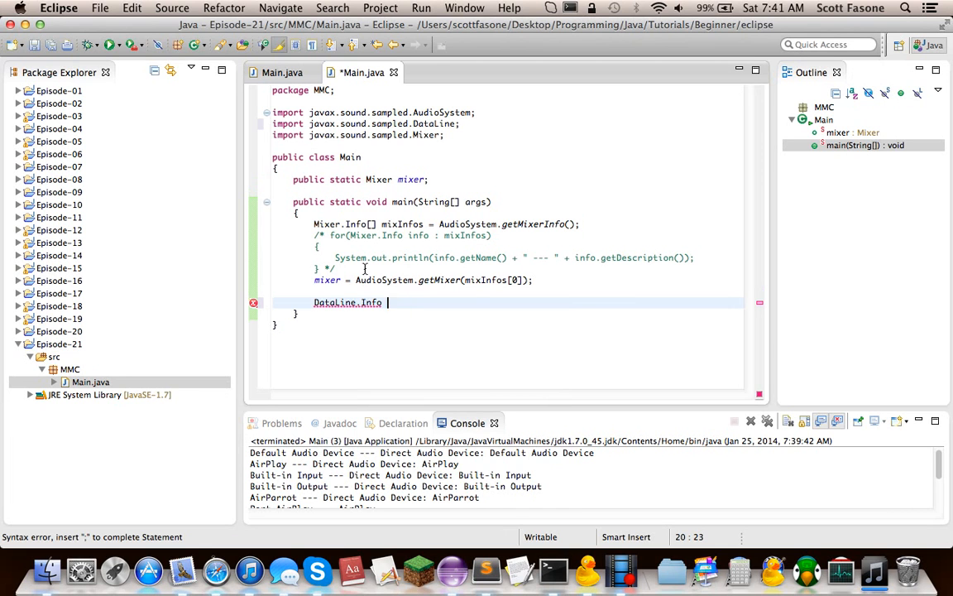
{"action": "type", "text": "dataInfo ="}
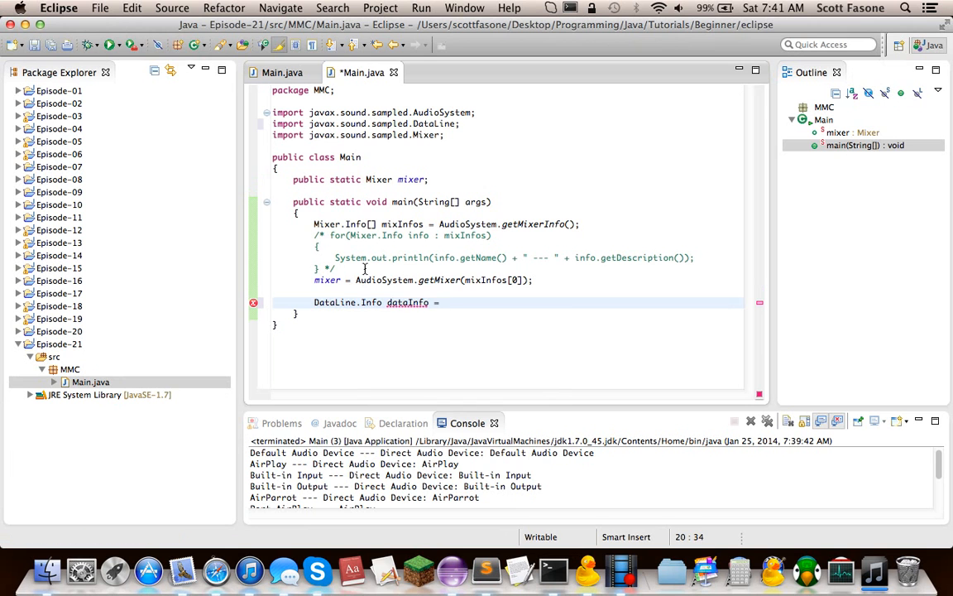
{"action": "type", "text": "new DataLine"}
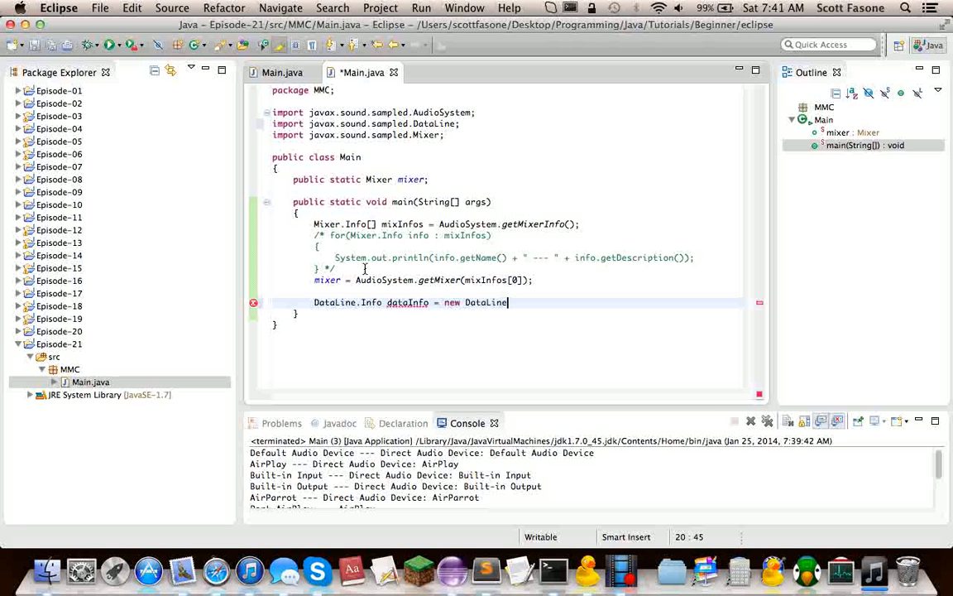
{"action": "type", "text": "(c[], format"}
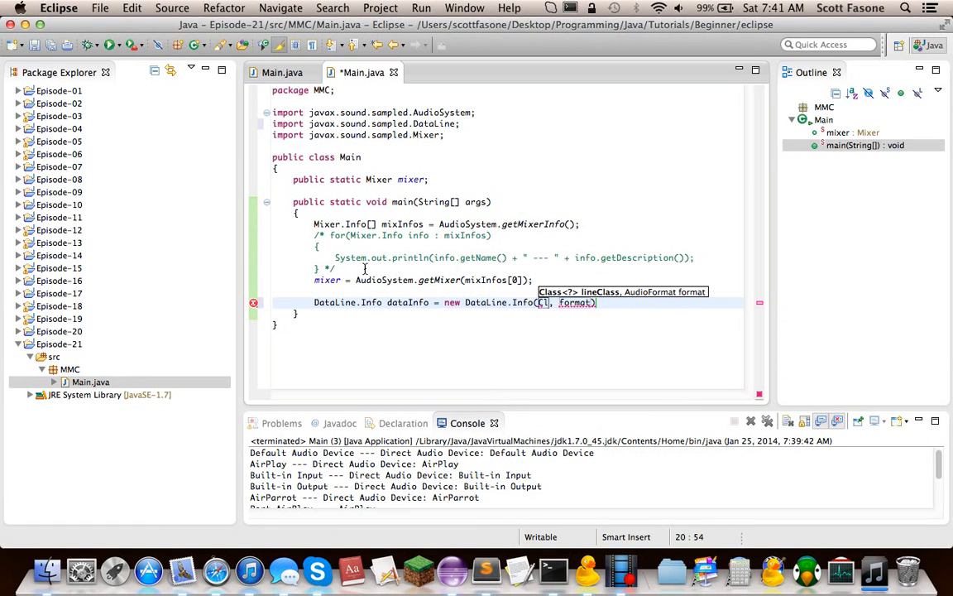
{"action": "type", "text": "clip.class"}
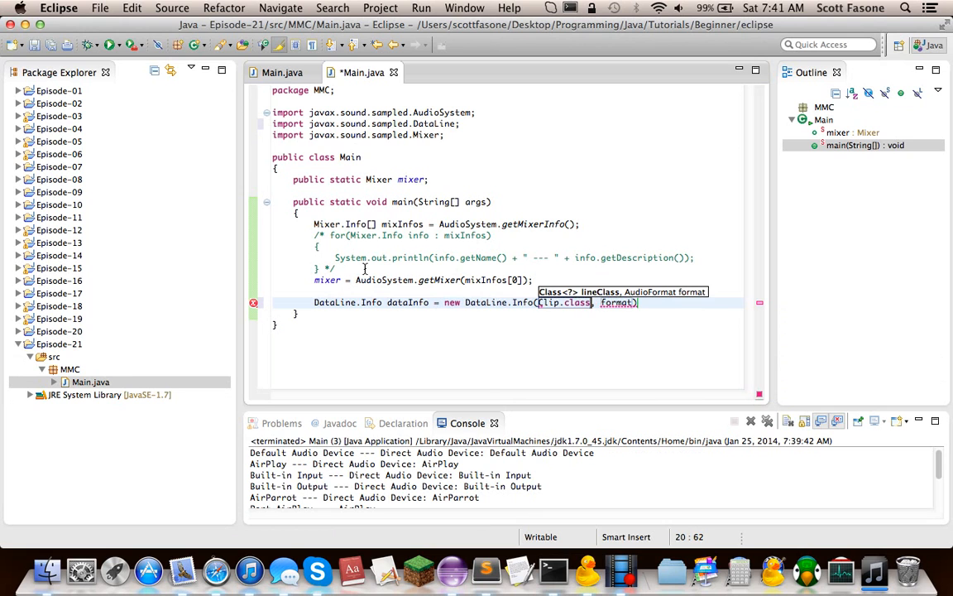
{"action": "type", "text": ");"}
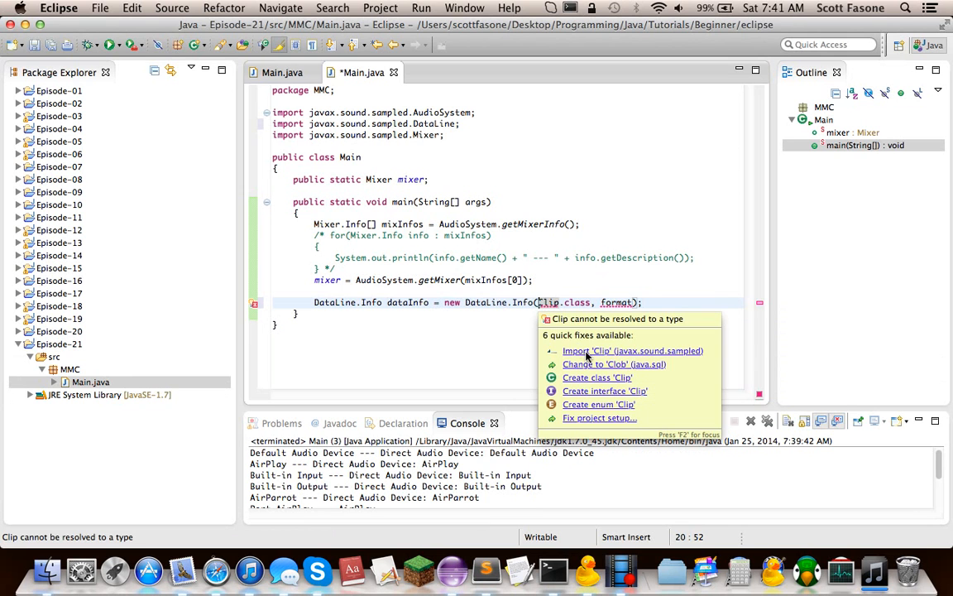
{"action": "left_click", "coordinate": [632, 350]}
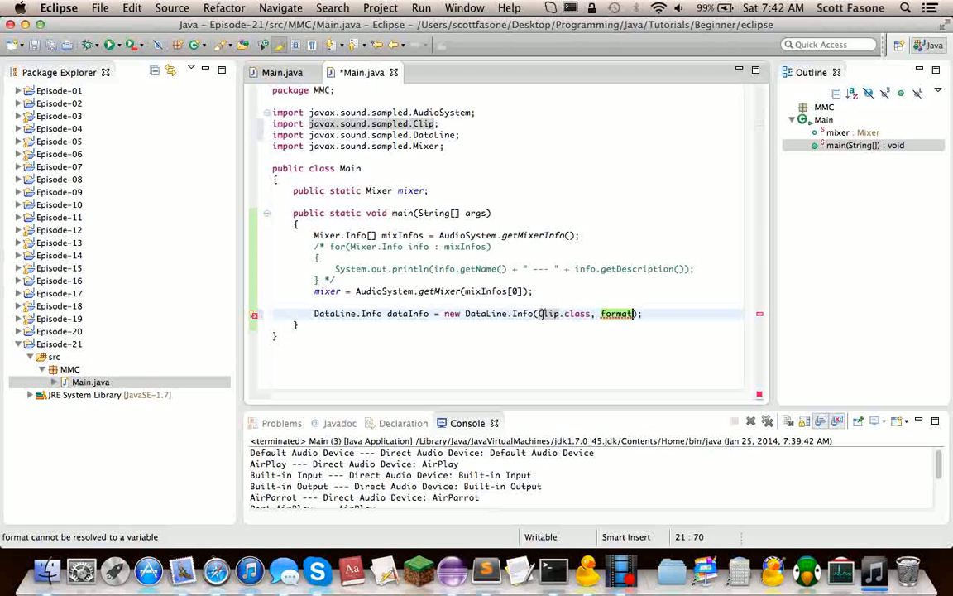
{"action": "type", "text": "null"}
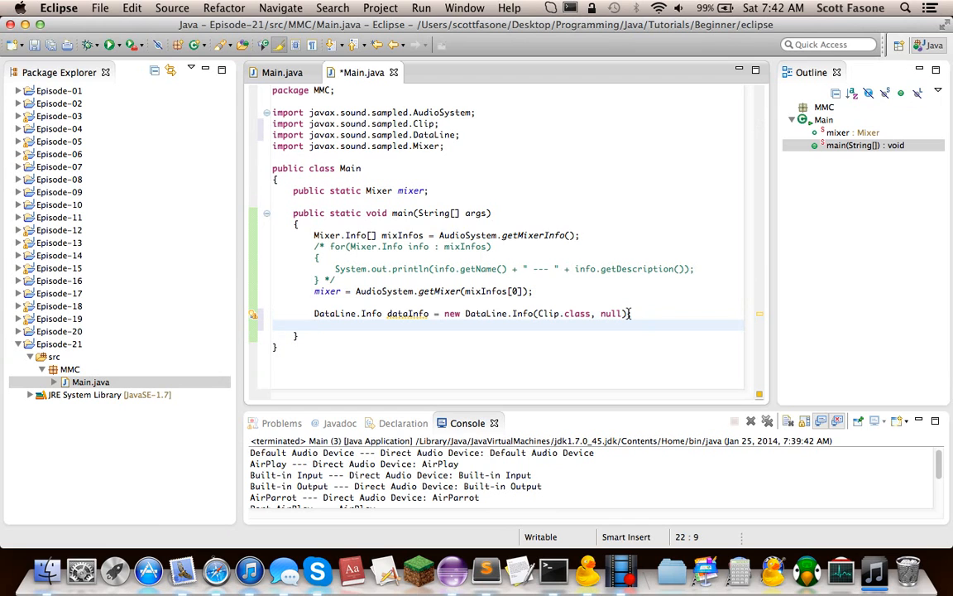
{"action": "type", "text": "try"}
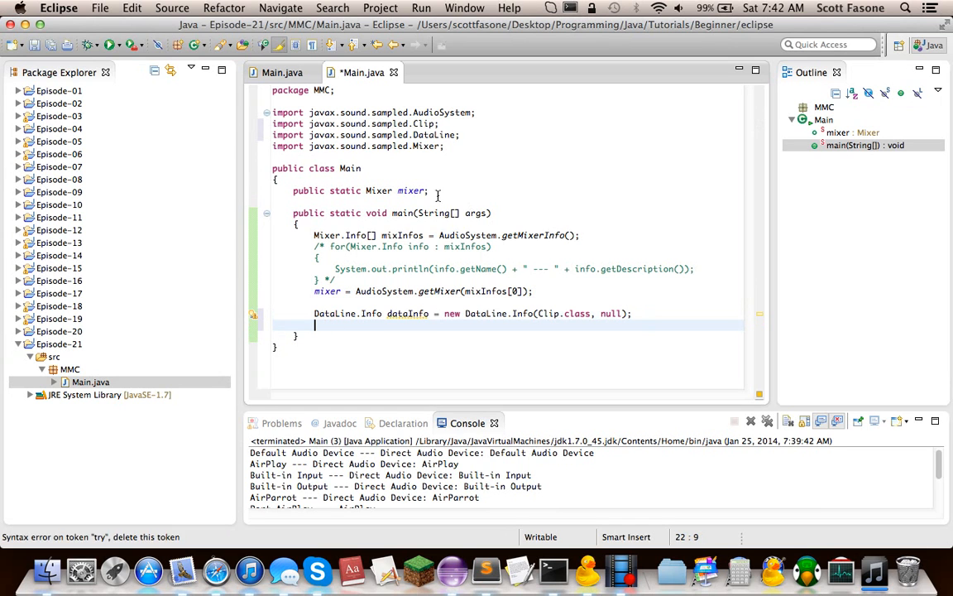
Add a static Clip field 'clip' and a try block with clip = (Clip)mixer.getLine(dataInfo)
{"action": "type", "text": "public static Clip clip"}
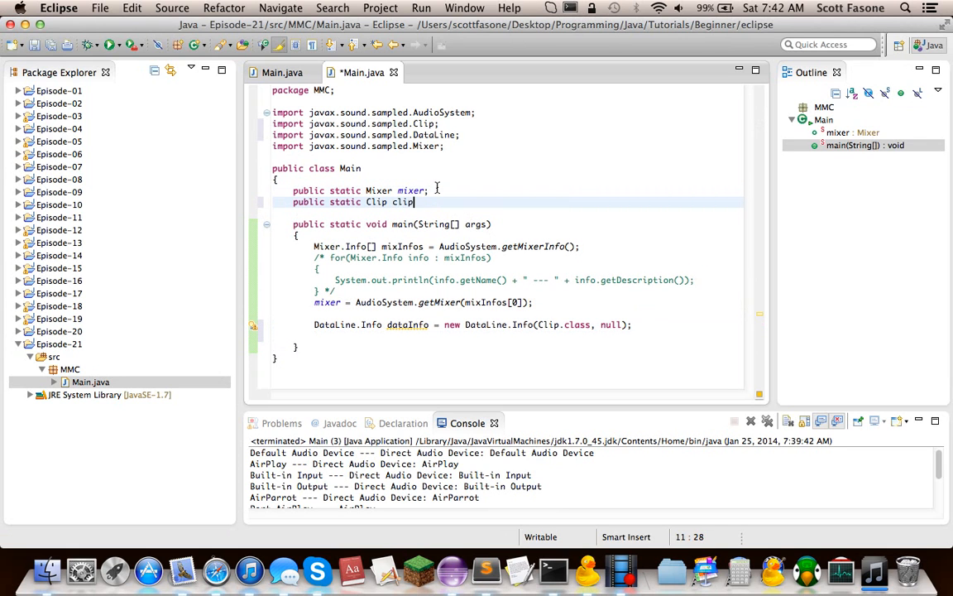
{"action": "type", "text": "try {"}
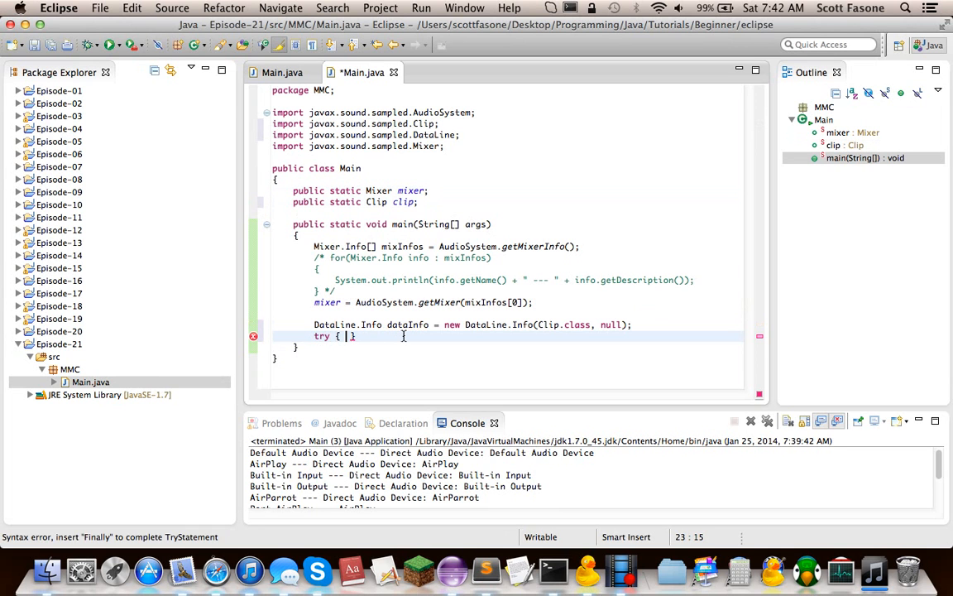
{"action": "type", "text": "c"}
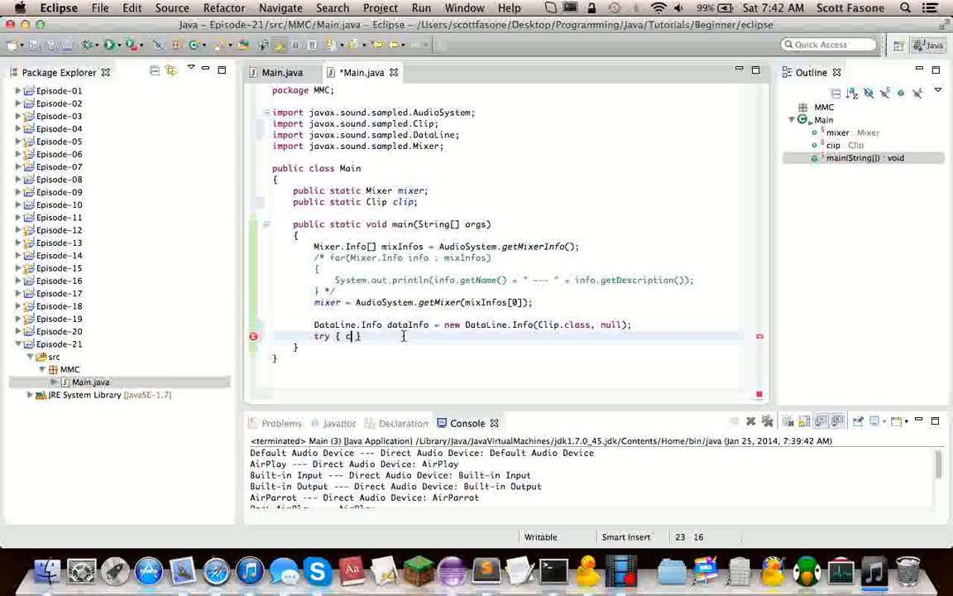
{"action": "type", "text": "lip = ()"}
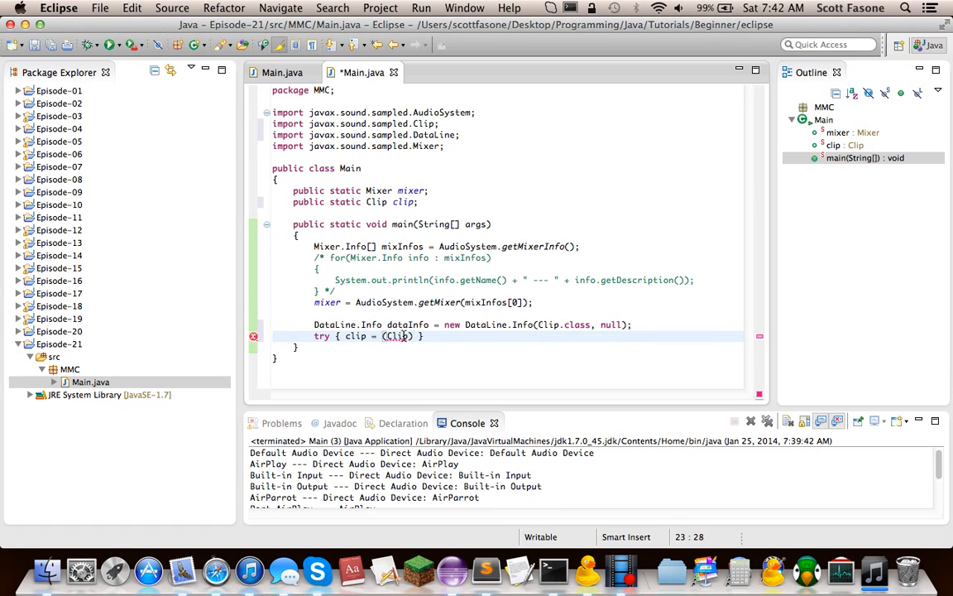
{"action": "type", "text": "mixer."}
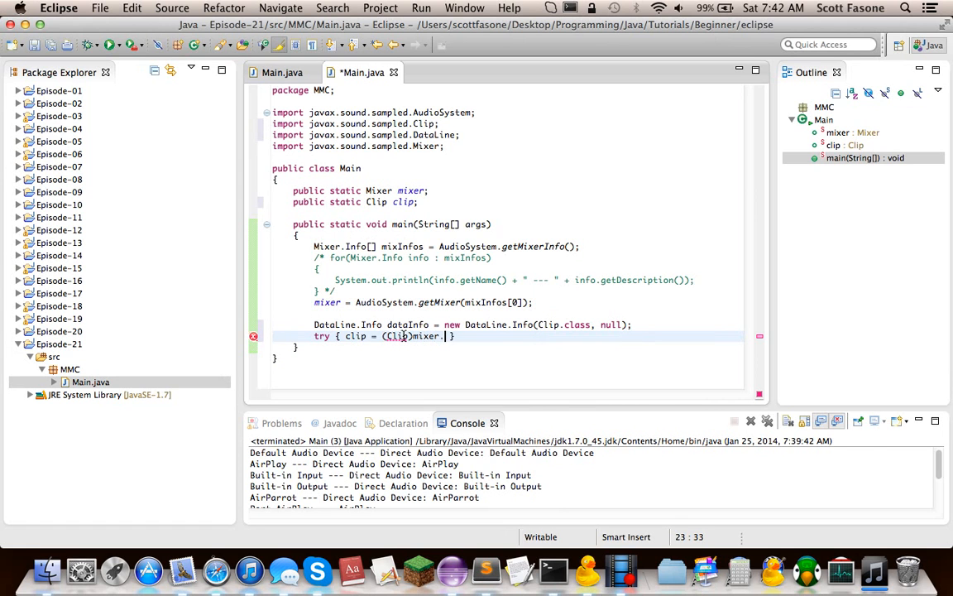
{"action": "type", "text": "getLine(info"}
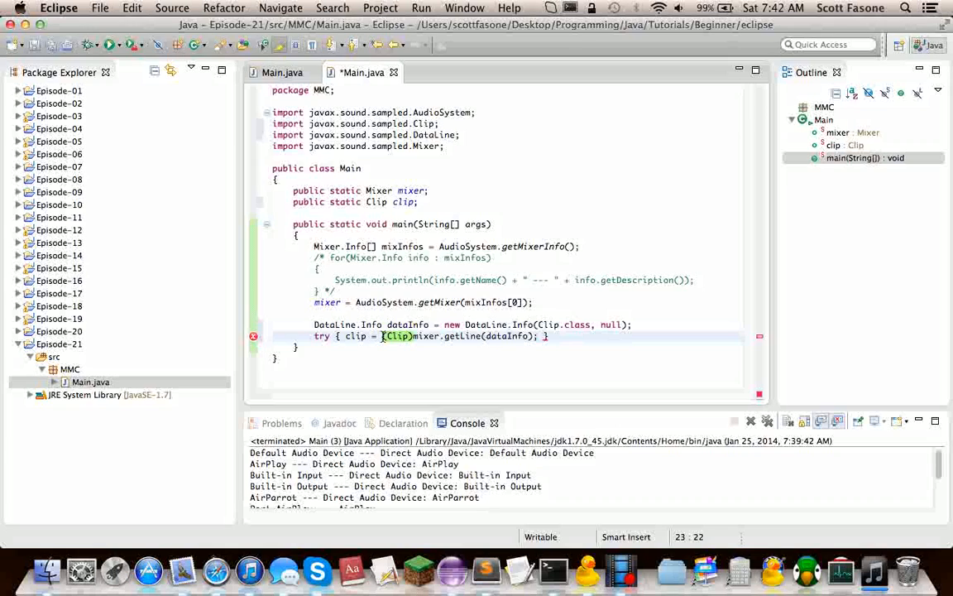
{"action": "mouse_move", "coordinate": [622, 356]}
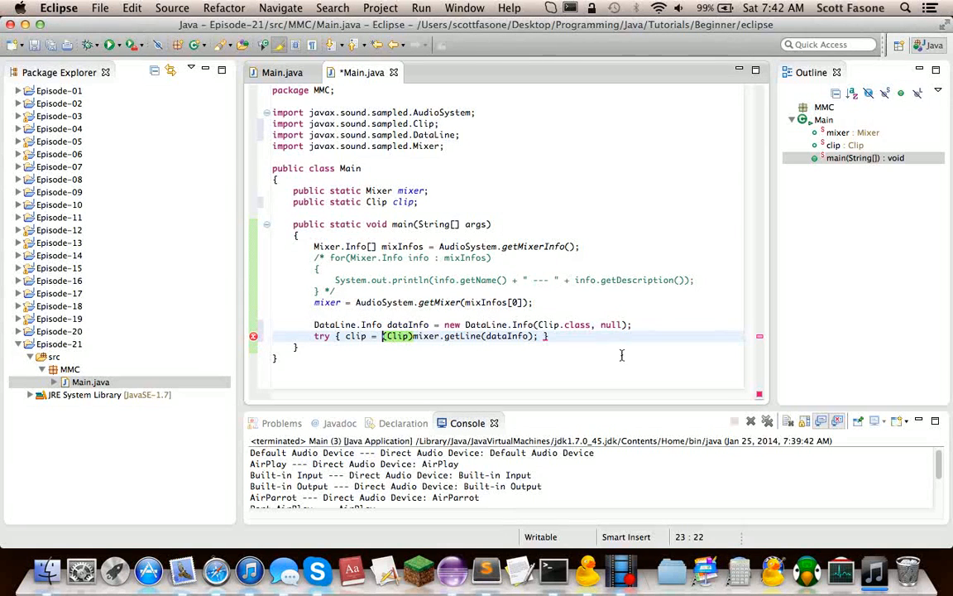
{"action": "type", "text": "catch("}
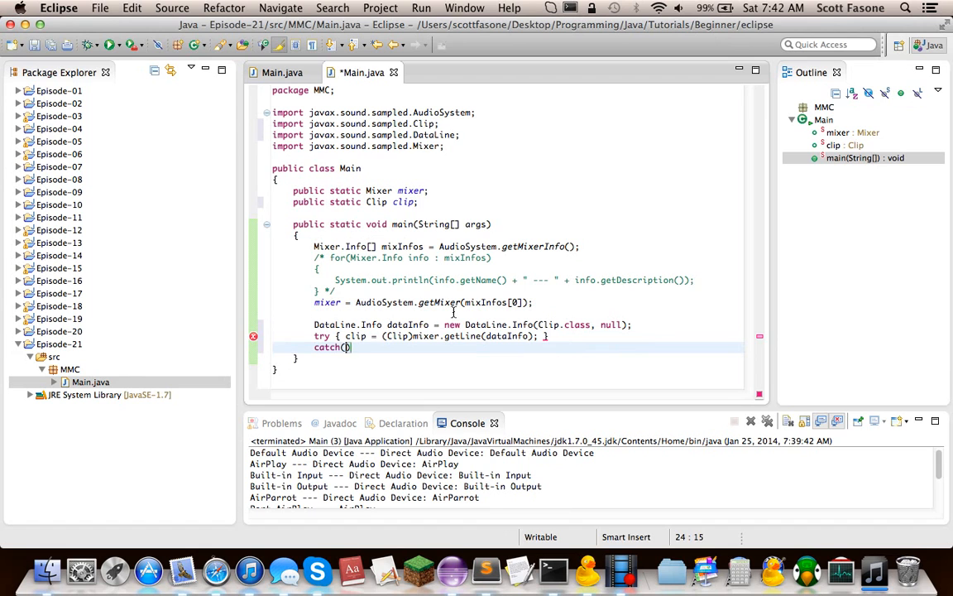
Catch LineUnavailableException lue and print its stack trace, quick-fixing the exception name
{"action": "type", "text": "LineInavailableException lue"}
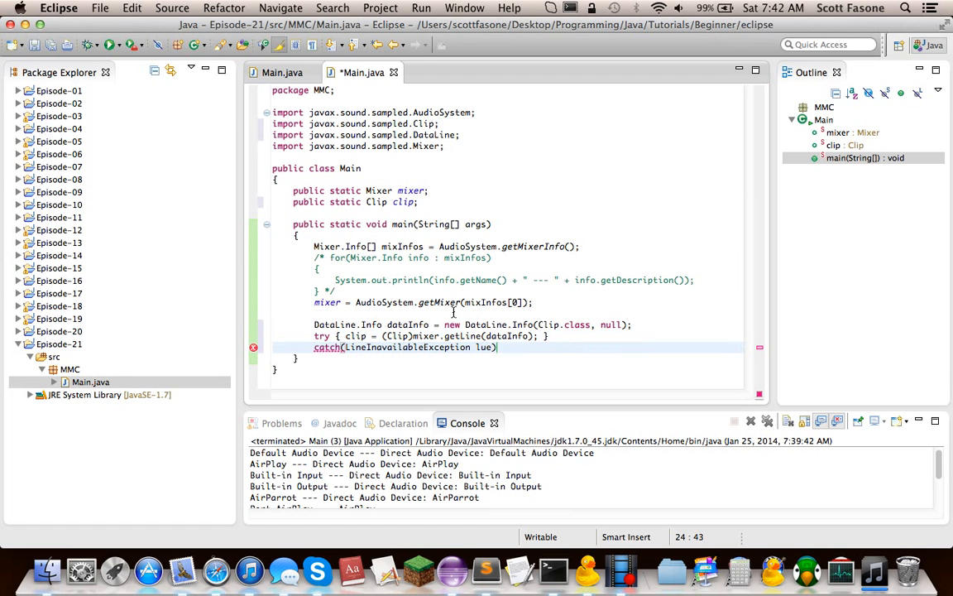
{"action": "type", "text": "{ }"}
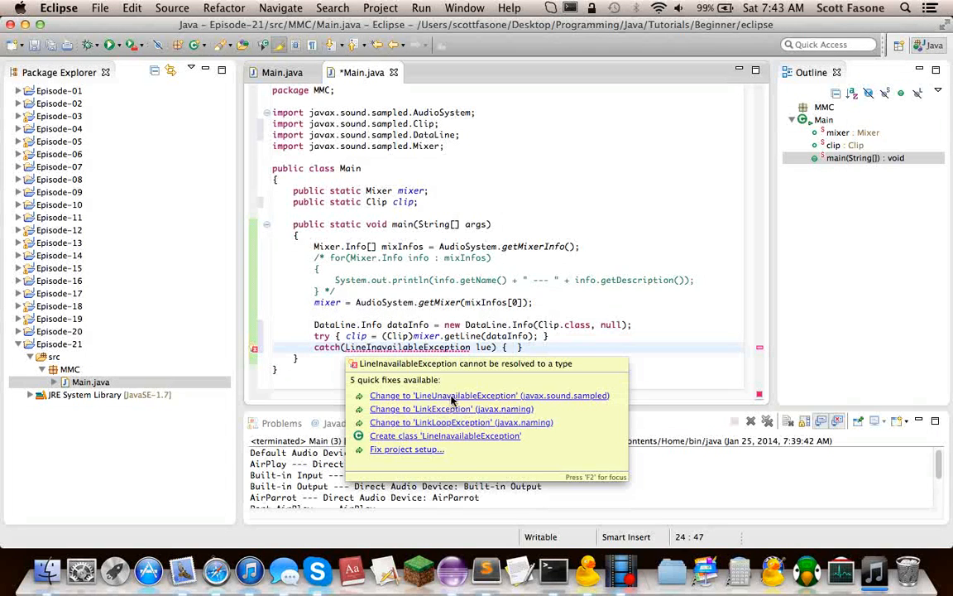
{"action": "left_click", "coordinate": [489, 395]}
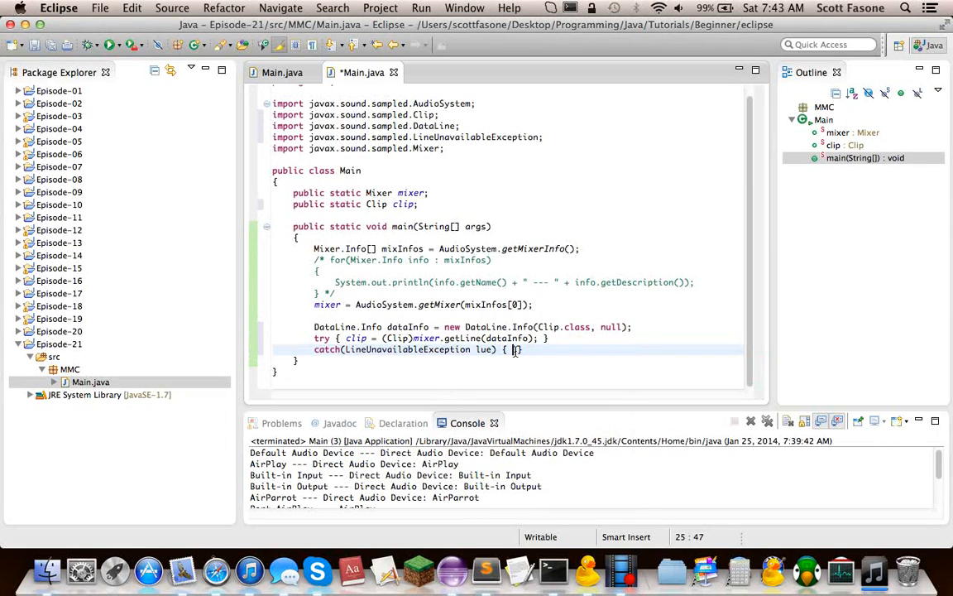
{"action": "type", "text": ".printStackTrace();"}
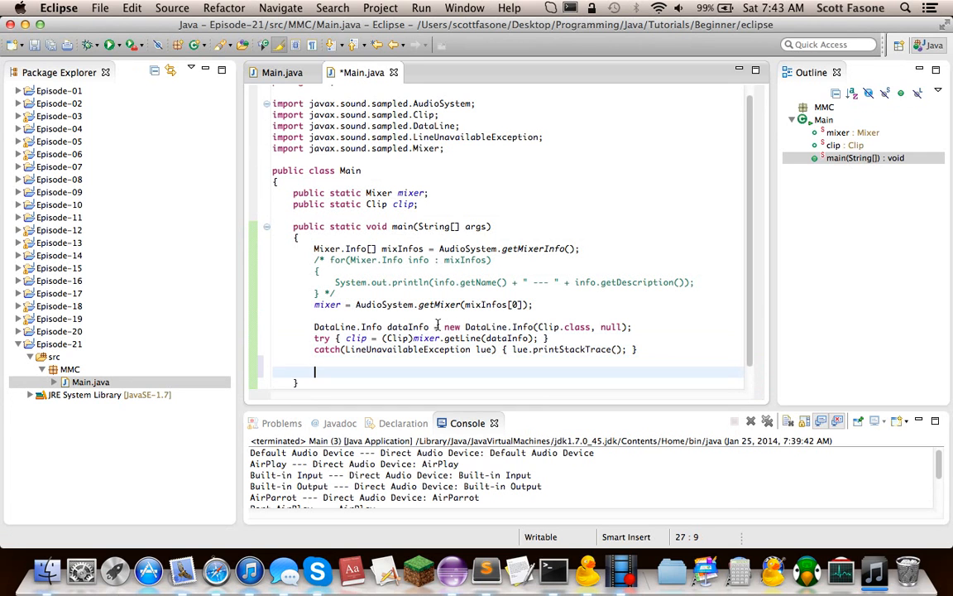
Save Main.java and rerun the program, ending with an empty console and no exception
{"action": "key", "text": "cmd+s"}
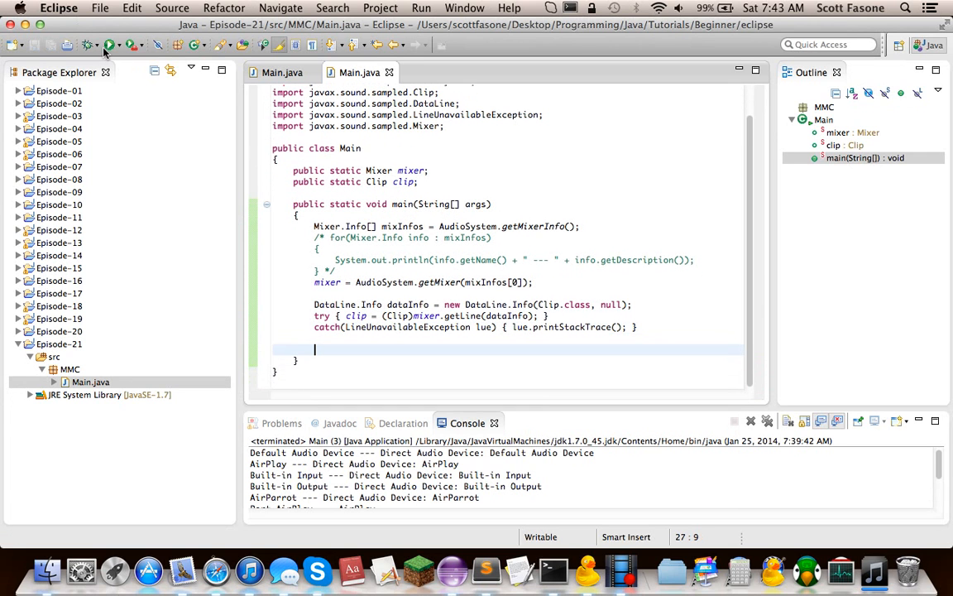
{"action": "left_click", "coordinate": [111, 45]}
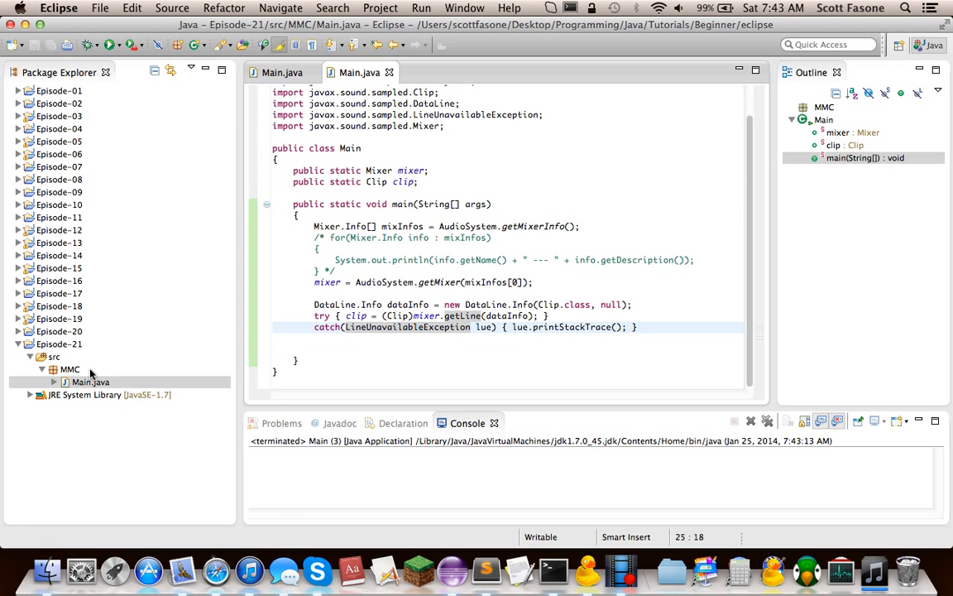
Put Lunar Intro.wav into the MMC package beside Main.java, then save Main.java
{"action": "left_click", "coordinate": [70, 369]}
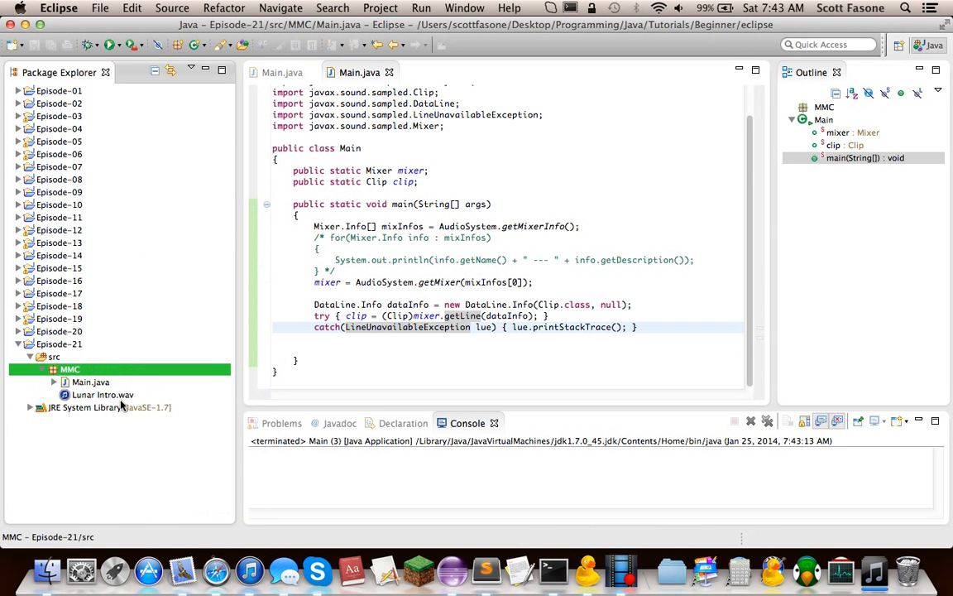
{"action": "mouse_move", "coordinate": [148, 398]}
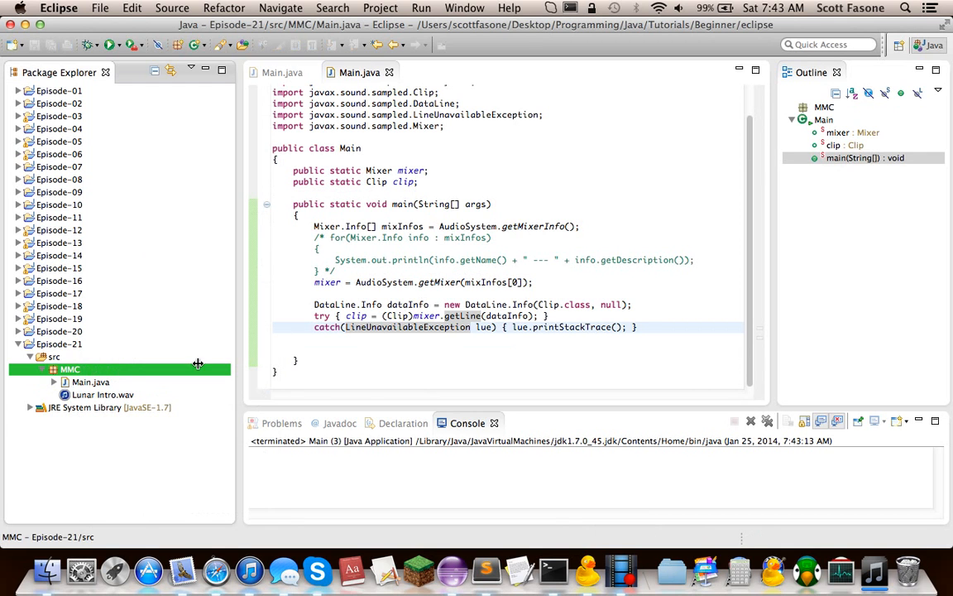
{"action": "left_click", "coordinate": [103, 395]}
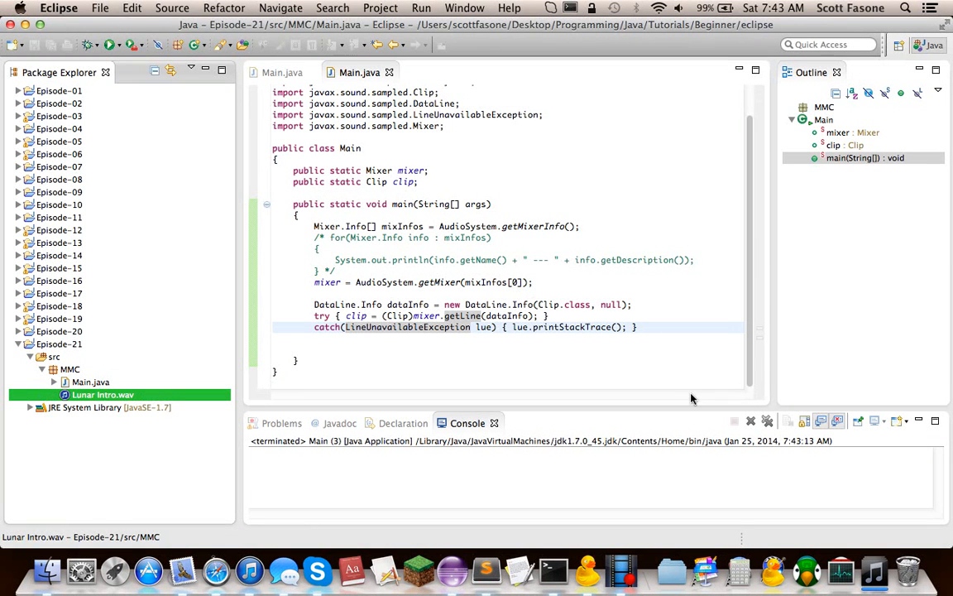
{"action": "left_click", "coordinate": [402, 349]}
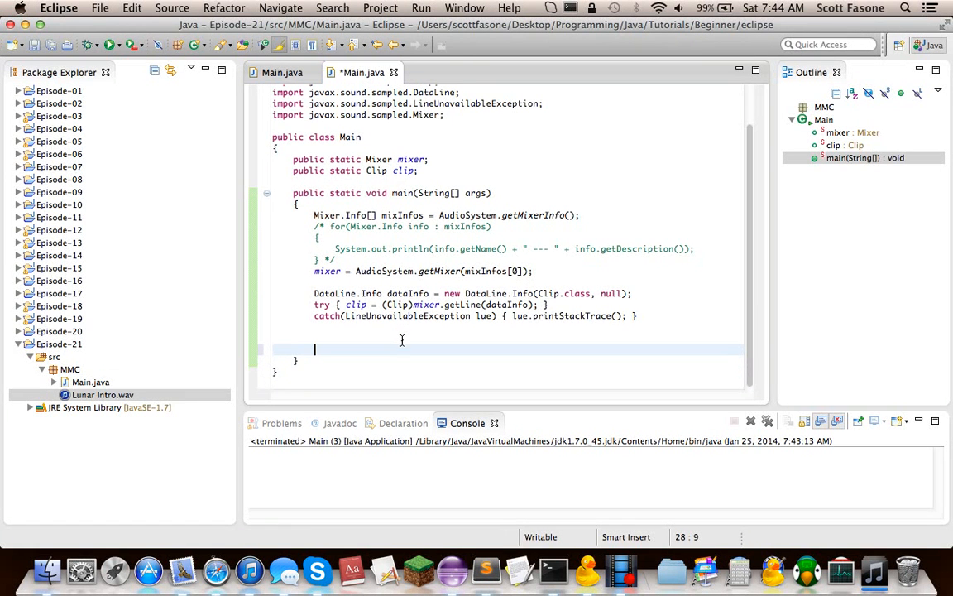
{"action": "key", "text": "cmd+s"}
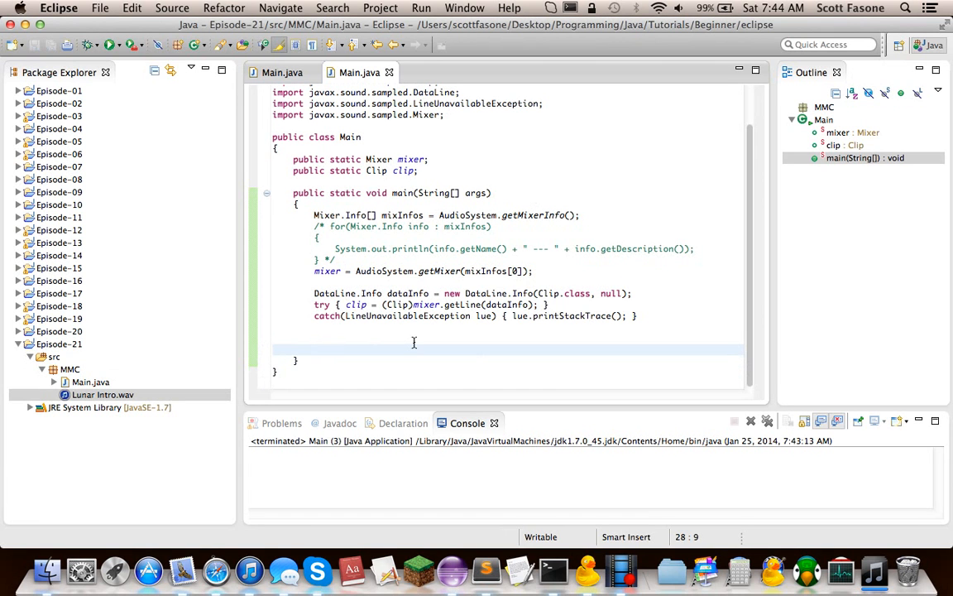
{"action": "mouse_move", "coordinate": [397, 345]}
{"action": "type", "text": "try"}
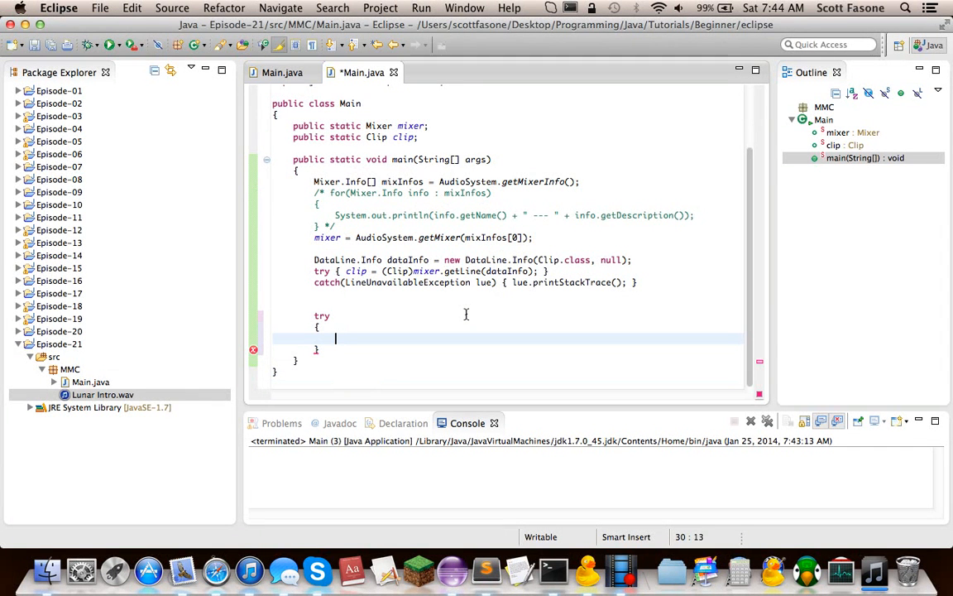
Type URL soundURL = Main.class.getResource("/MMC/Lunar Intro.wav"); inside the try block
{"action": "type", "text": "URL"}
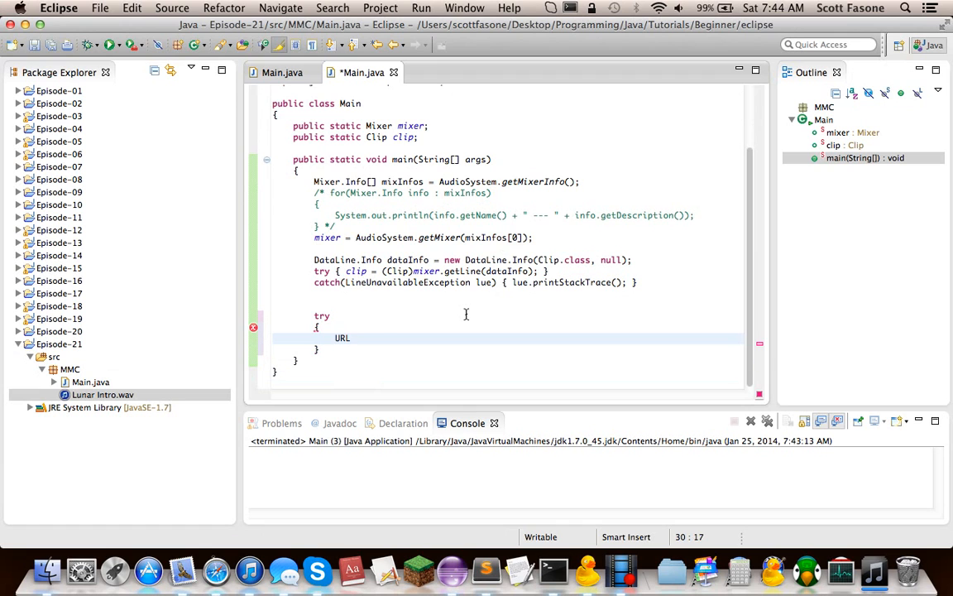
{"action": "type", "text": "soundUrl"}
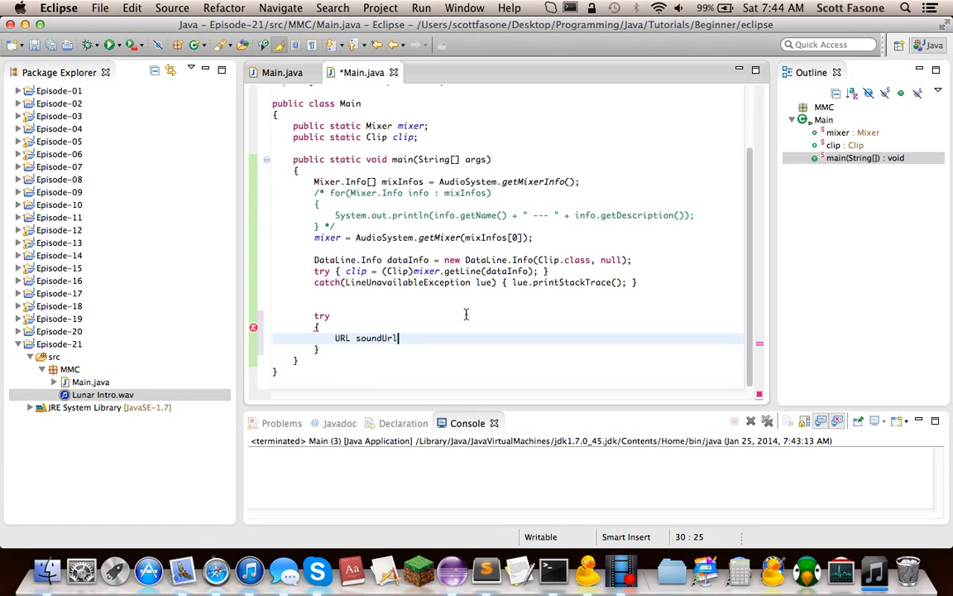
{"action": "key", "text": "BackSpace"}
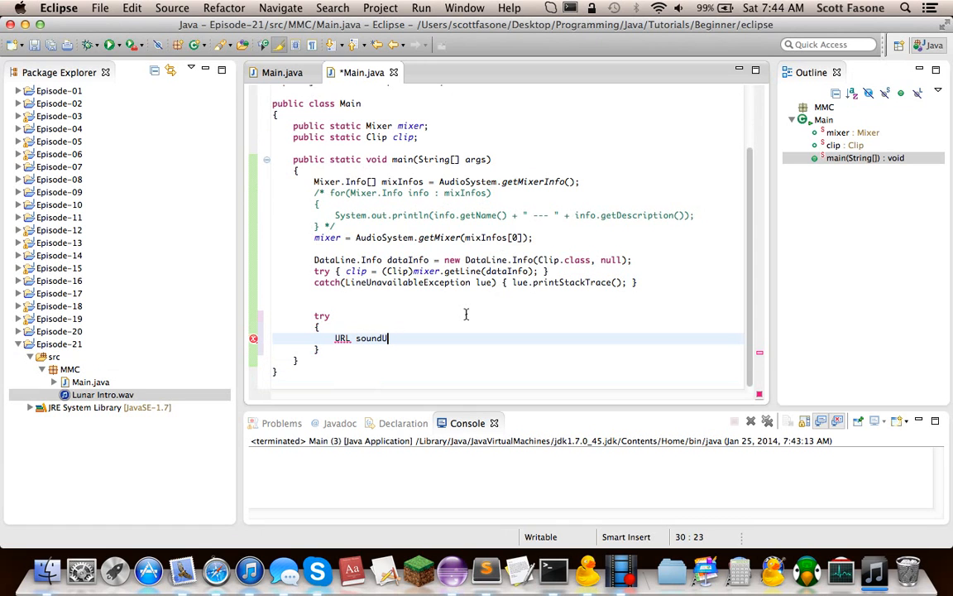
{"action": "type", "text": "RL = Mai"}
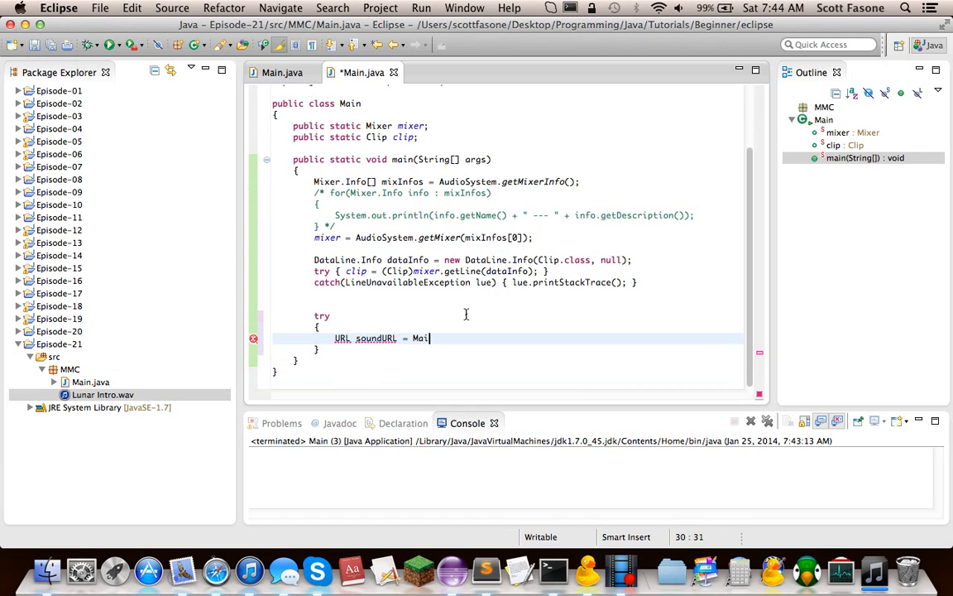
{"action": "type", "text": "n.class"}
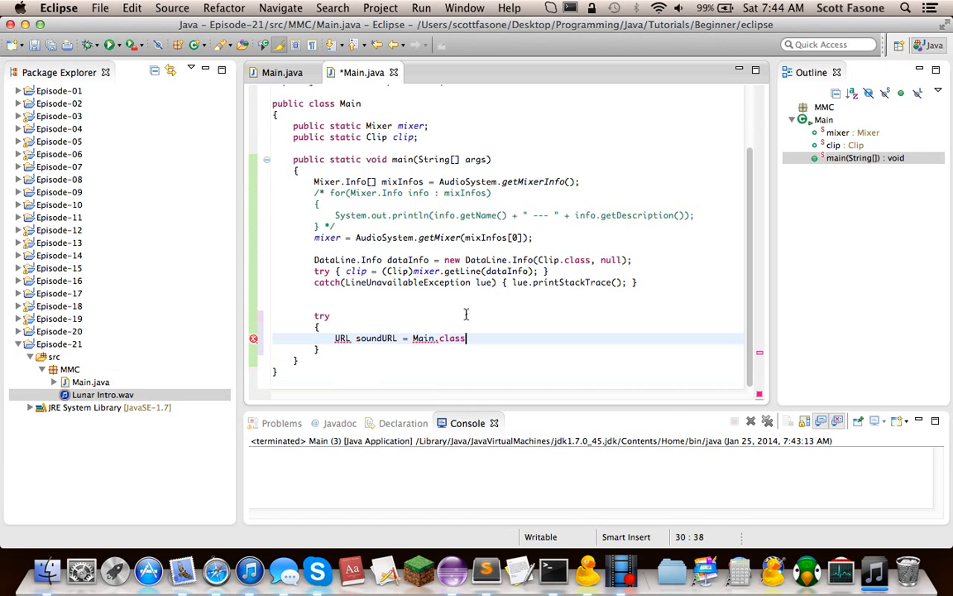
{"action": "type", "text": "get"}
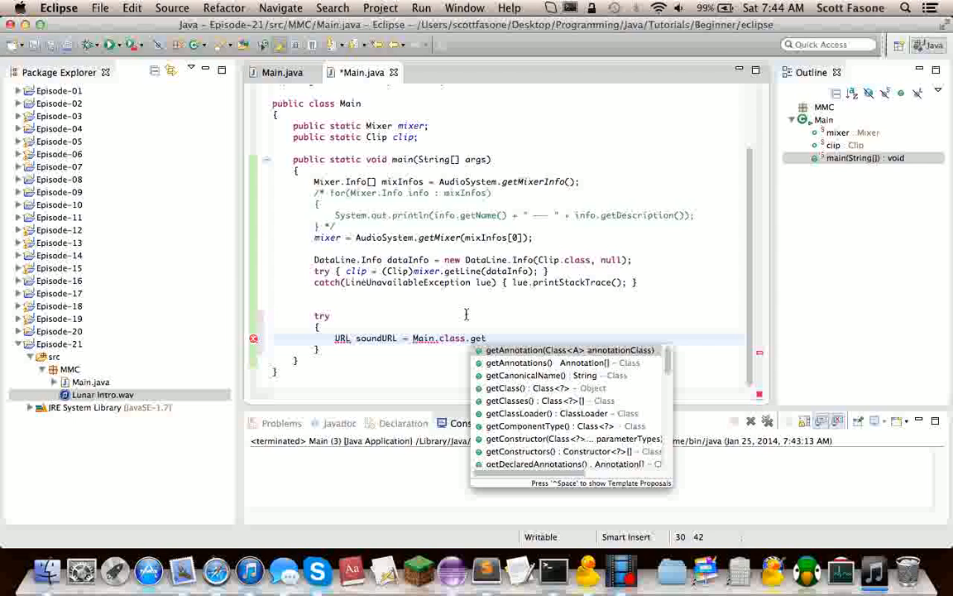
{"action": "type", "text": "Resource(\""}
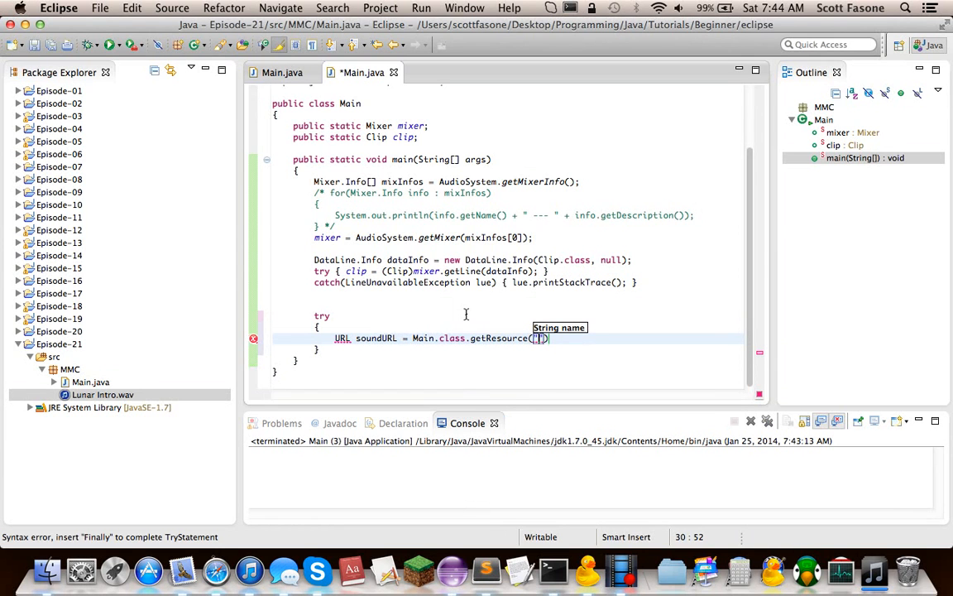
{"action": "type", "text": "/M"}
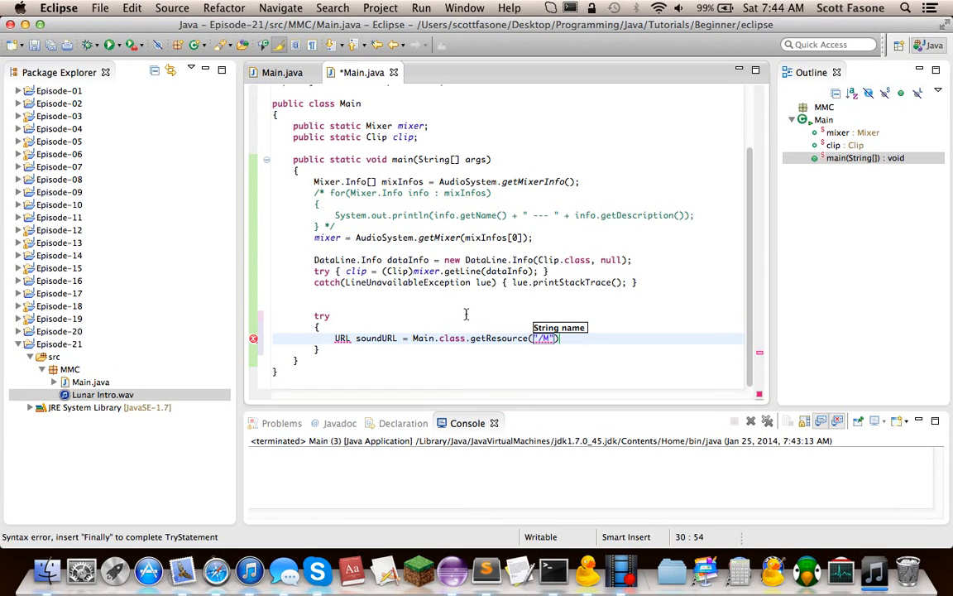
{"action": "type", "text": "MC"}
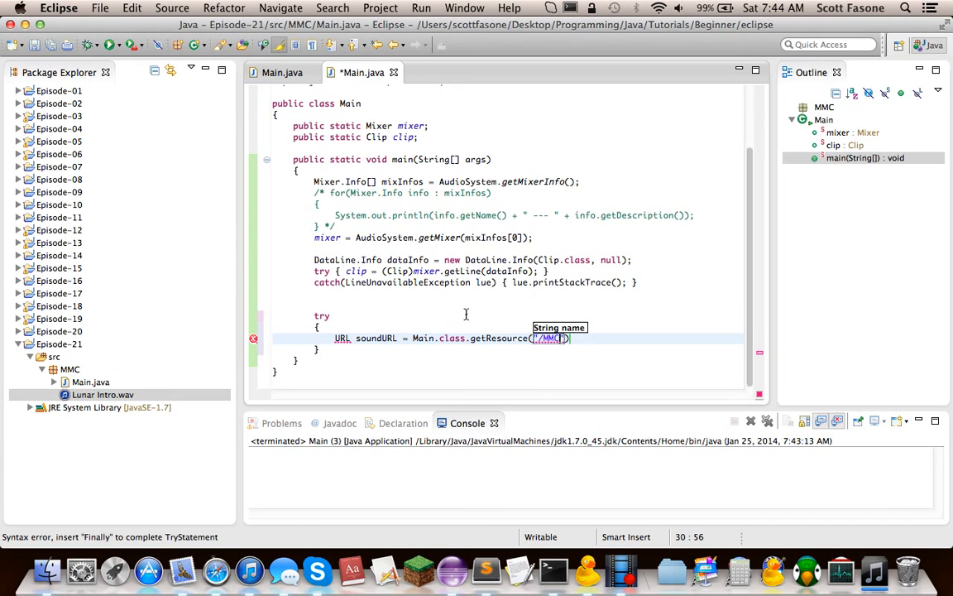
{"action": "type", "text": "../"}
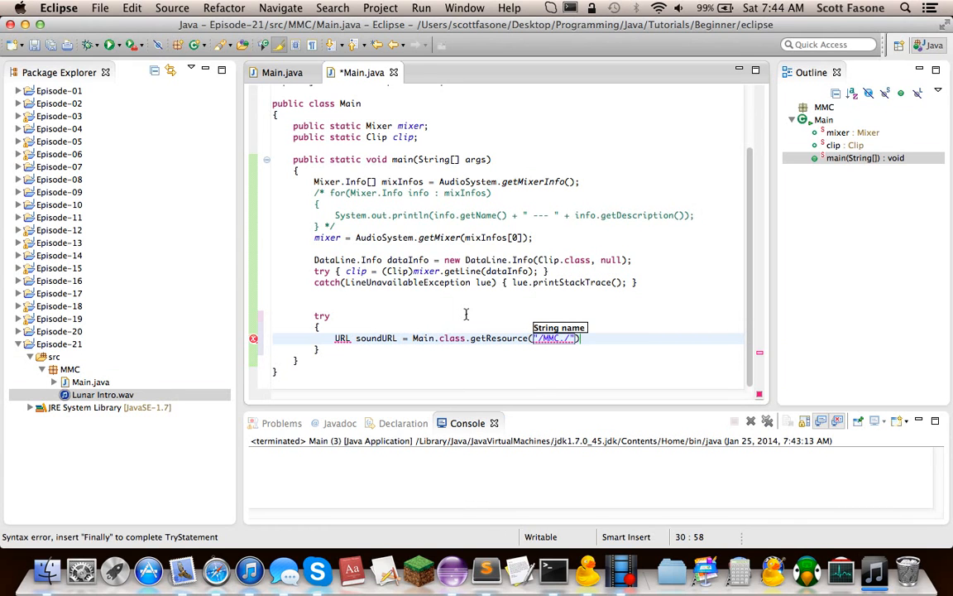
{"action": "type", "text": "Lunar Intro"}
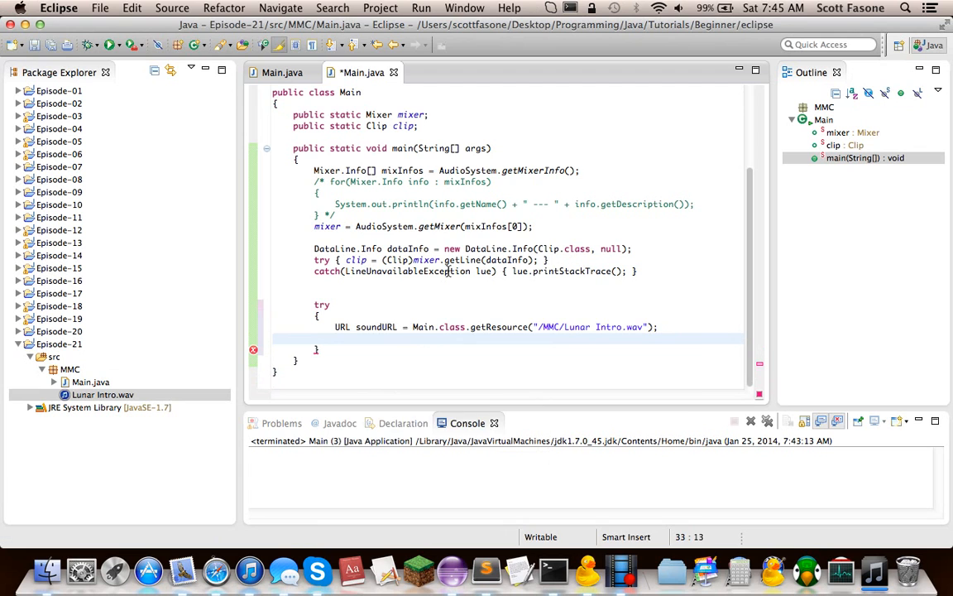
Declare AudioInputStream audioStream = AudioSystem.getAudioInputStream(soundURL), replacing the suggested url argument
{"action": "type", "text": "AudioI"}
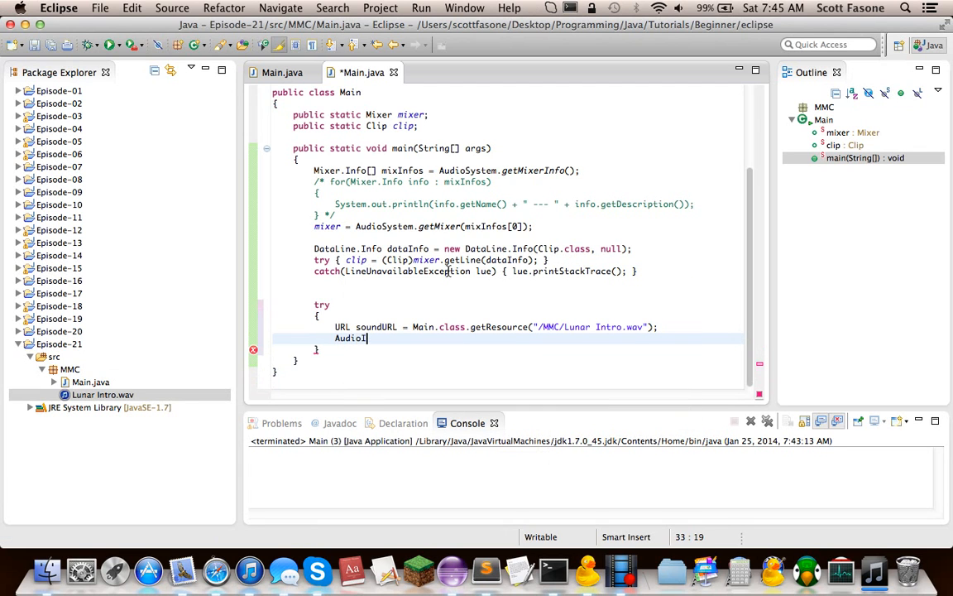
{"action": "type", "text": "nputStream"}
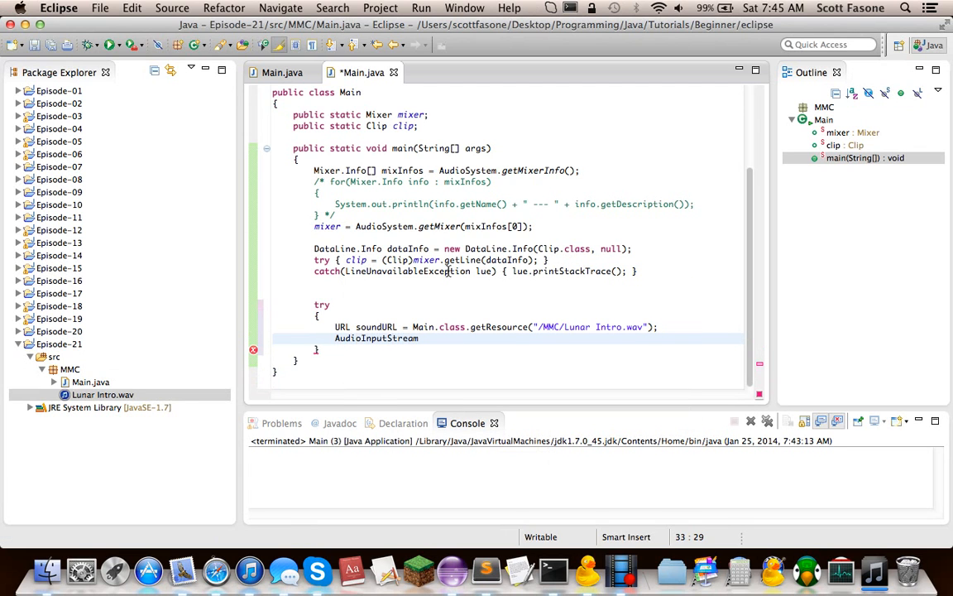
{"action": "type", "text": "audioStream"}
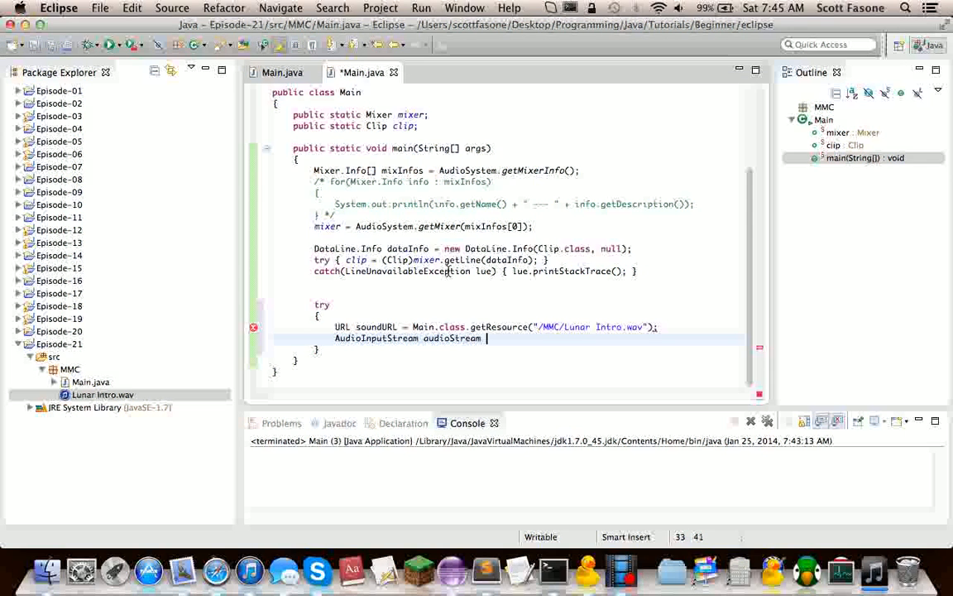
{"action": "type", "text": "= AudioS"}
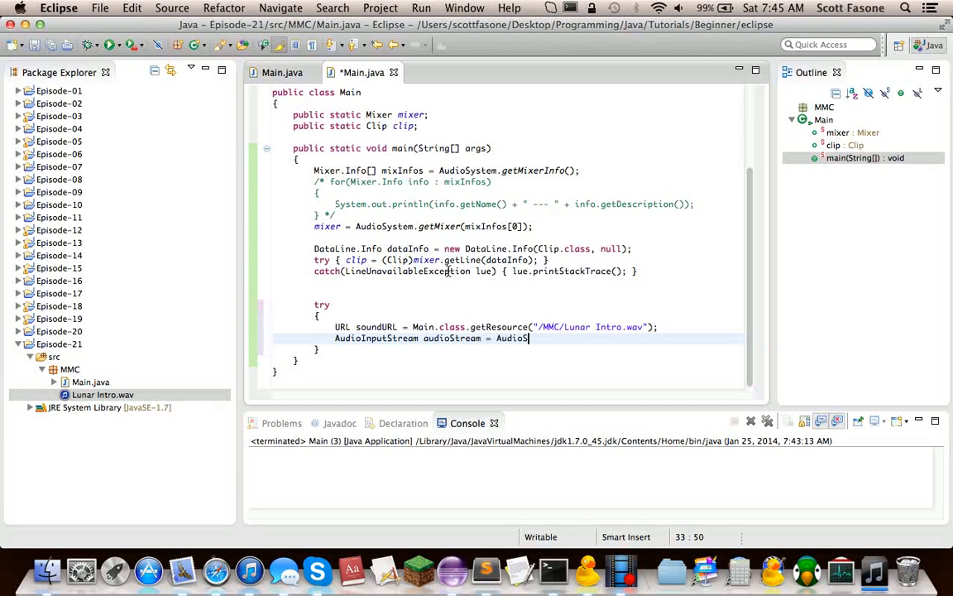
{"action": "type", "text": "ystem.getAudioIn"}
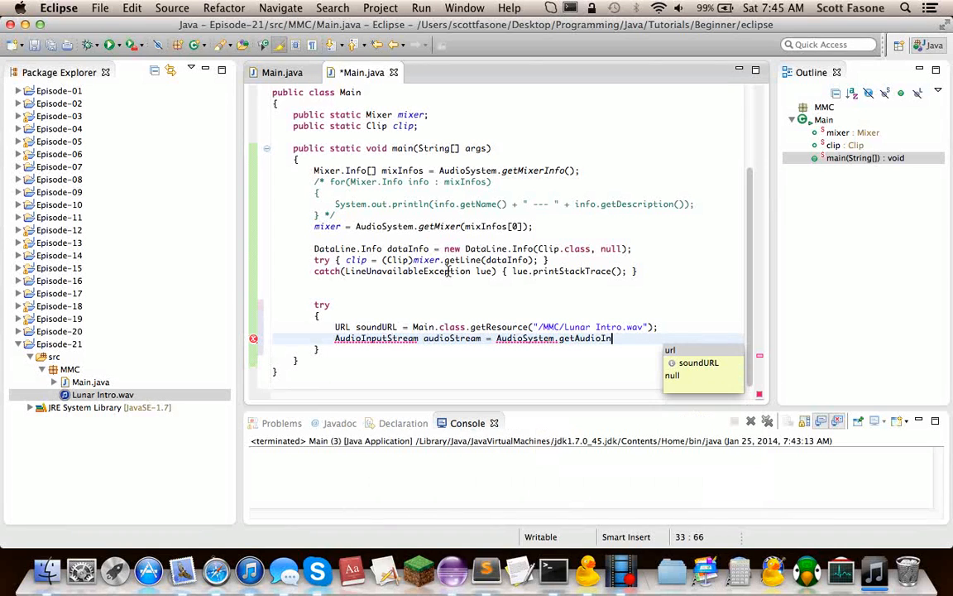
{"action": "type", "text": "url)"}
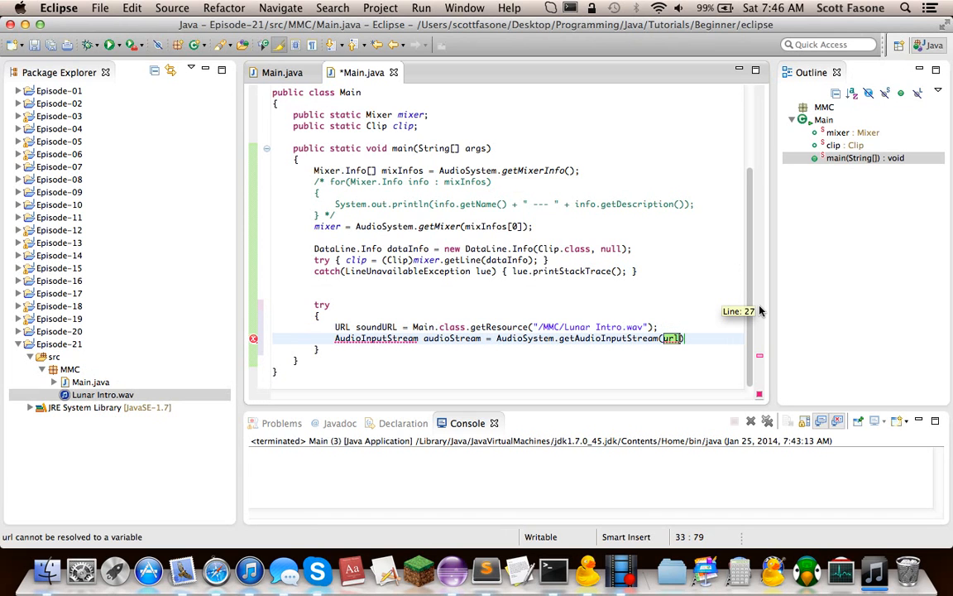
{"action": "type", "text": "sound"}
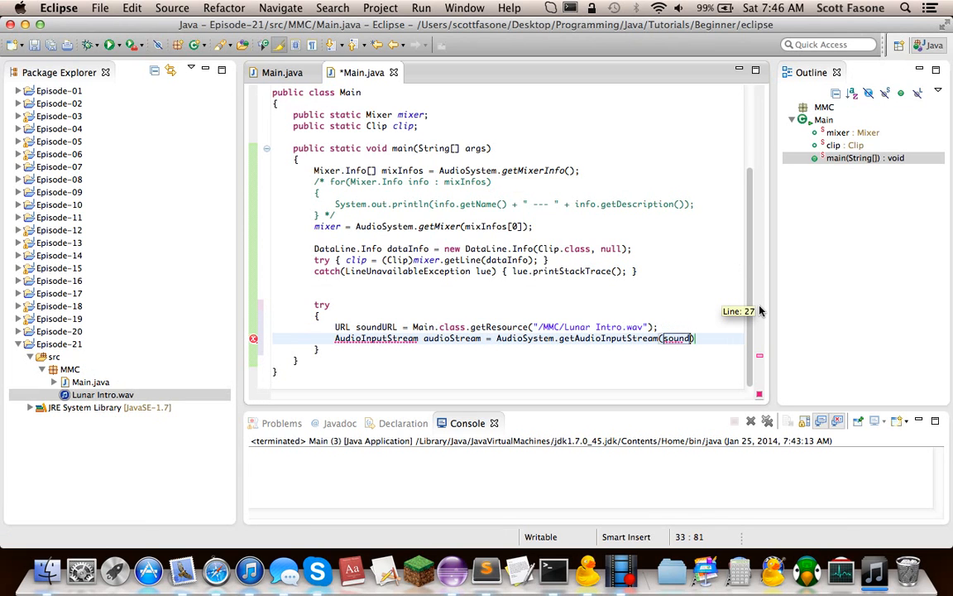
{"action": "type", "text": "URL"}
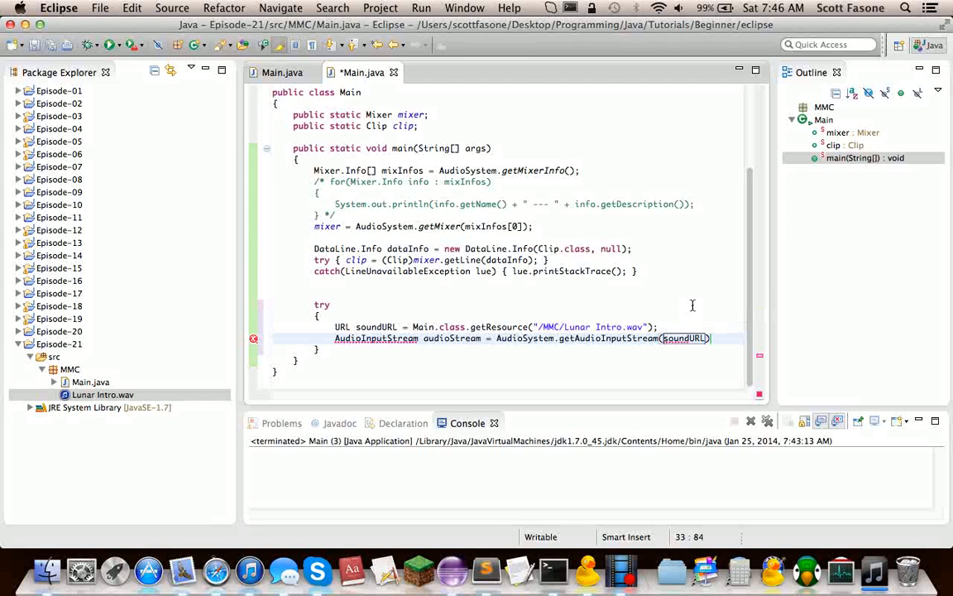
{"action": "type", "text": ";"}
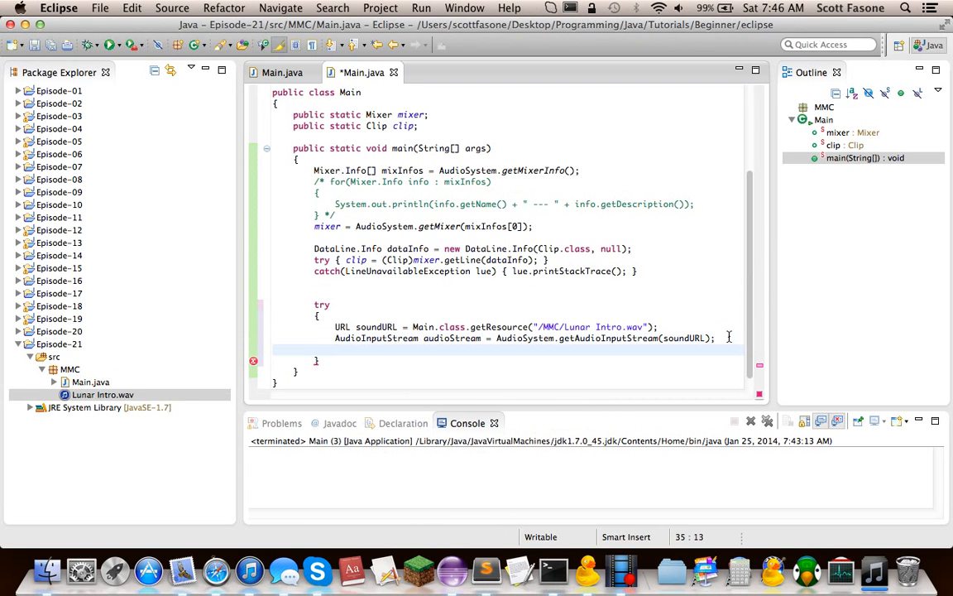
Add clip.open(audioStream); below the audioStream declaration
{"action": "type", "text": "cl"}
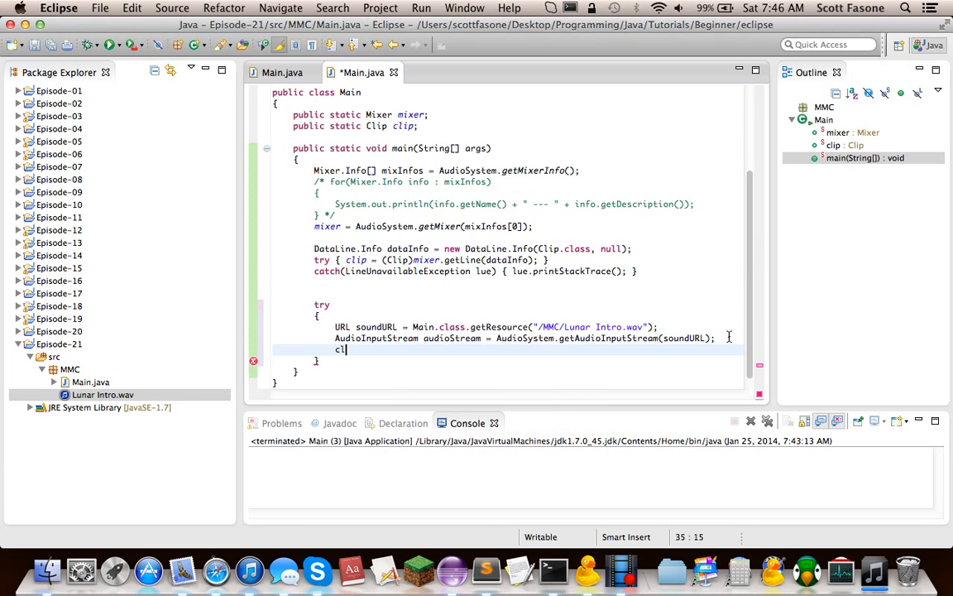
{"action": "type", "text": "ip.open(stream);"}
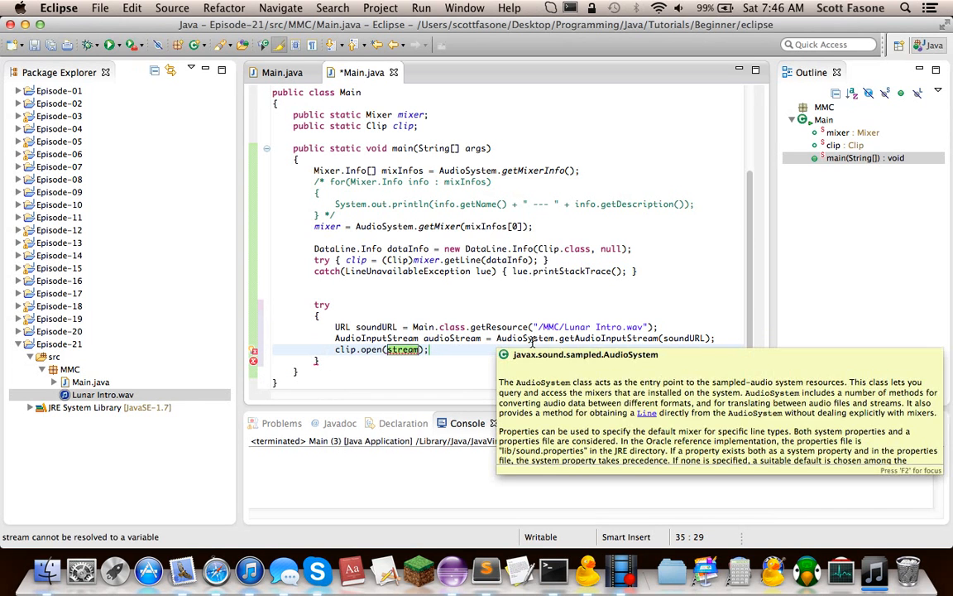
{"action": "type", "text": "audioStream"}
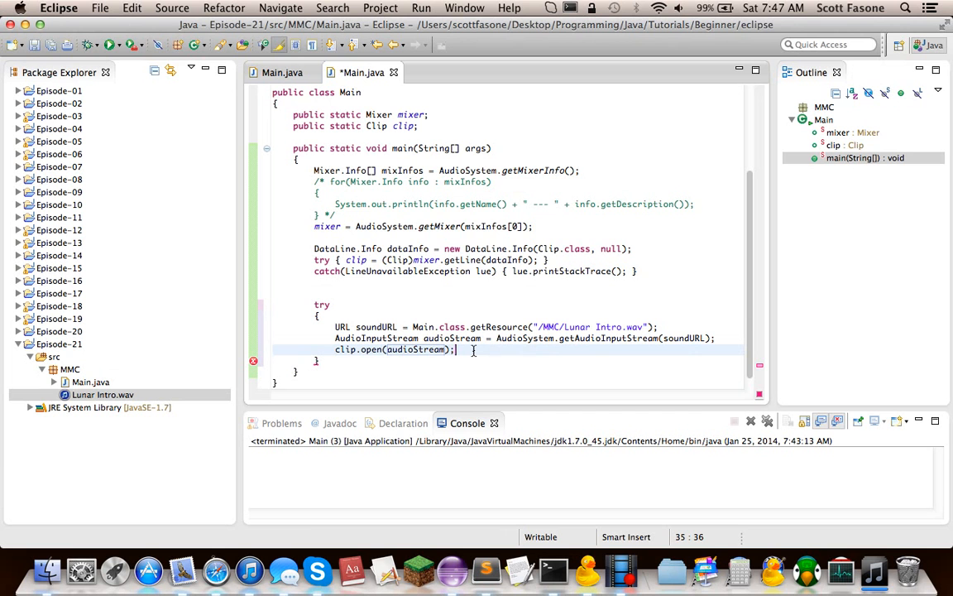
Add a LineUnavailableException catch whose body calls lue.printStackTrace()
{"action": "type", "text": "catch()"}
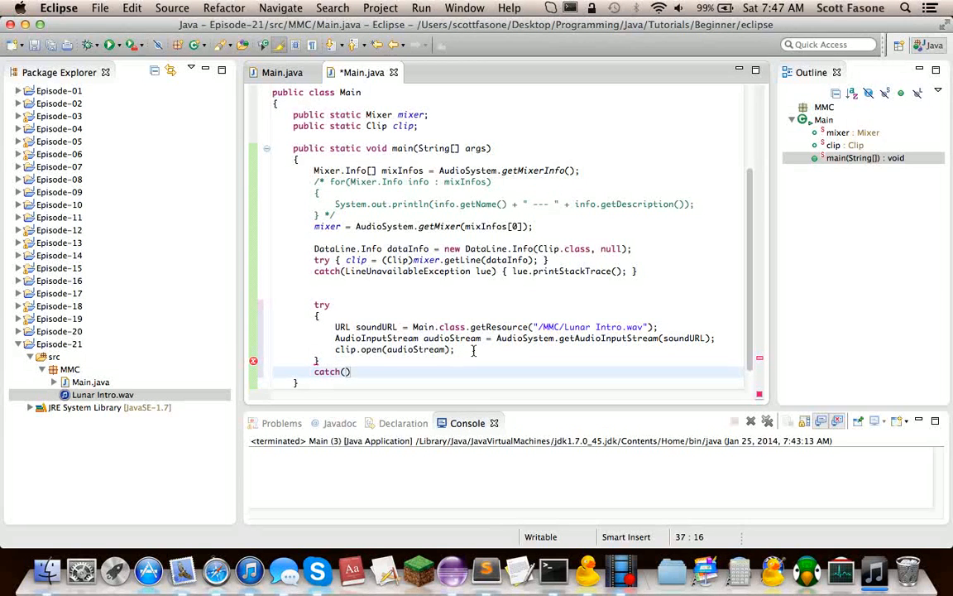
{"action": "key", "text": "Backspace"}
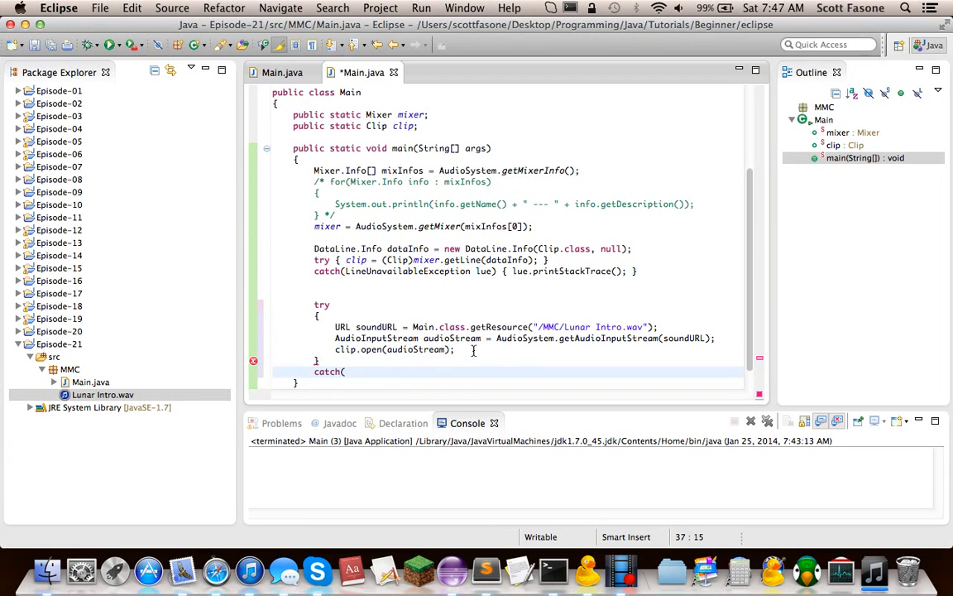
{"action": "type", "text": "Line"}
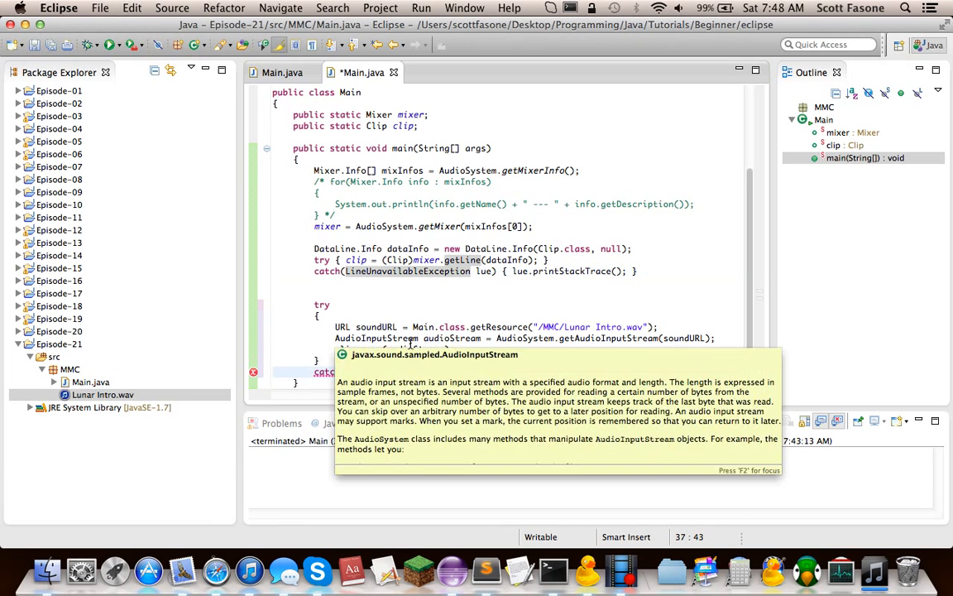
{"action": "type", "text": "clip.open(audioStream);"}
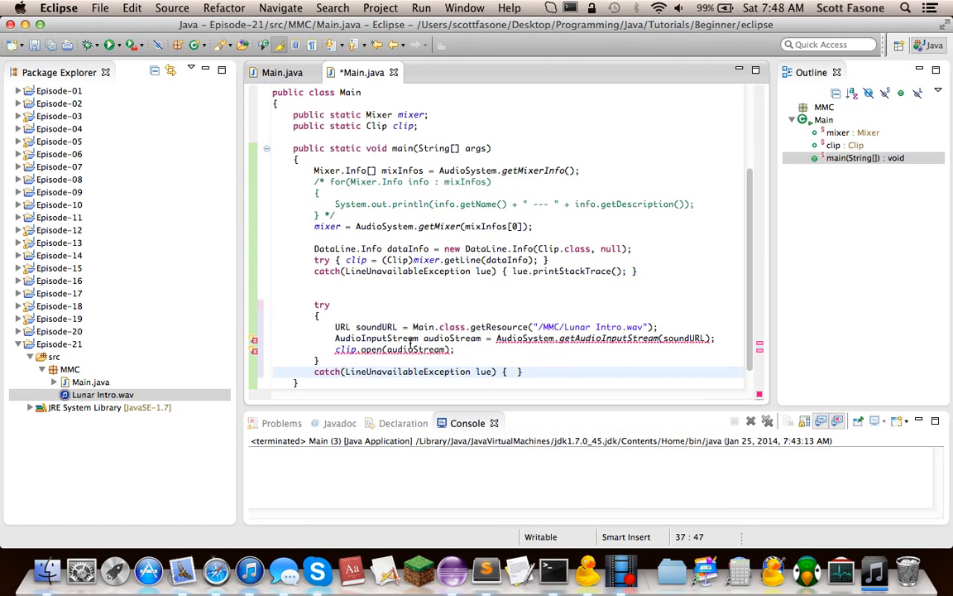
{"action": "type", "text": "lue.printStackTrace();"}
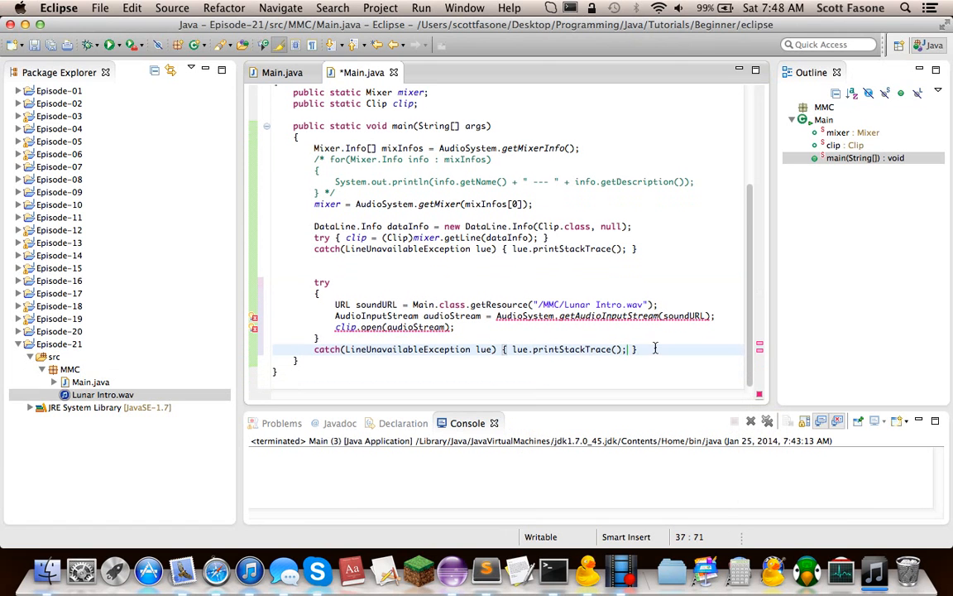
Add UnsupportedAudioFileException (uafe) and IOException catches, each printing its stack trace
{"action": "type", "text": "catch"}
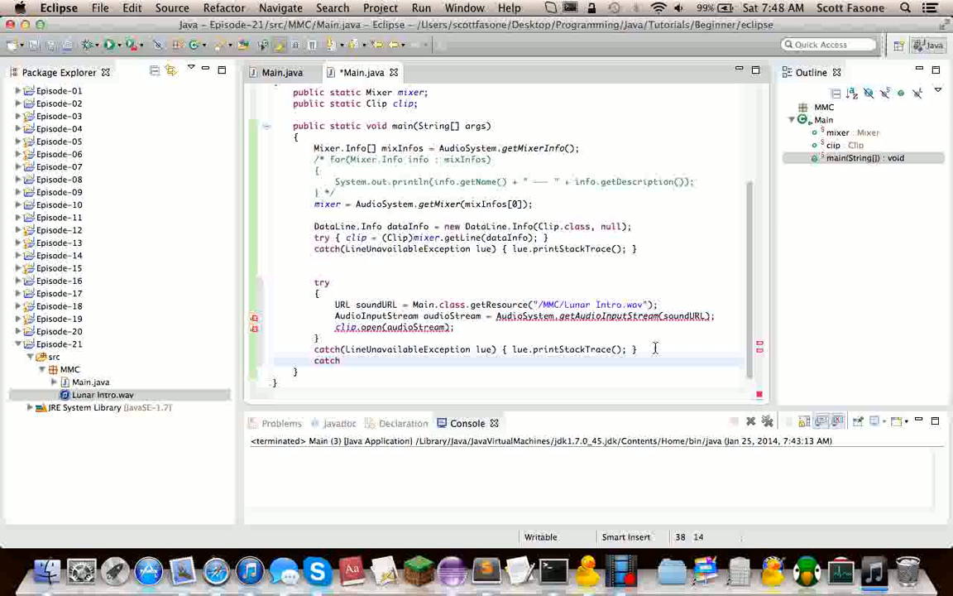
{"action": "type", "text": "("}
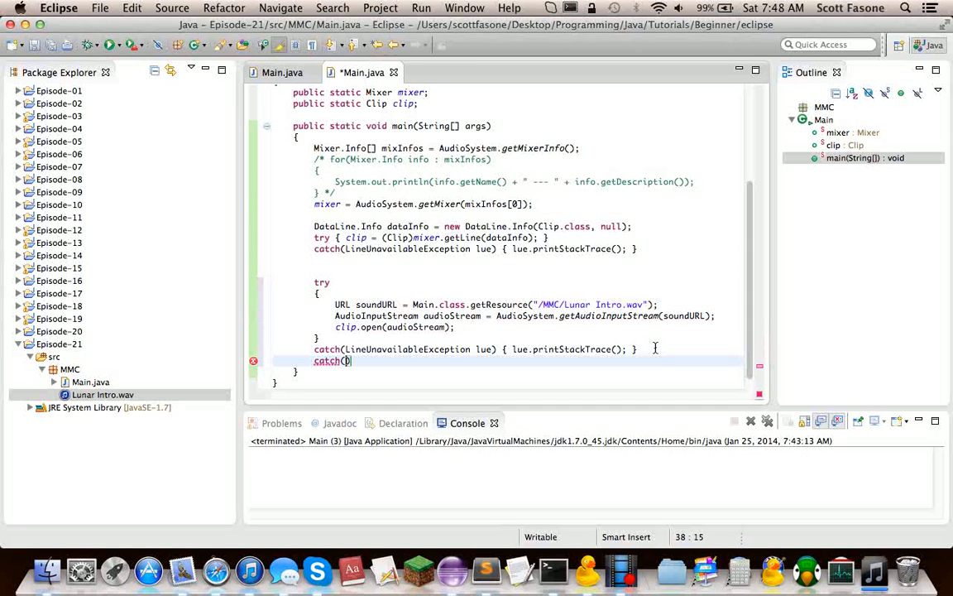
{"action": "type", "text": "UnsupportedAud"}
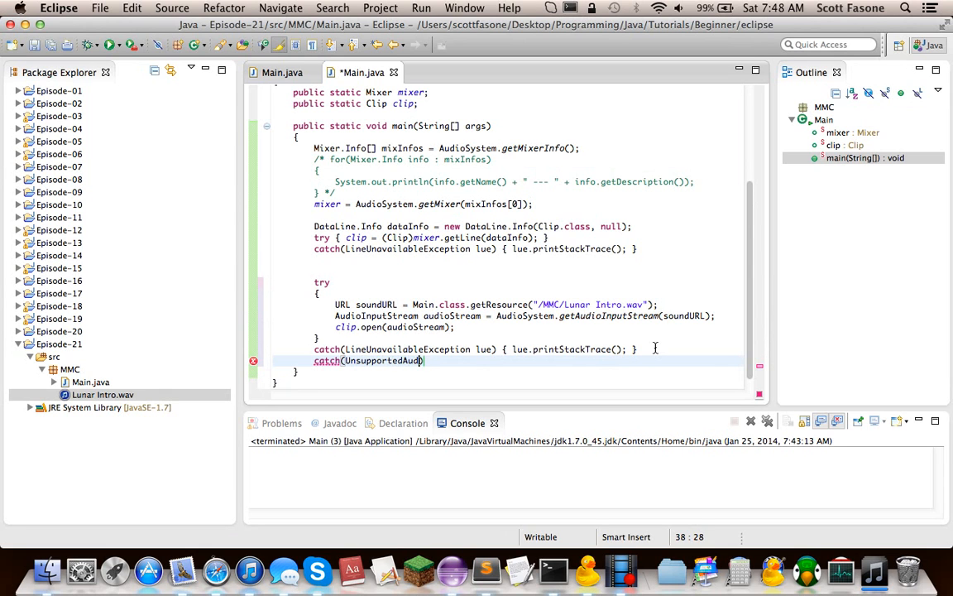
{"action": "type", "text": "FileException"}
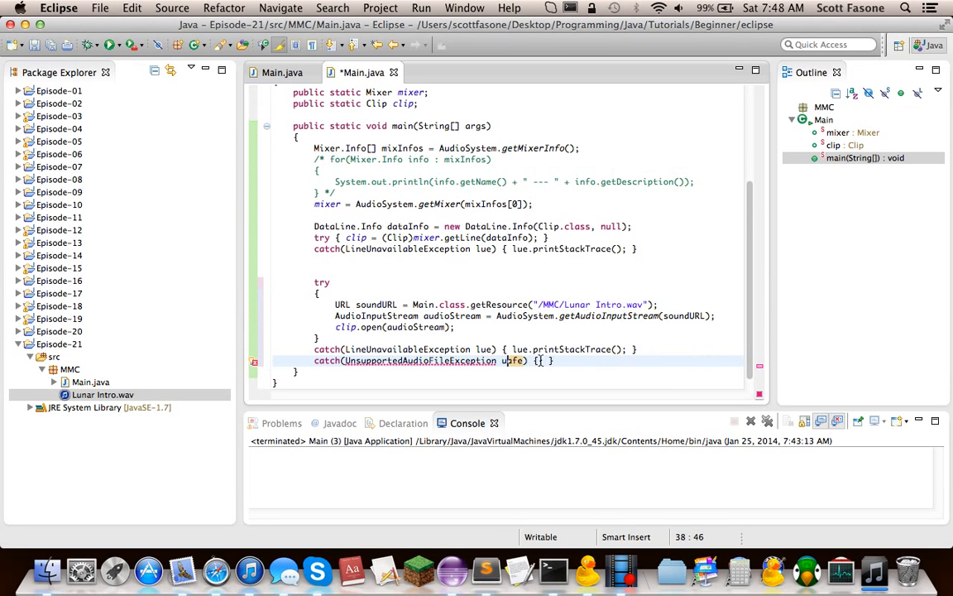
{"action": "type", "text": "uafe"}
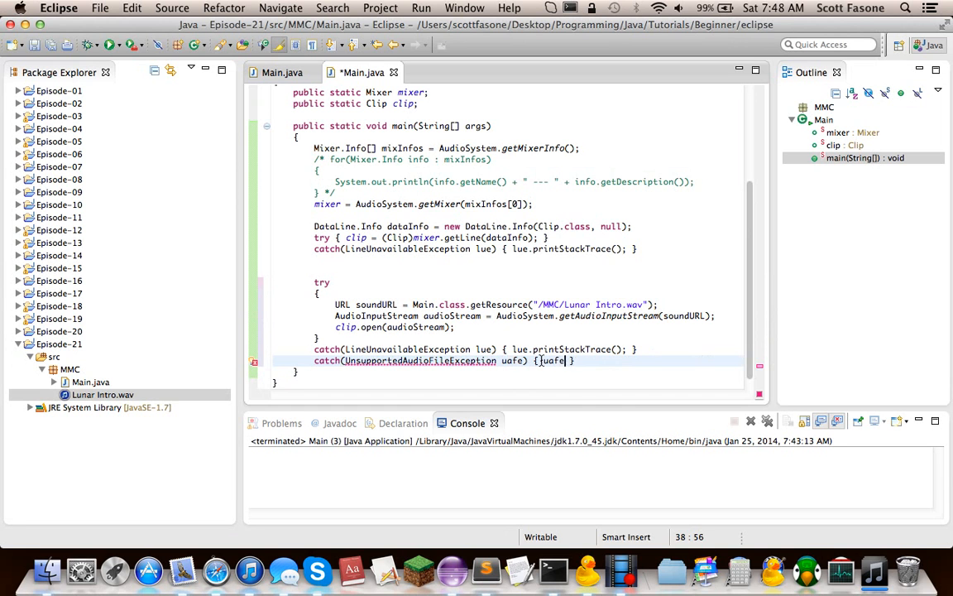
{"action": "type", "text": ".printStackTrace();"}
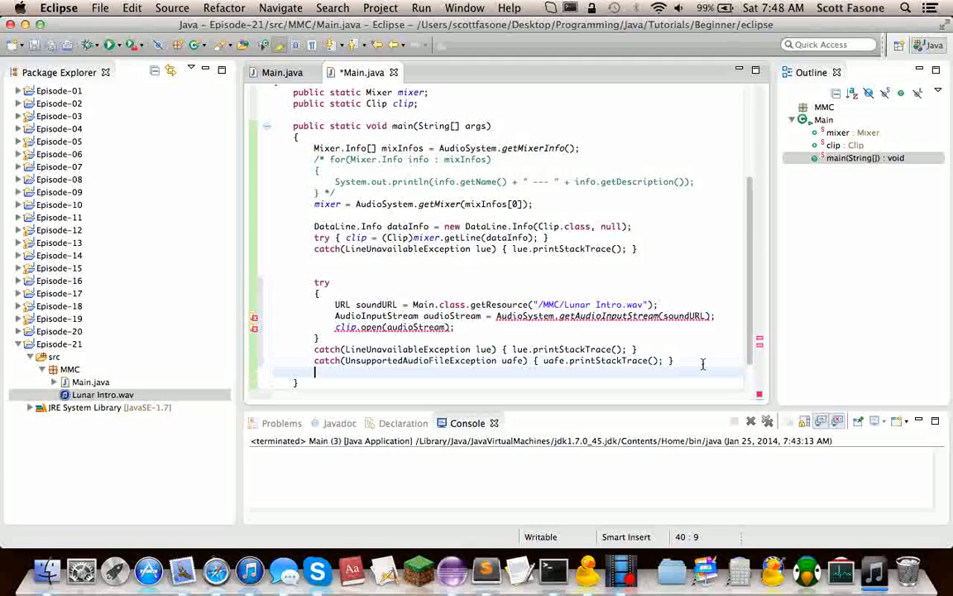
{"action": "type", "text": "catch()"}
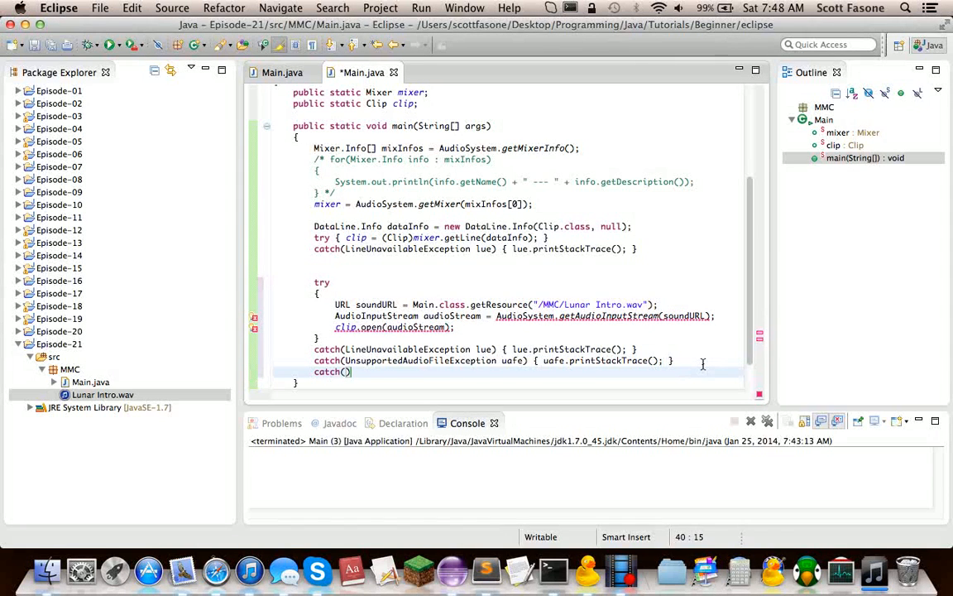
{"action": "type", "text": "IOException"}
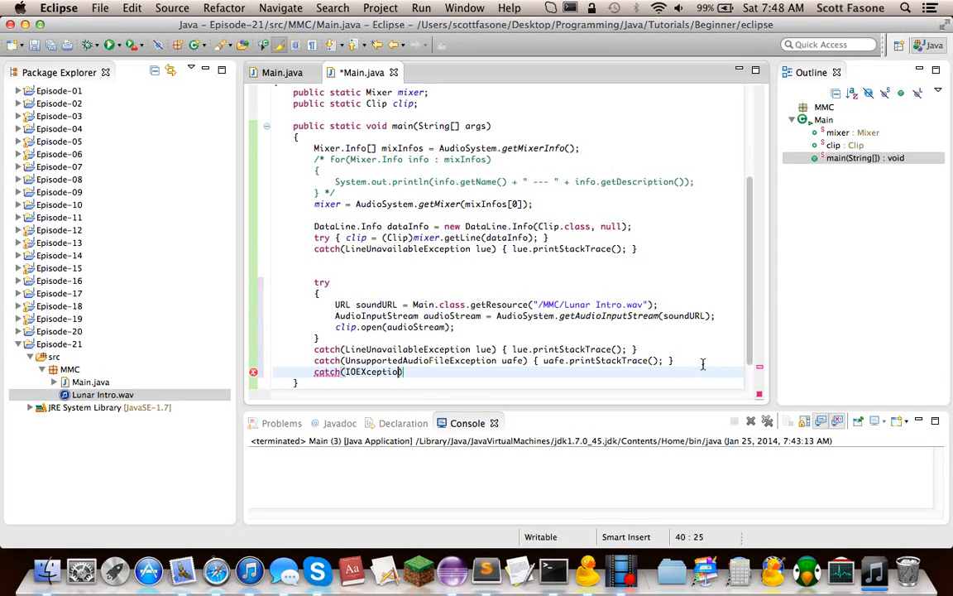
{"action": "key", "text": "BackSpace"}
{"action": "type", "text": "n ioe) { ioe.printStackTrace(); "}
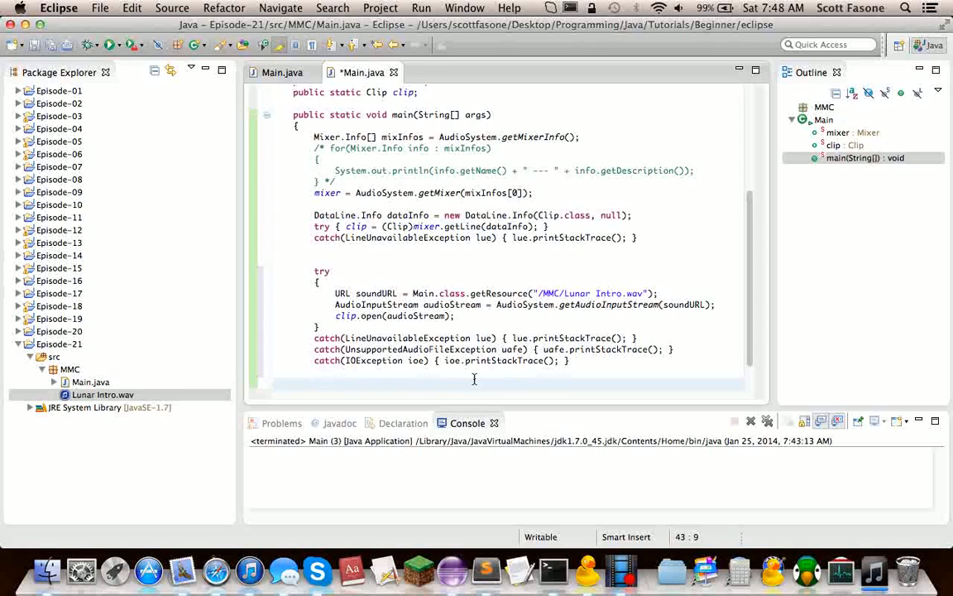
Add clip.start(); after the catch clauses and begin an empty do block
{"action": "type", "text": "cl"}
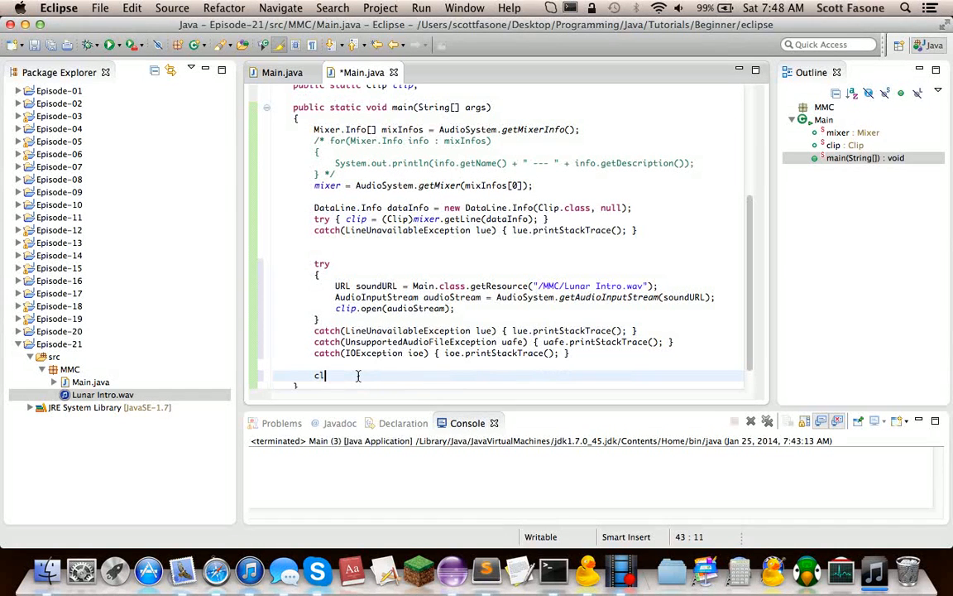
{"action": "type", "text": "ip.s"}
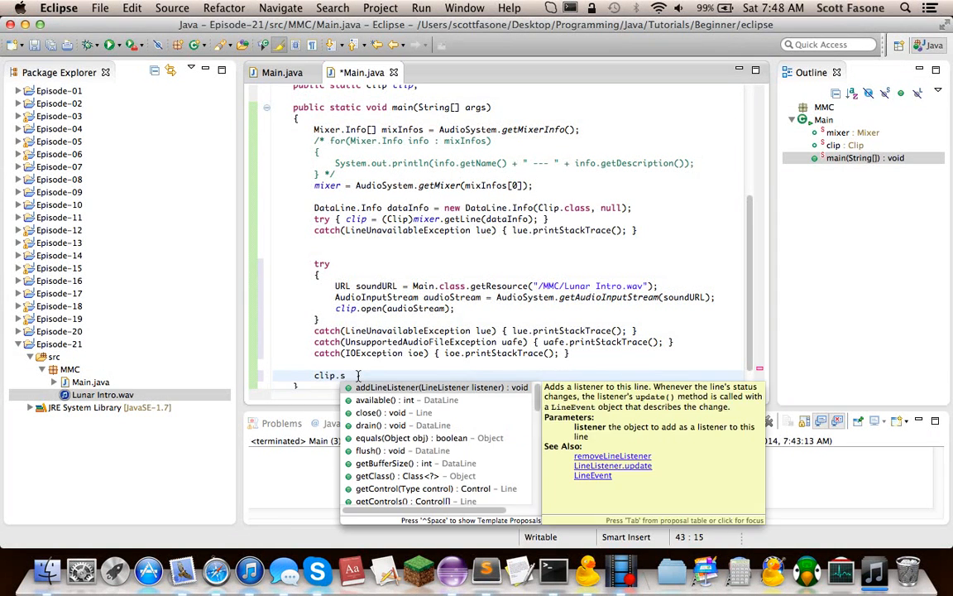
{"action": "type", "text": "tart();"}
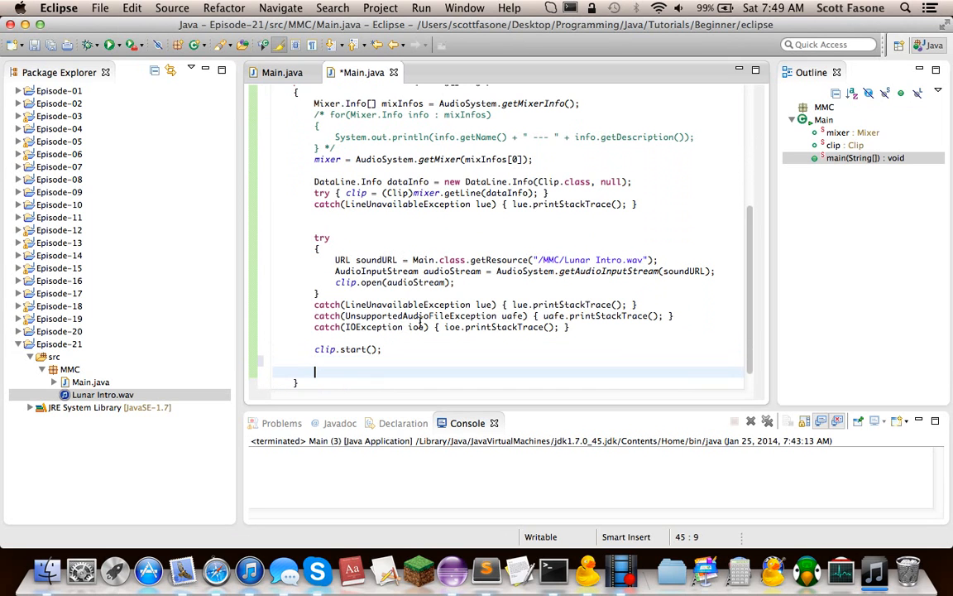
{"action": "type", "text": "do"}
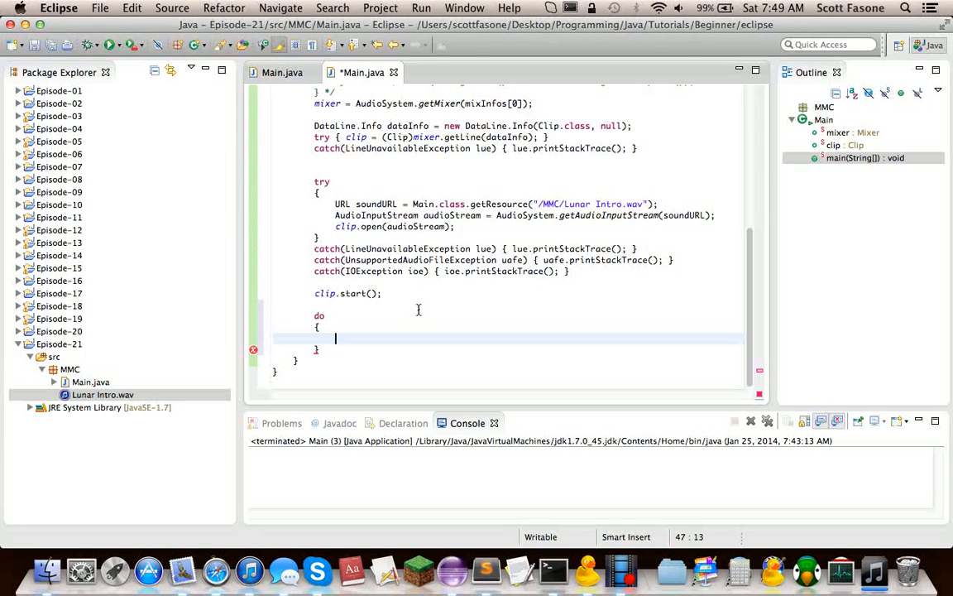
Inside do, sleep 50 ms in a try catching InterruptedException ie and printing its stack trace
{"action": "type", "text": "try {"}
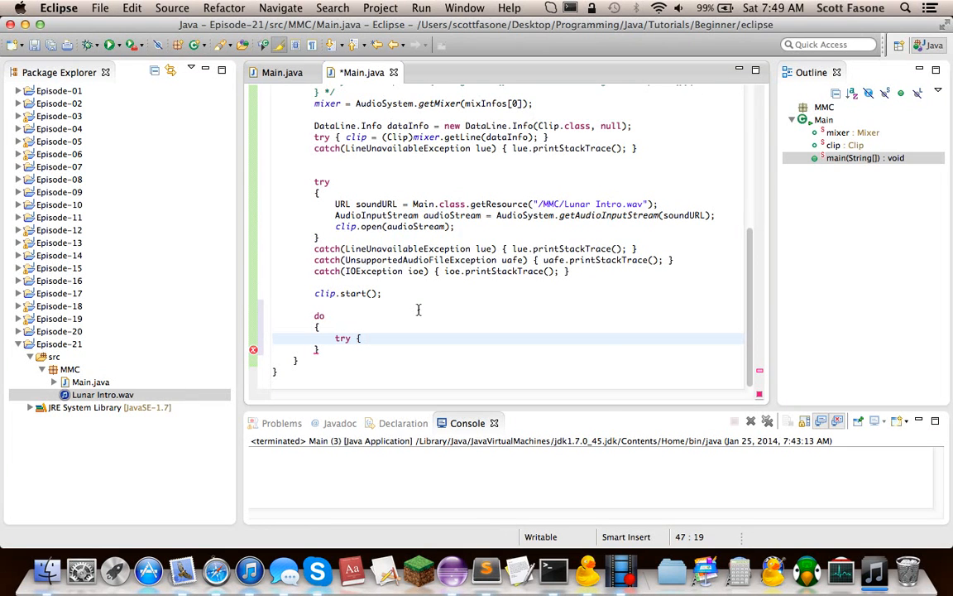
{"action": "type", "text": "Thread.sleep(50);"}
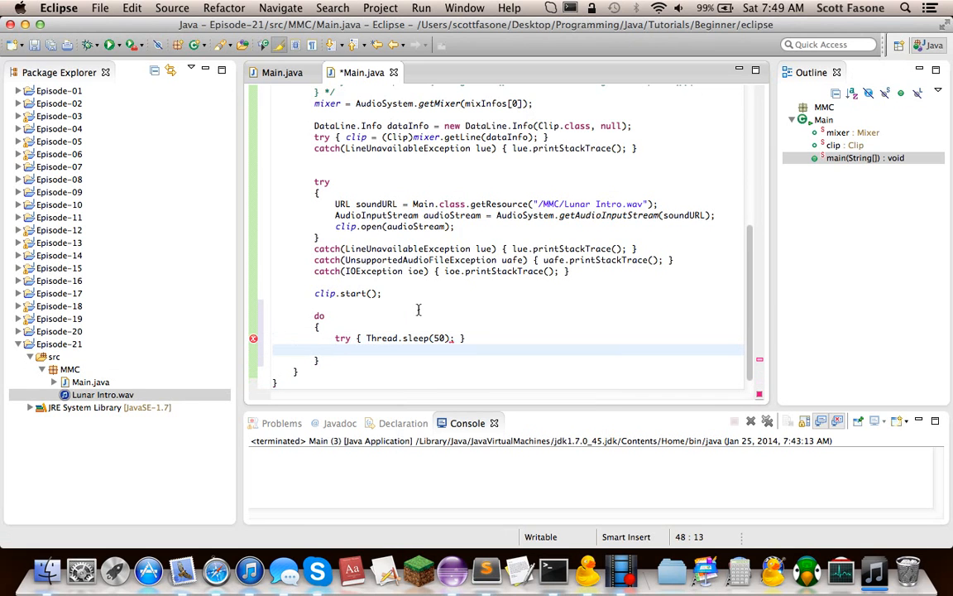
{"action": "type", "text": "catch"}
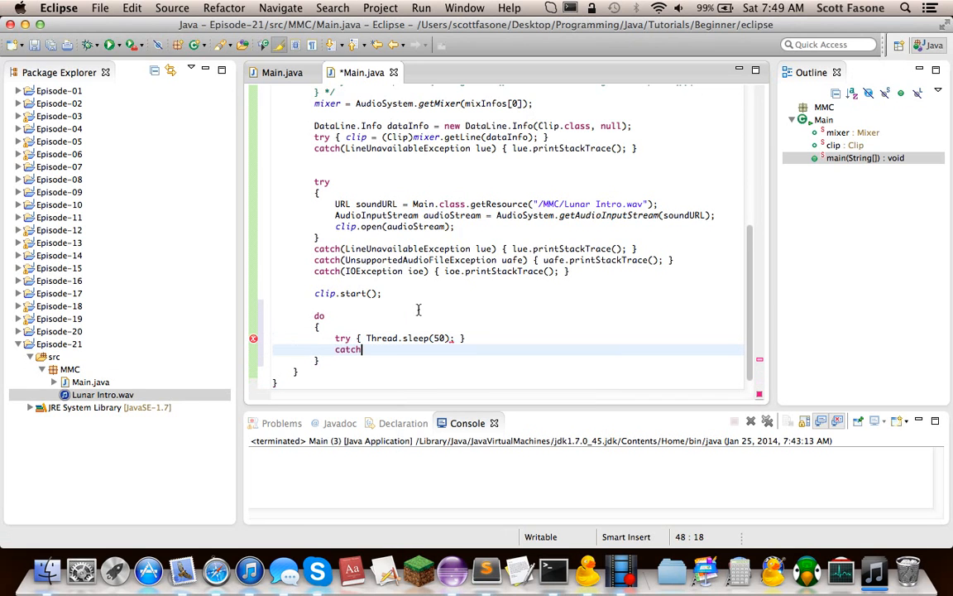
{"action": "type", "text": "(Interrup"}
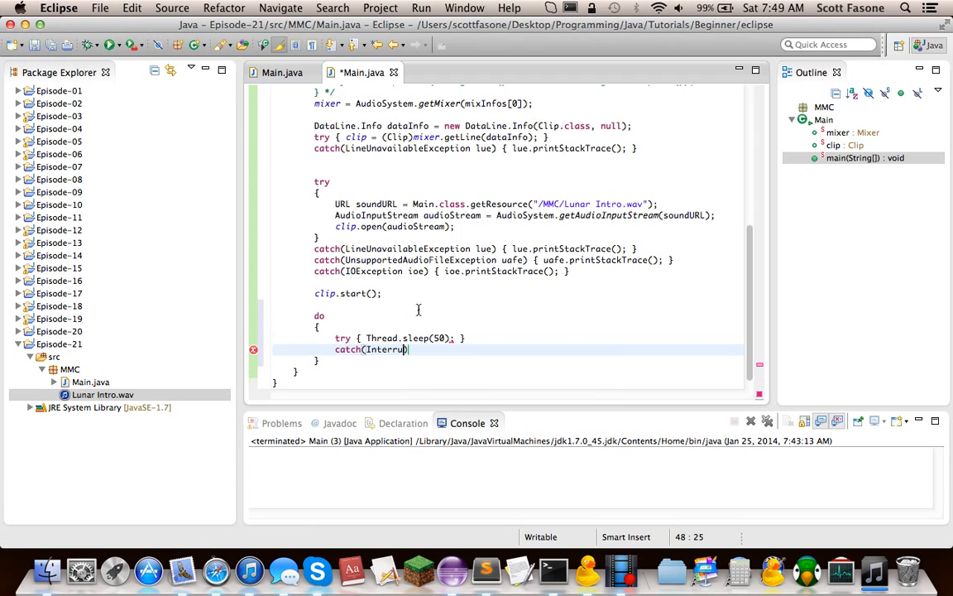
{"action": "type", "text": "tedException ie) {"}
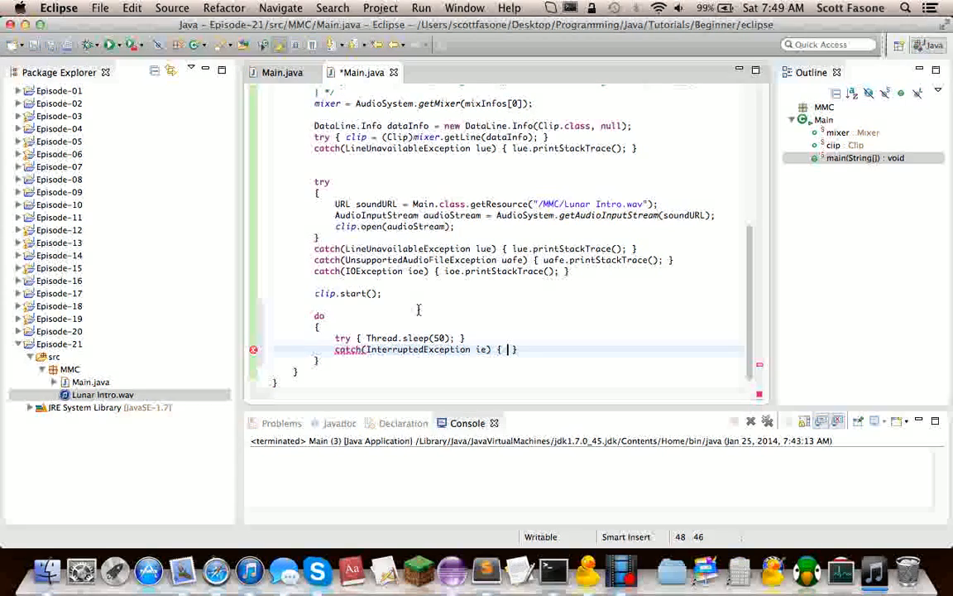
{"action": "type", "text": "ie."}
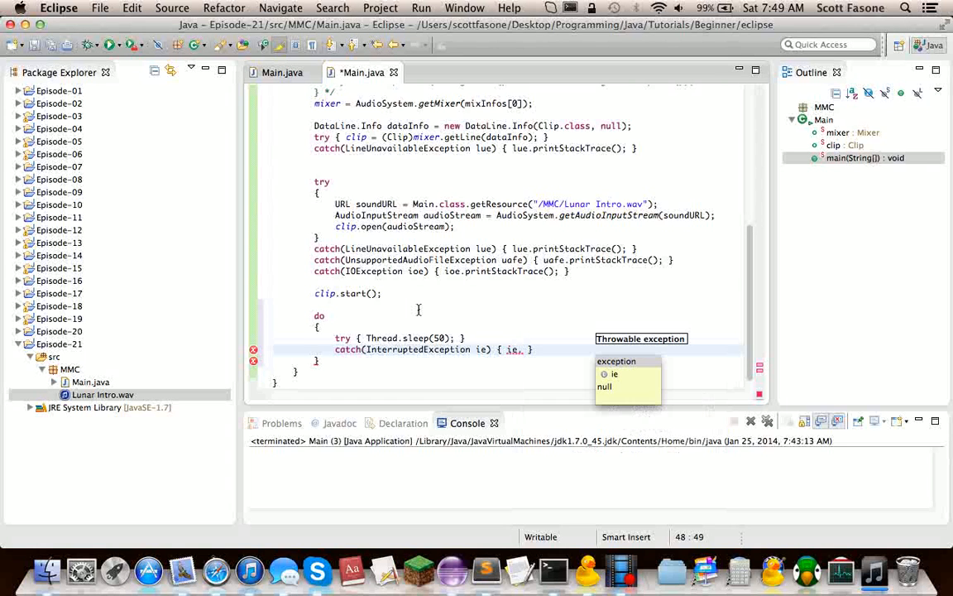
{"action": "type", "text": "addSuppr);"}
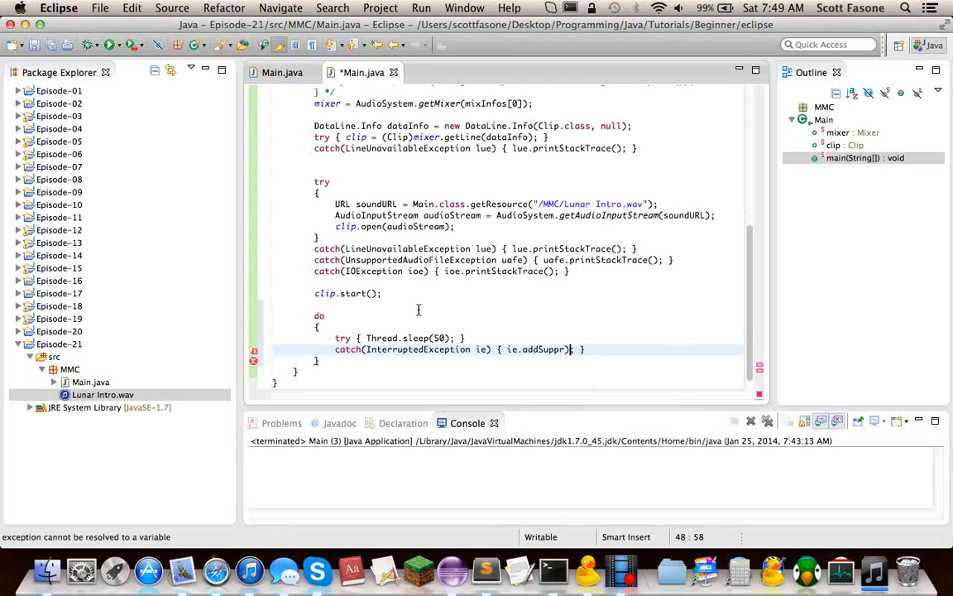
{"action": "key", "text": "BackSpace"}
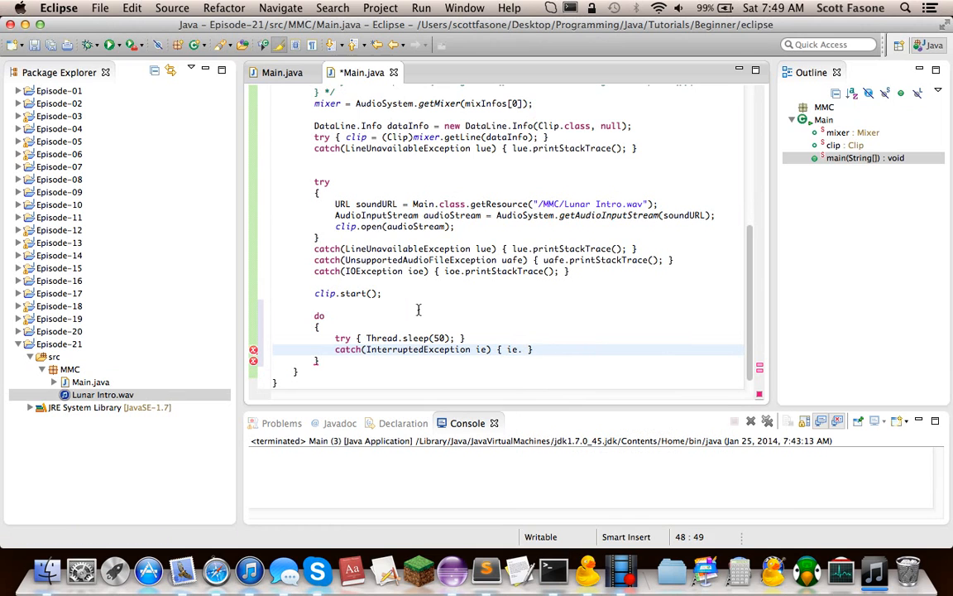
{"action": "type", "text": "ie.printStackTrace();"}
{"action": "left_click", "coordinate": [509, 361]}
{"action": "type", "text": " while"}
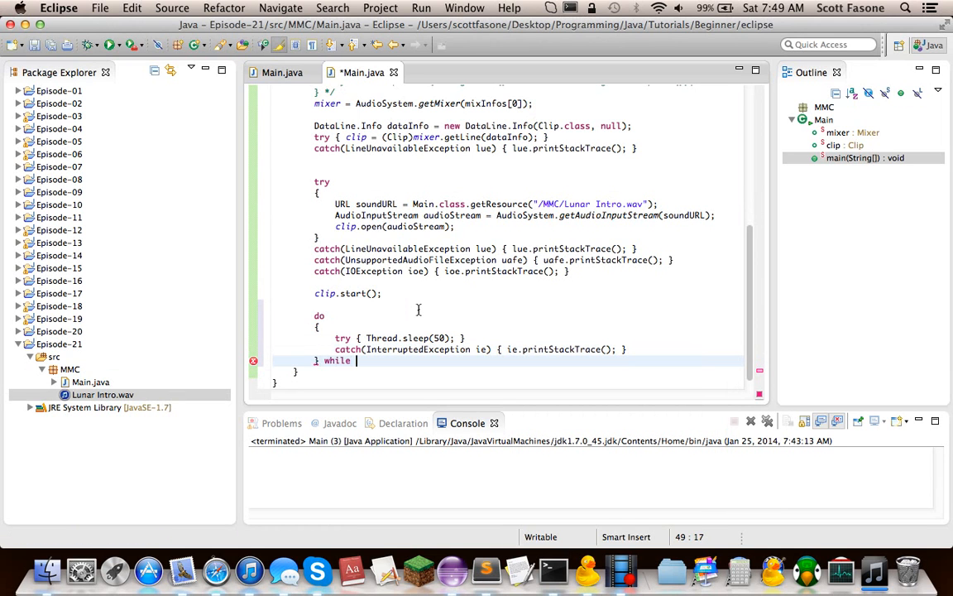
Close the loop with while (clip.isActive()); and save Main.java
{"action": "type", "text": "()"}
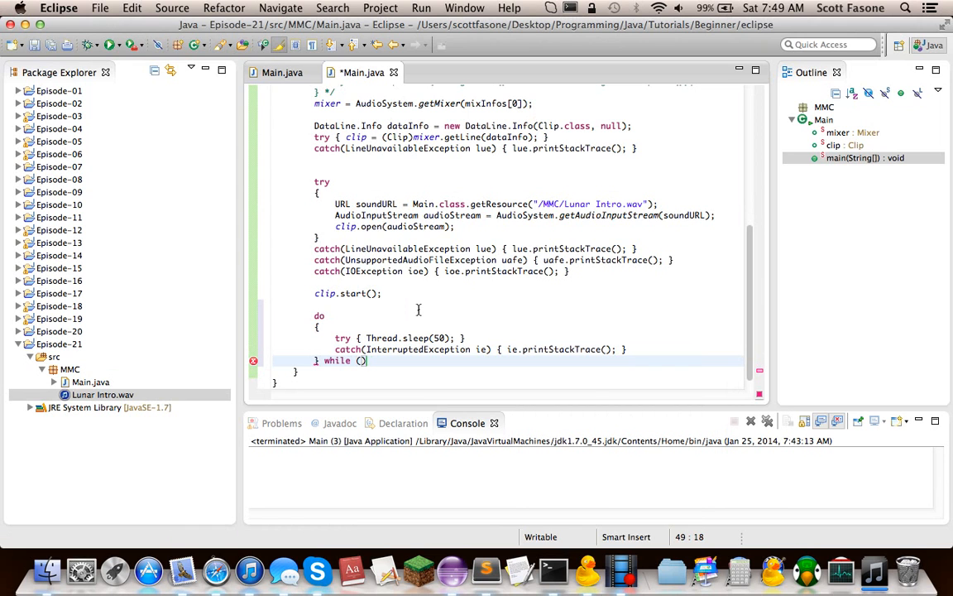
{"action": "type", "text": "clip.isActive("}
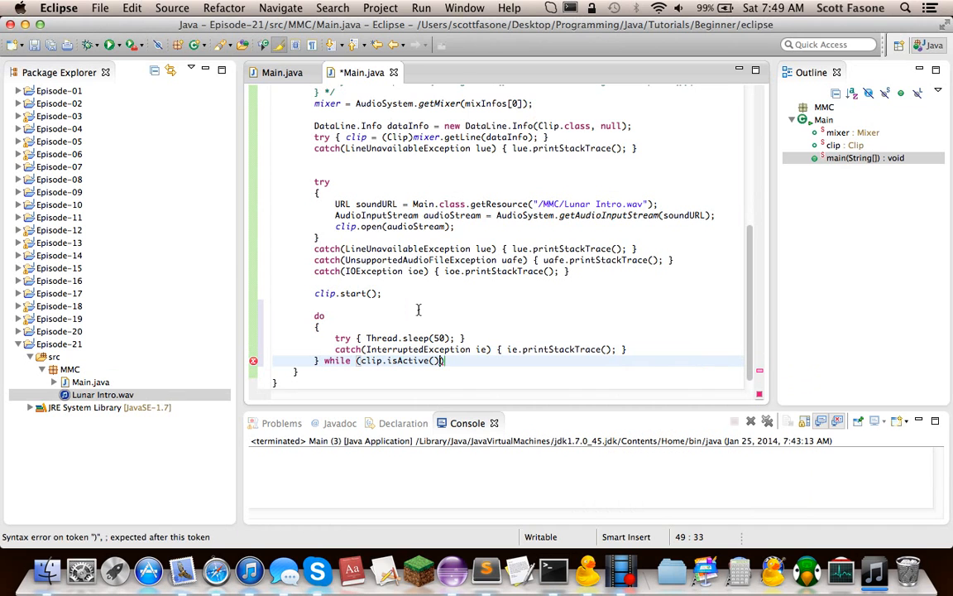
{"action": "type", "text": ";"}
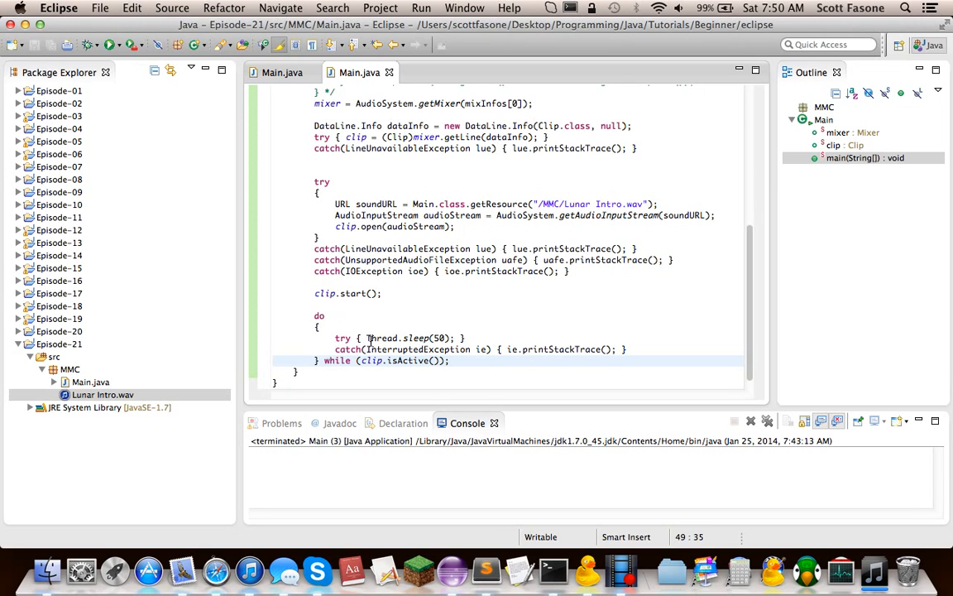
Launch Main so Lunar Intro.wav plays, leaving an active run in the console
{"action": "double_click", "coordinate": [413, 338]}
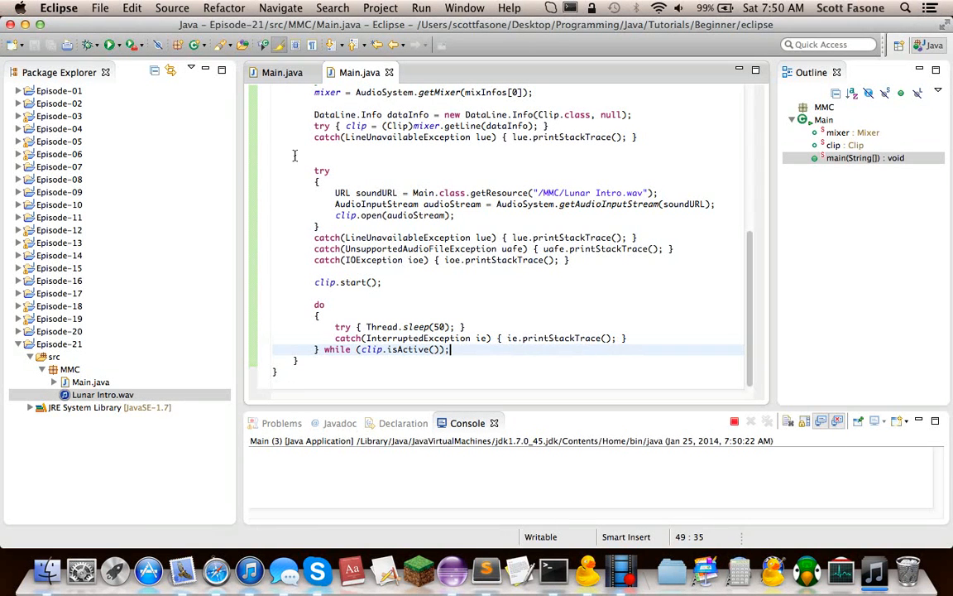
{"action": "mouse_move", "coordinate": [307, 158]}
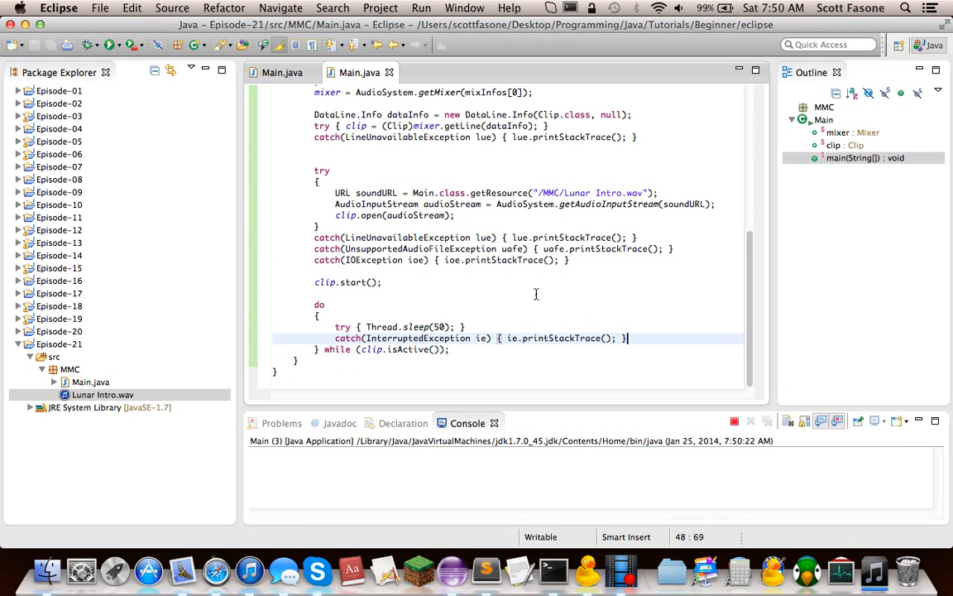
{"action": "mouse_move", "coordinate": [554, 276]}
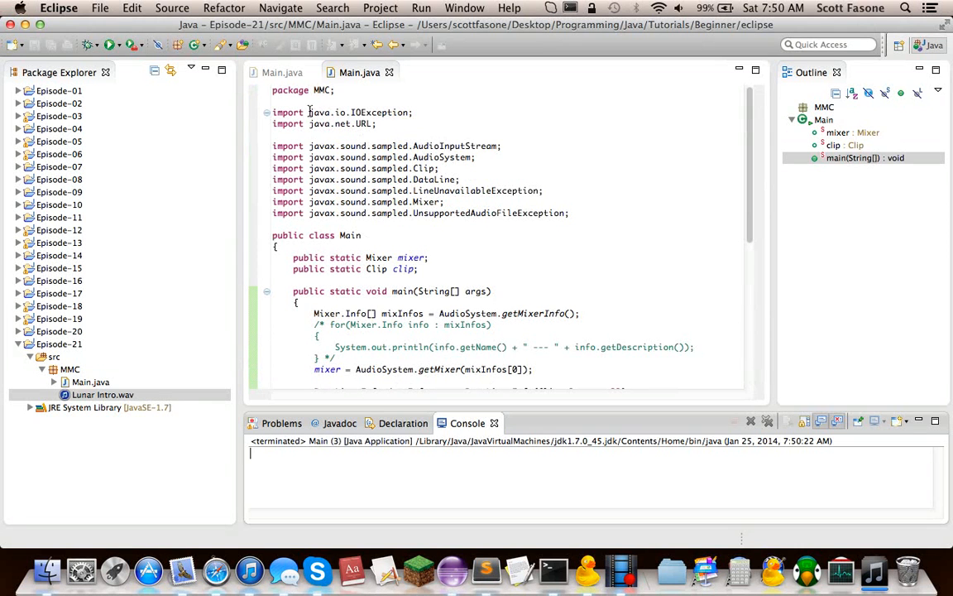
{"action": "scroll", "scroll_direction": "down", "scroll_amount": 3}
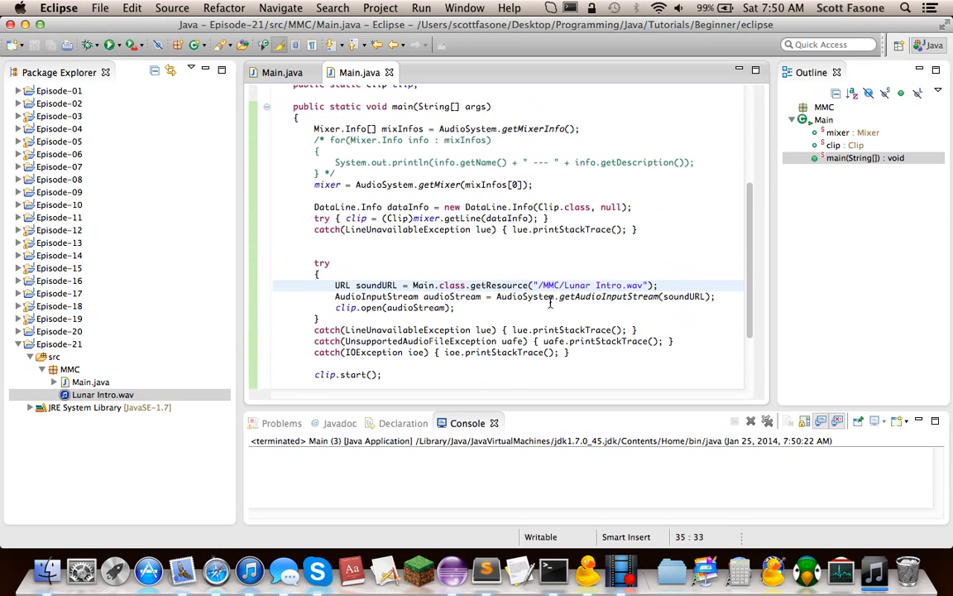
{"action": "scroll", "scroll_direction": "down", "scroll_amount": 3}
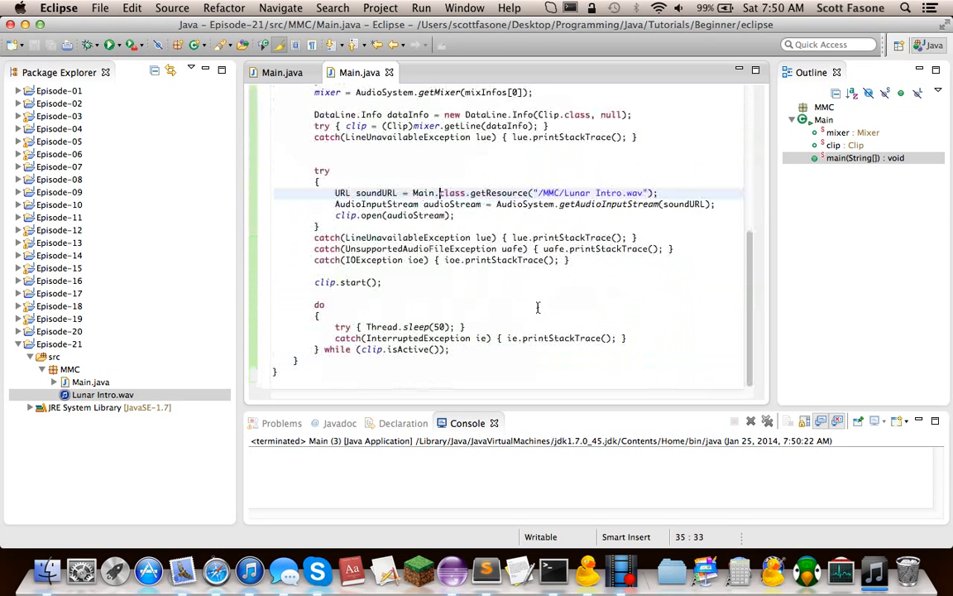